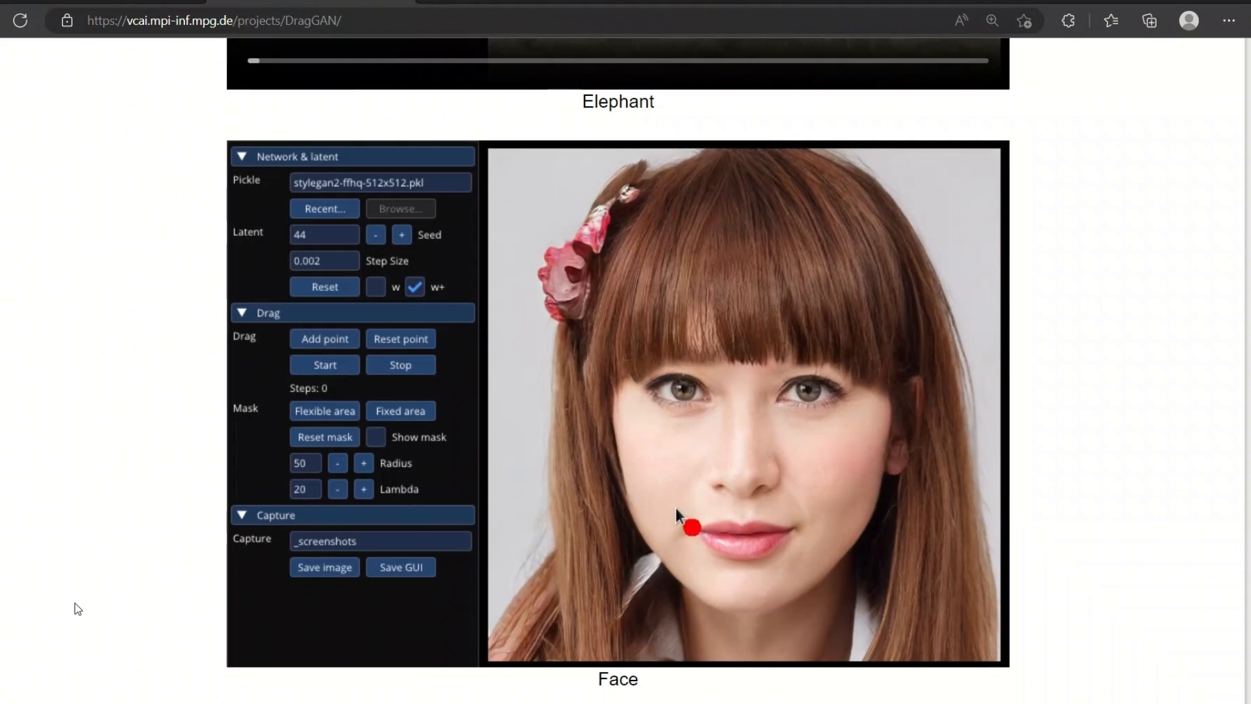
# Browse the DragGAN project page before reaching the paper description.
pyautogui.click(324, 365)
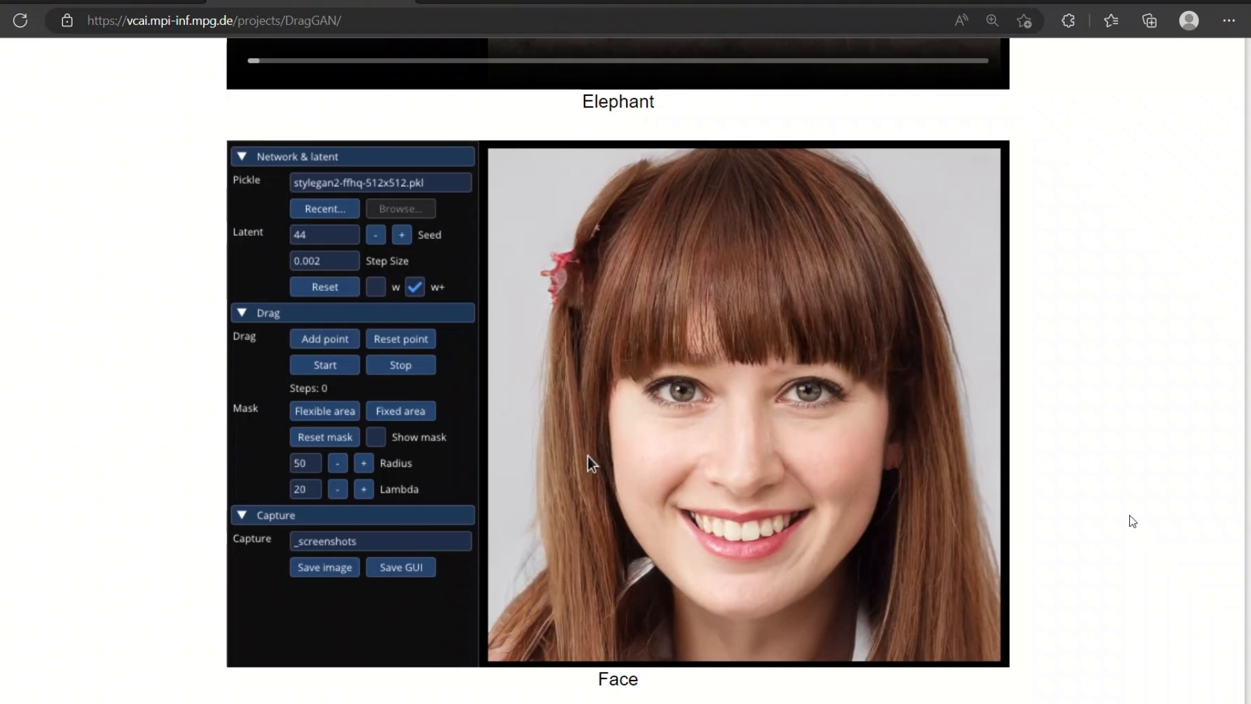
pyautogui.click(614, 498)
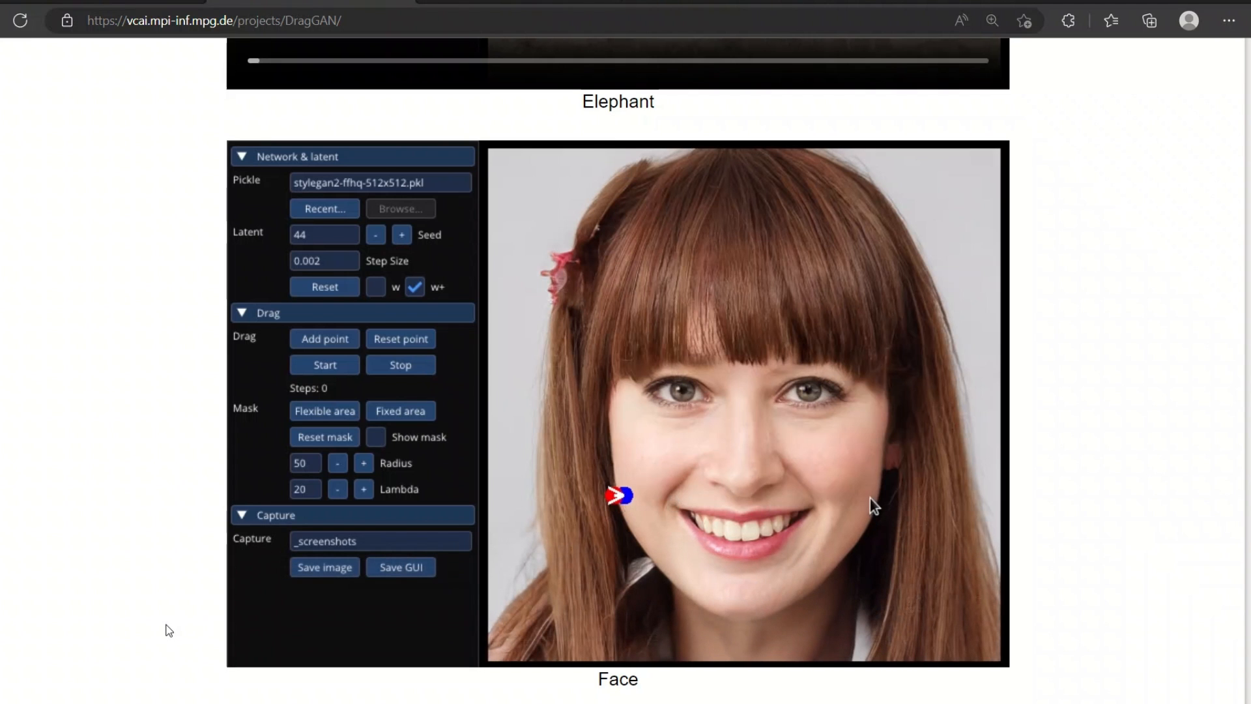
pyautogui.click(870, 501)
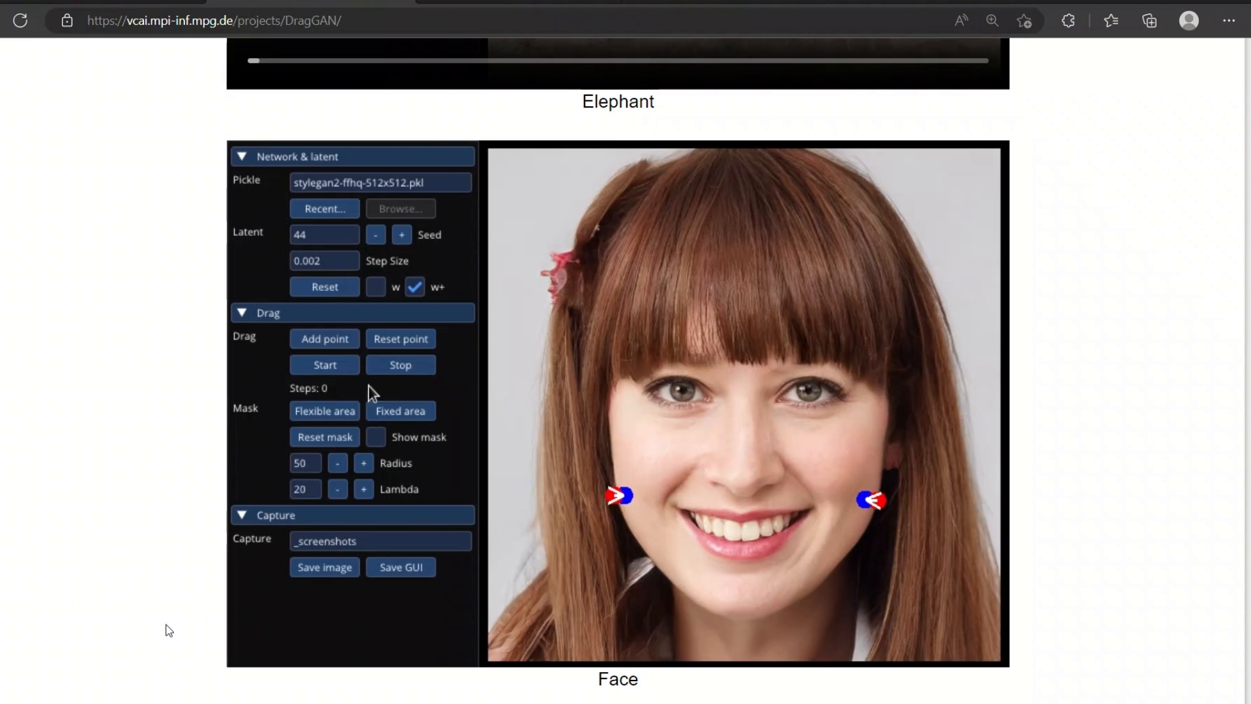
pyautogui.click(323, 365)
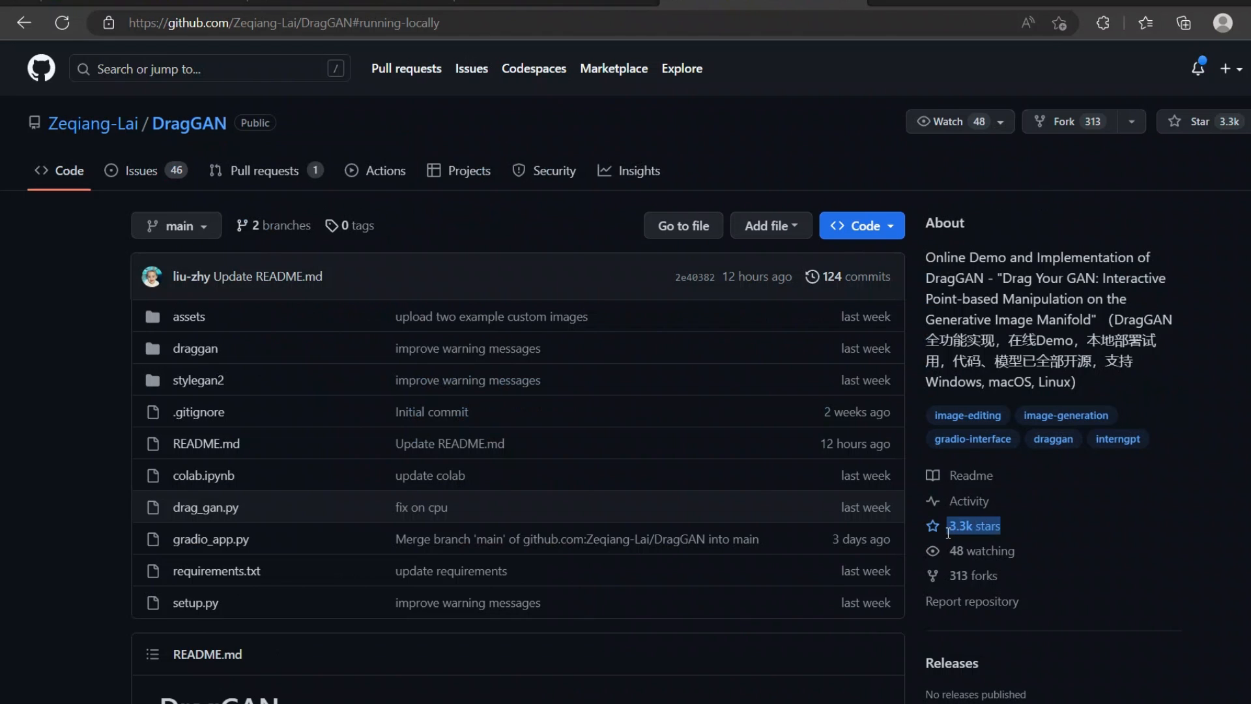
pyautogui.moveTo(1052, 554)
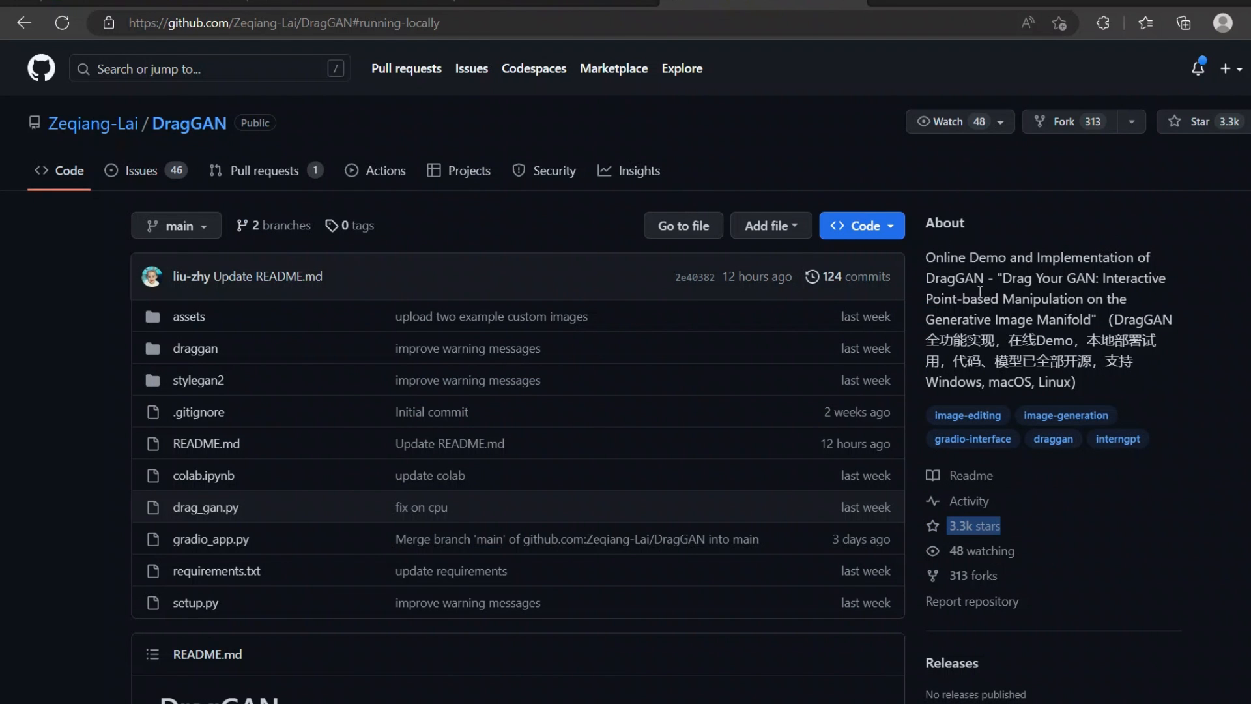
# Highlight the full paper title in the description and scroll down the page.
pyautogui.doubleClick(1016, 278)
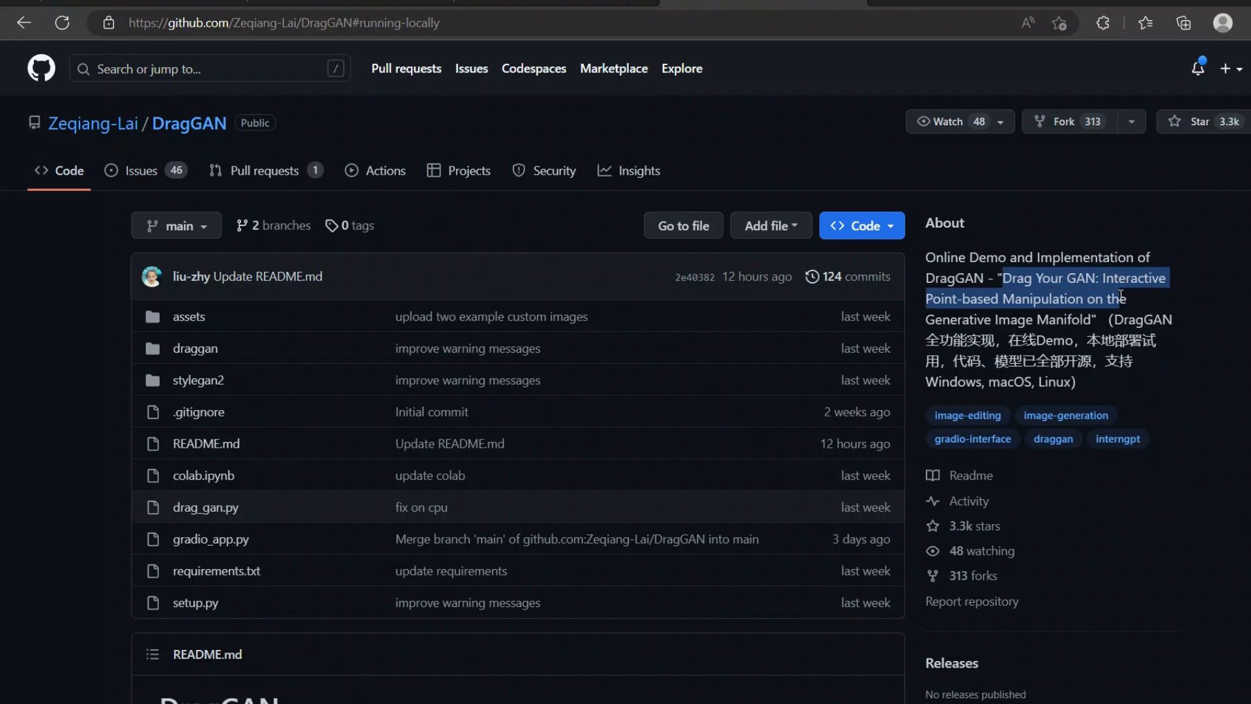
pyautogui.moveTo(1121, 298); pyautogui.dragTo(1088, 319)
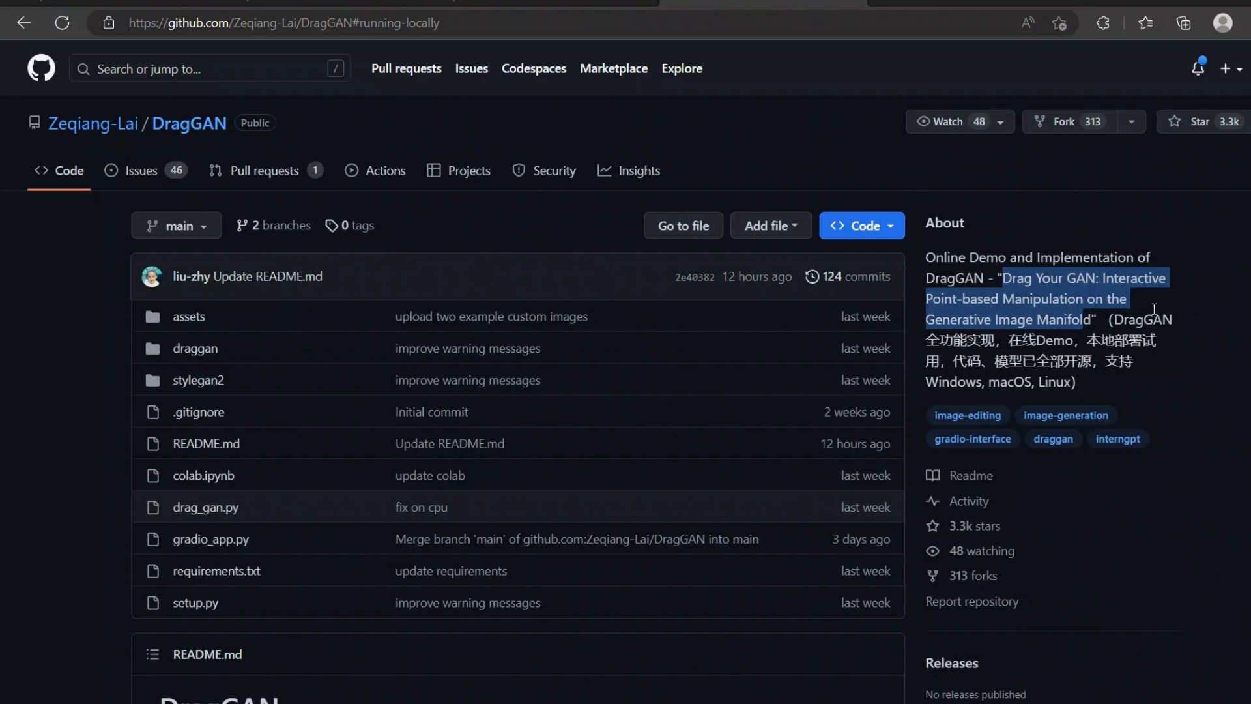
pyautogui.scroll(-3)
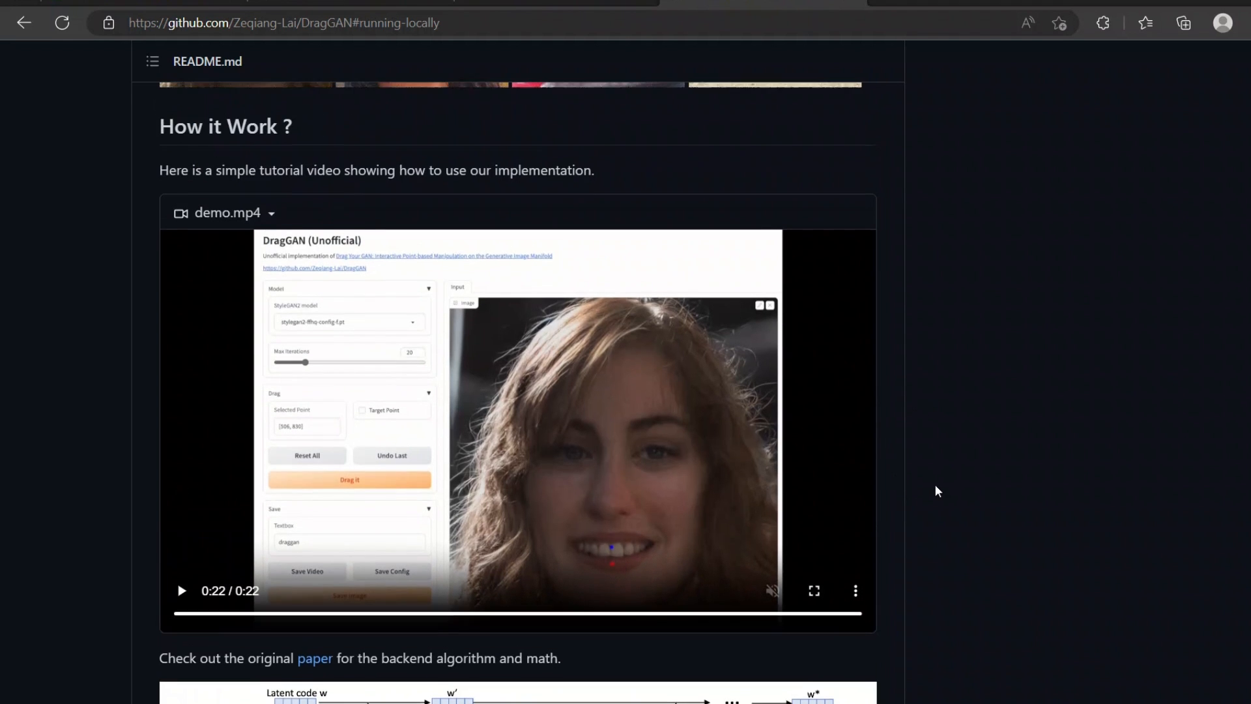
pyautogui.scroll(-3)
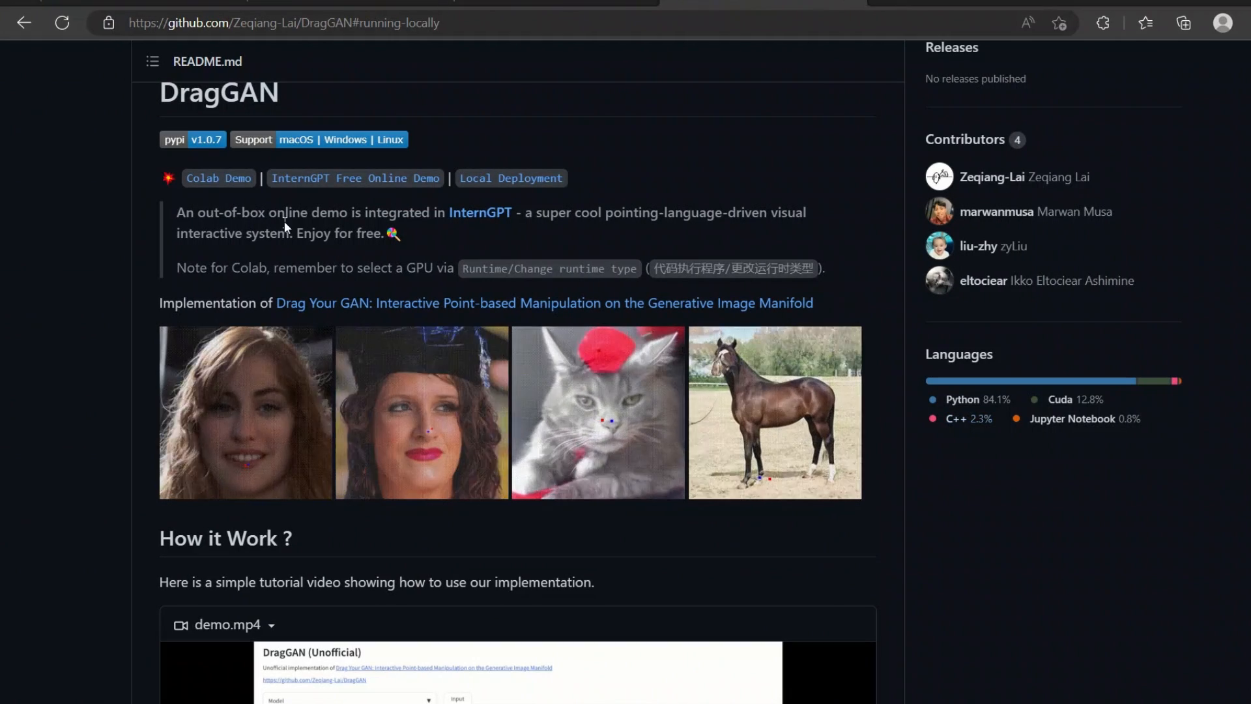
pyautogui.moveTo(218, 178)
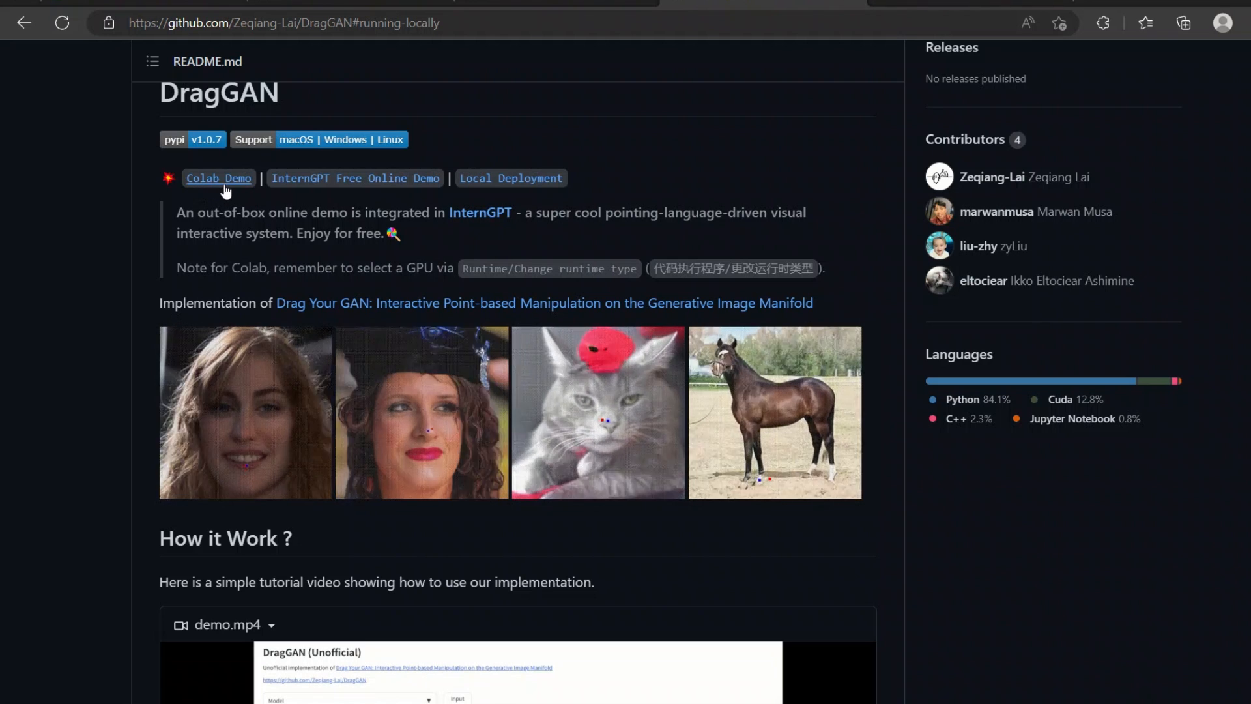
# Open the DragGAN Colab demo notebook and save a copy in Drive.
pyautogui.click(217, 178)
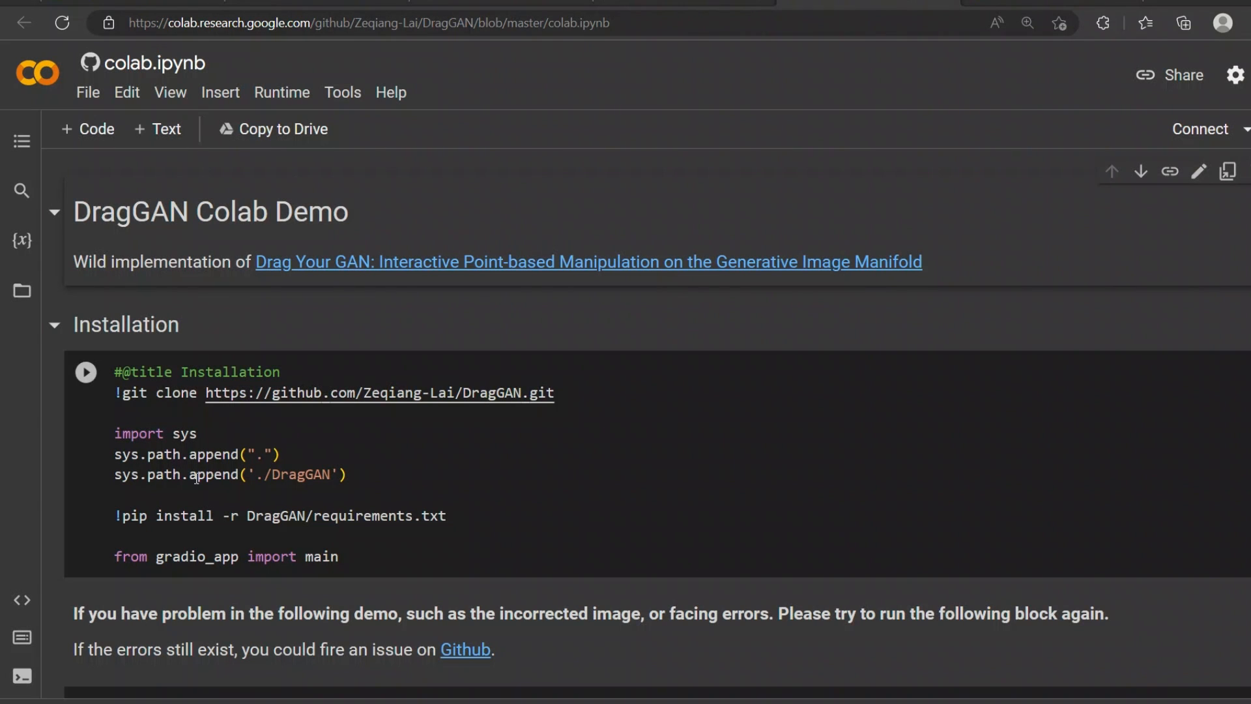
pyautogui.click(87, 92)
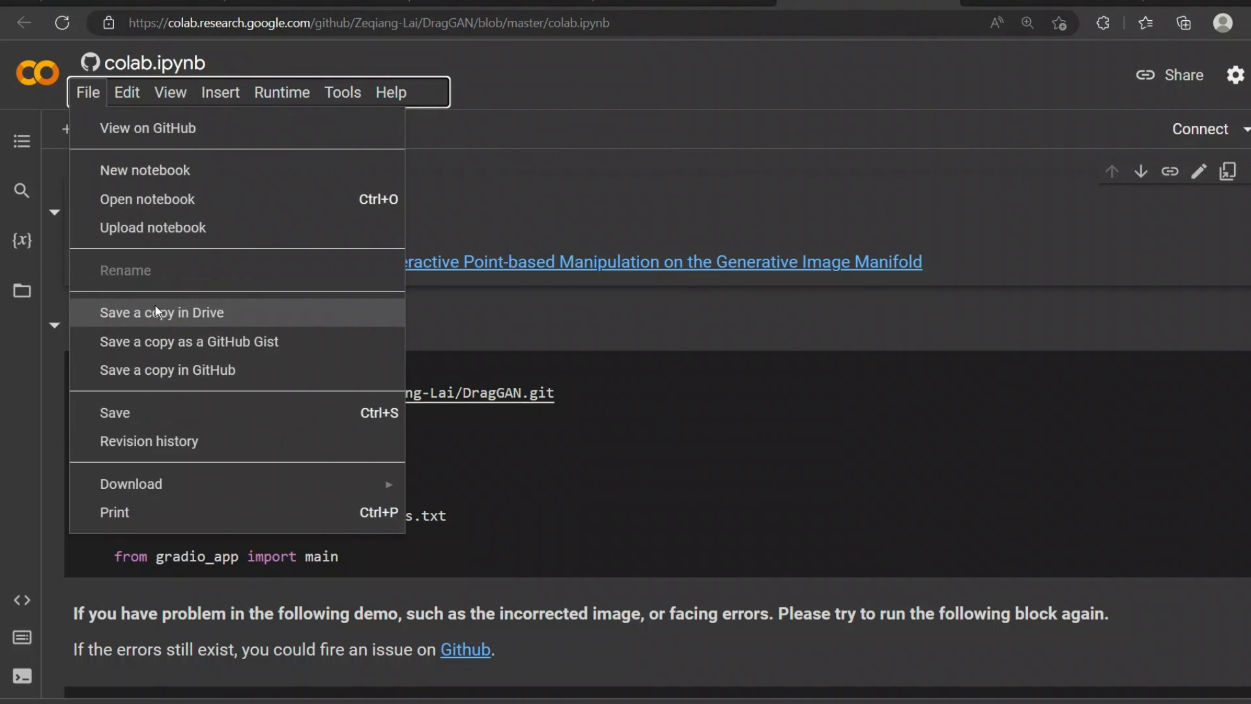
pyautogui.moveTo(193, 325)
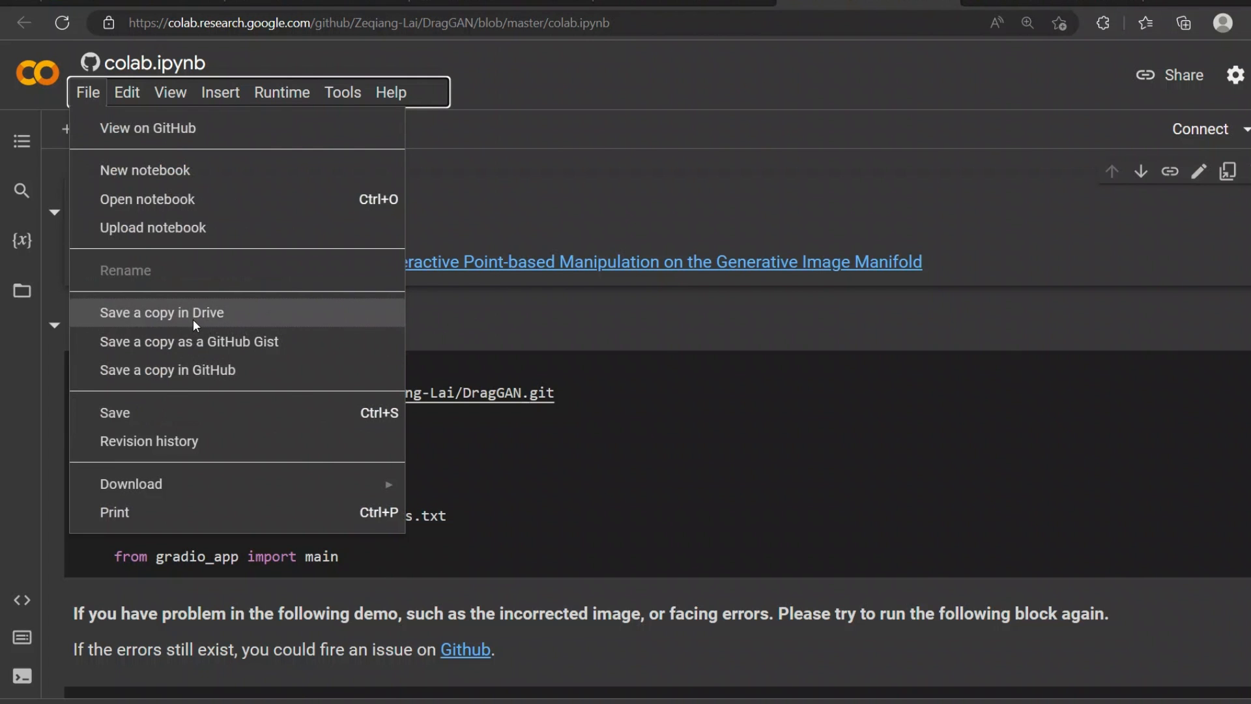
pyautogui.moveTo(273, 369)
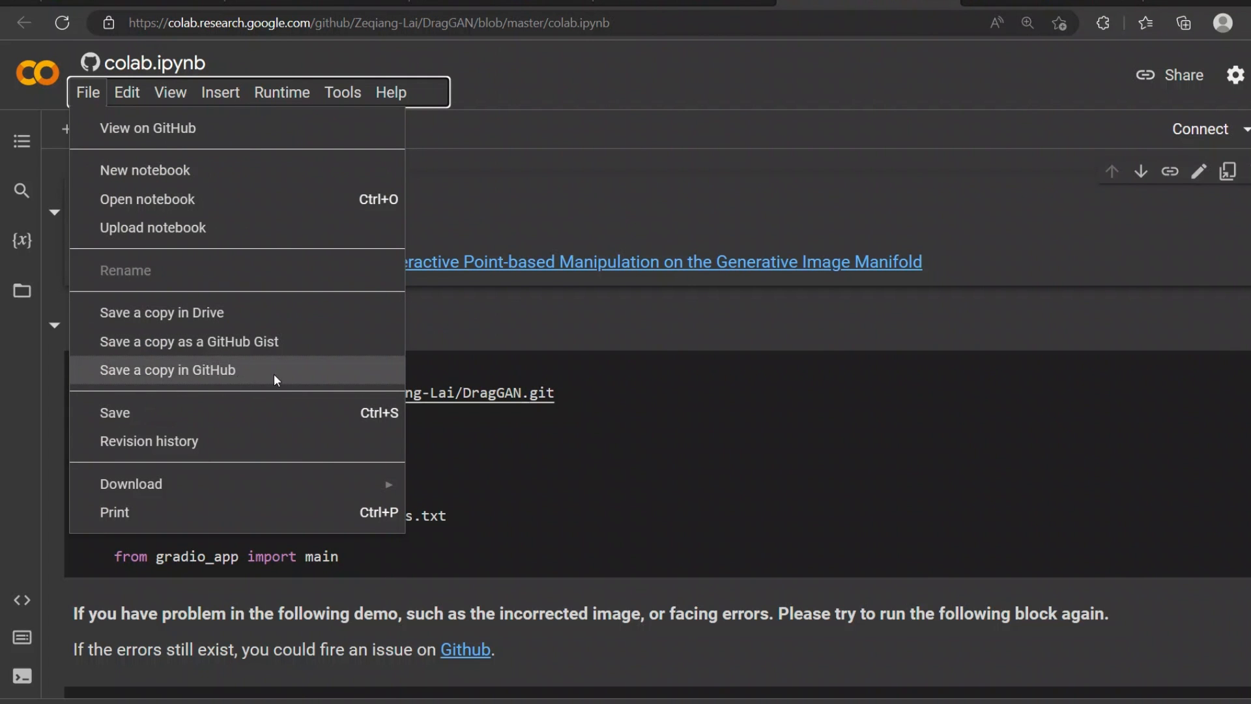
pyautogui.moveTo(1112, 50)
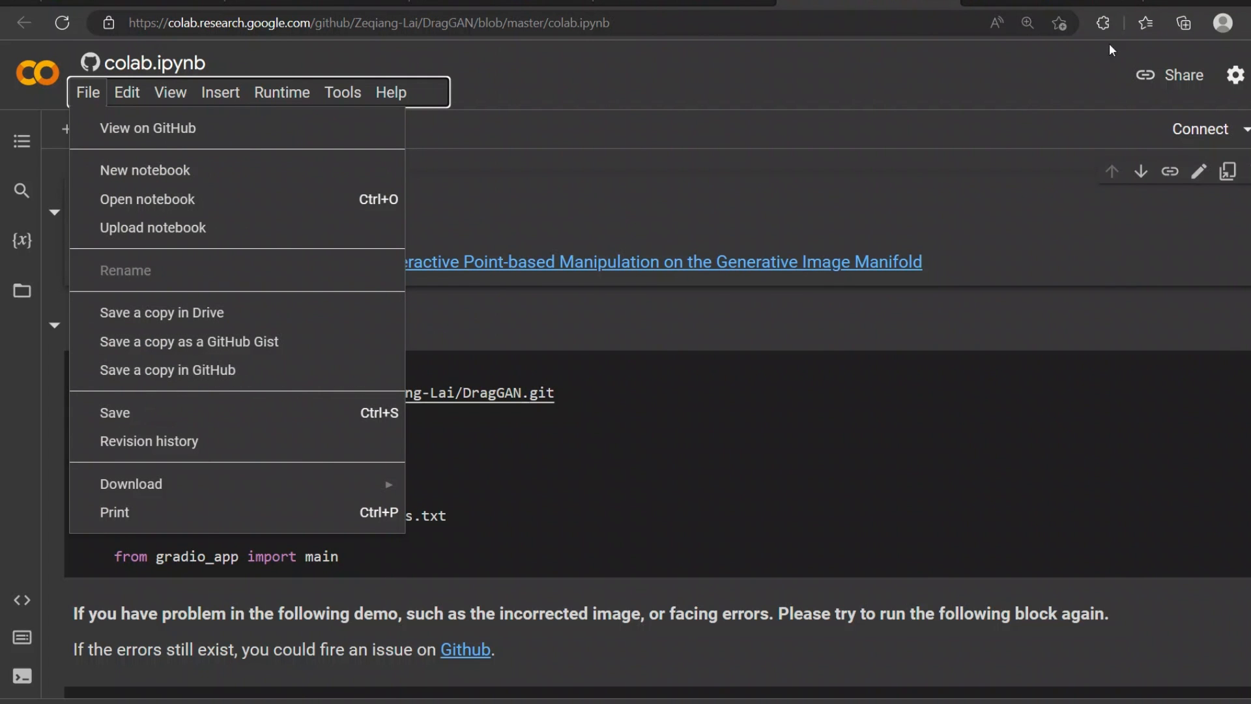
pyautogui.click(162, 312)
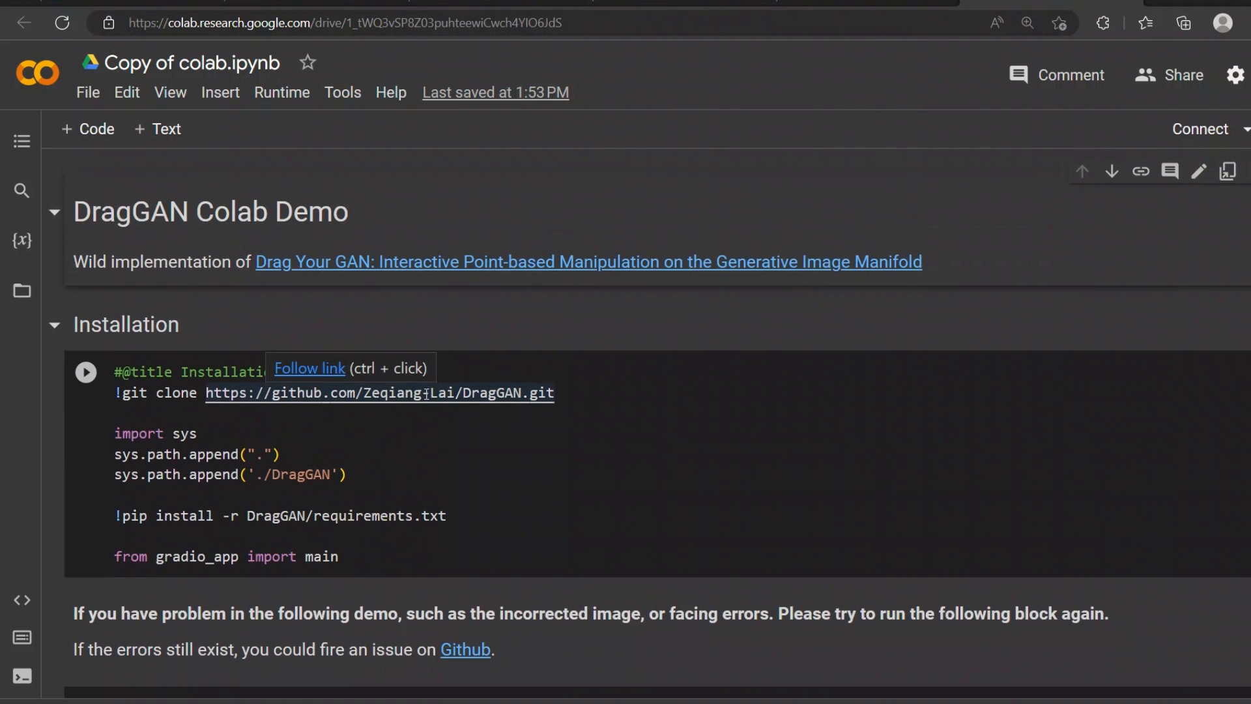
# Change the runtime type to a GPU (T4) hardware accelerator and save it.
pyautogui.click(281, 92)
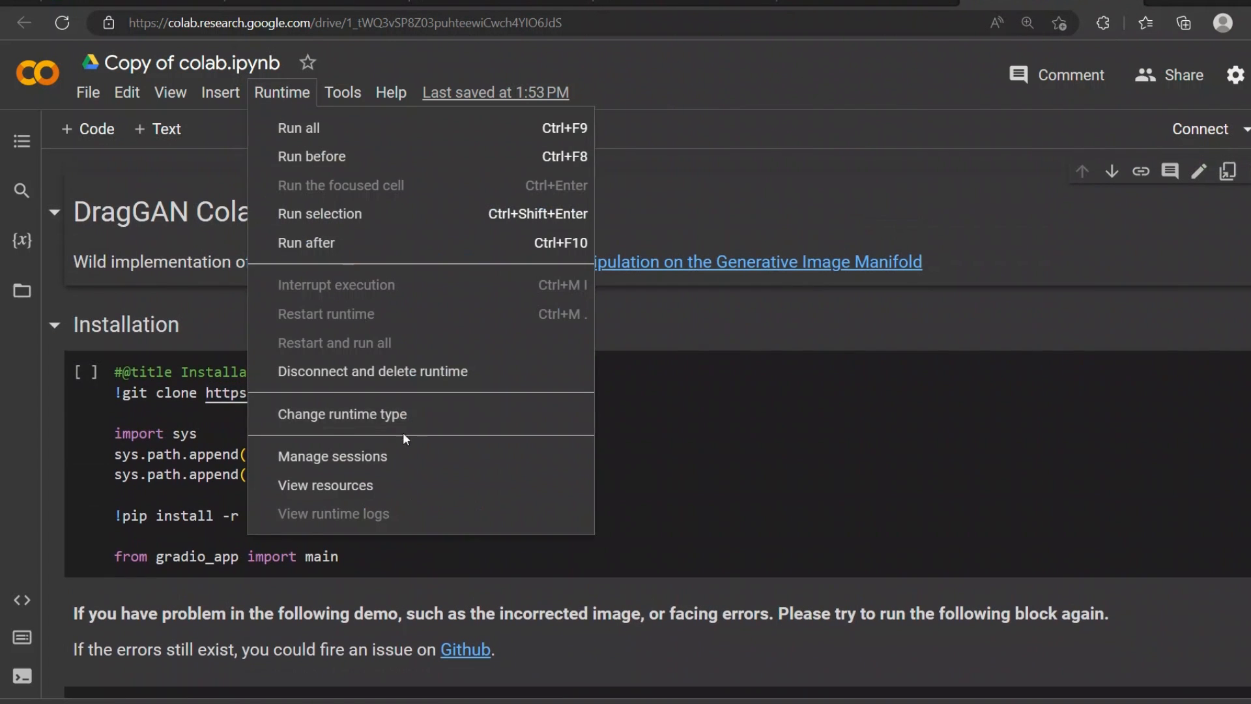
pyautogui.click(341, 413)
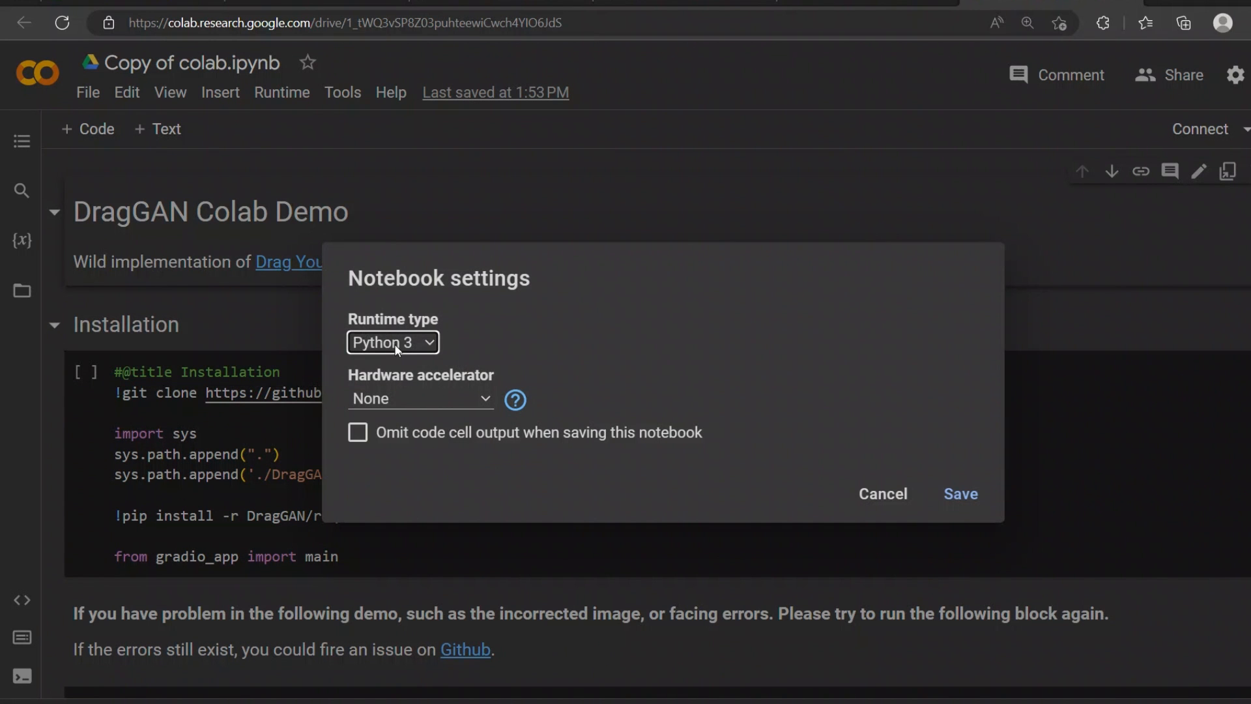
pyautogui.click(419, 398)
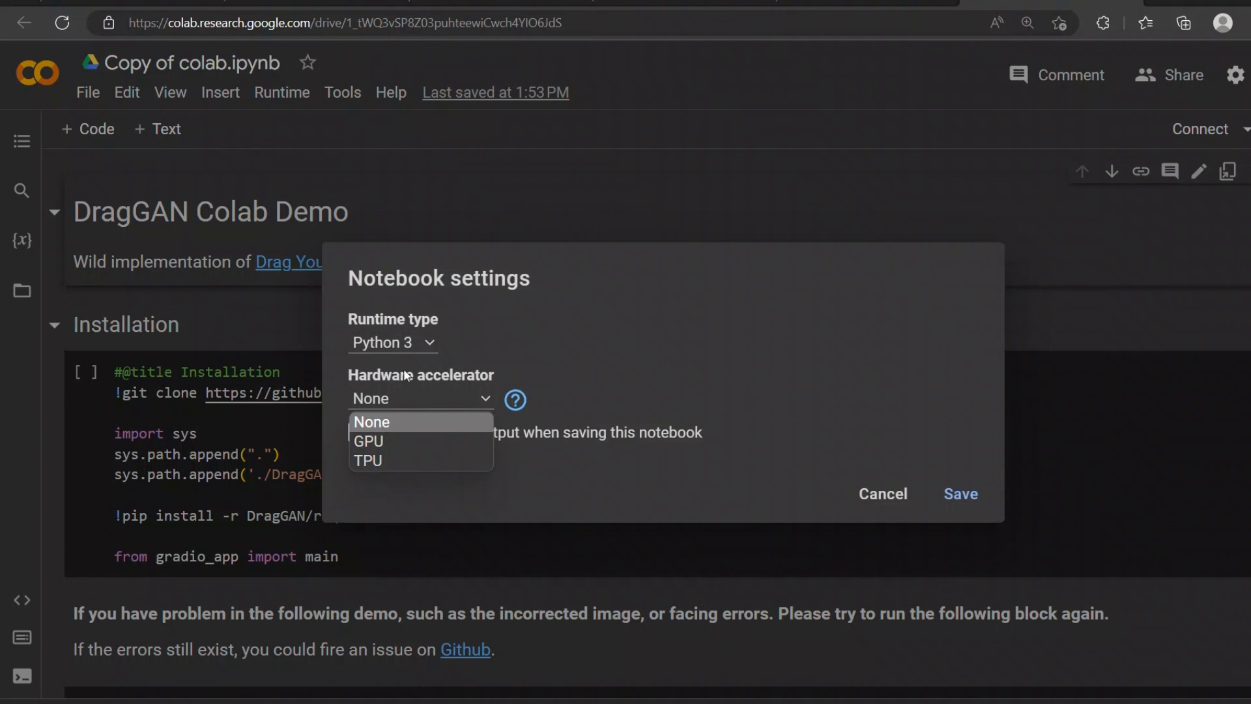
pyautogui.moveTo(368, 440)
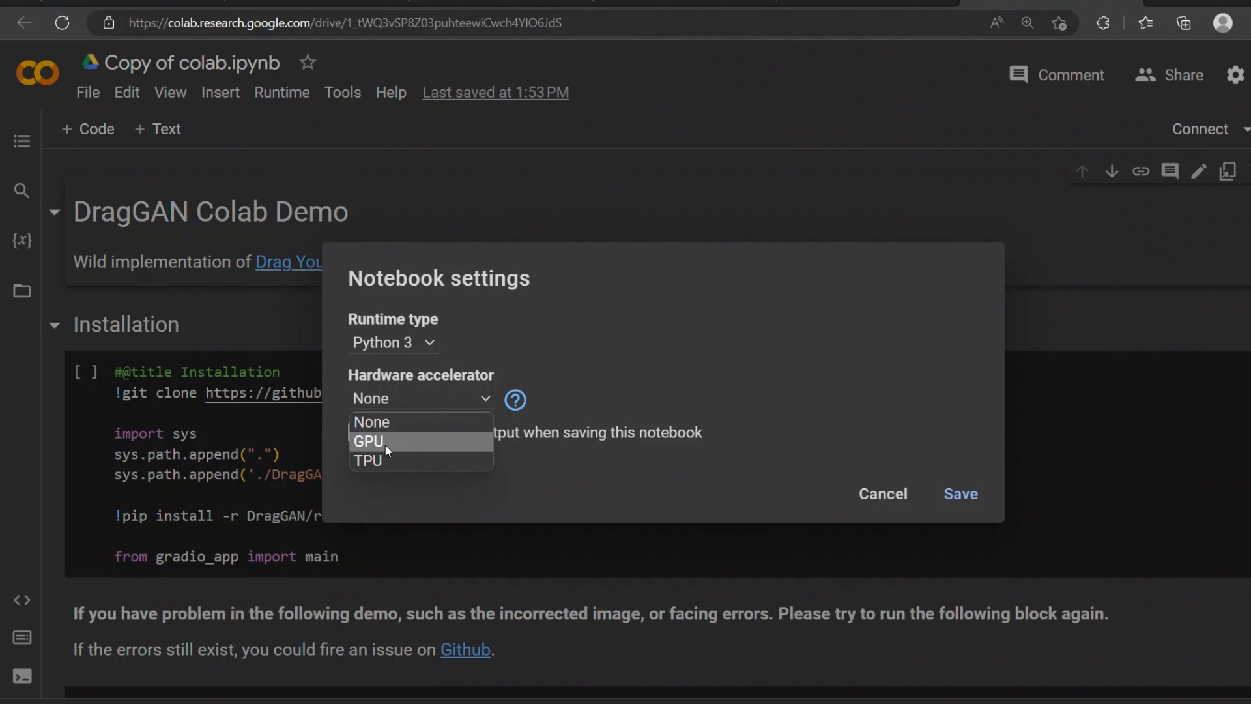
pyautogui.click(369, 440)
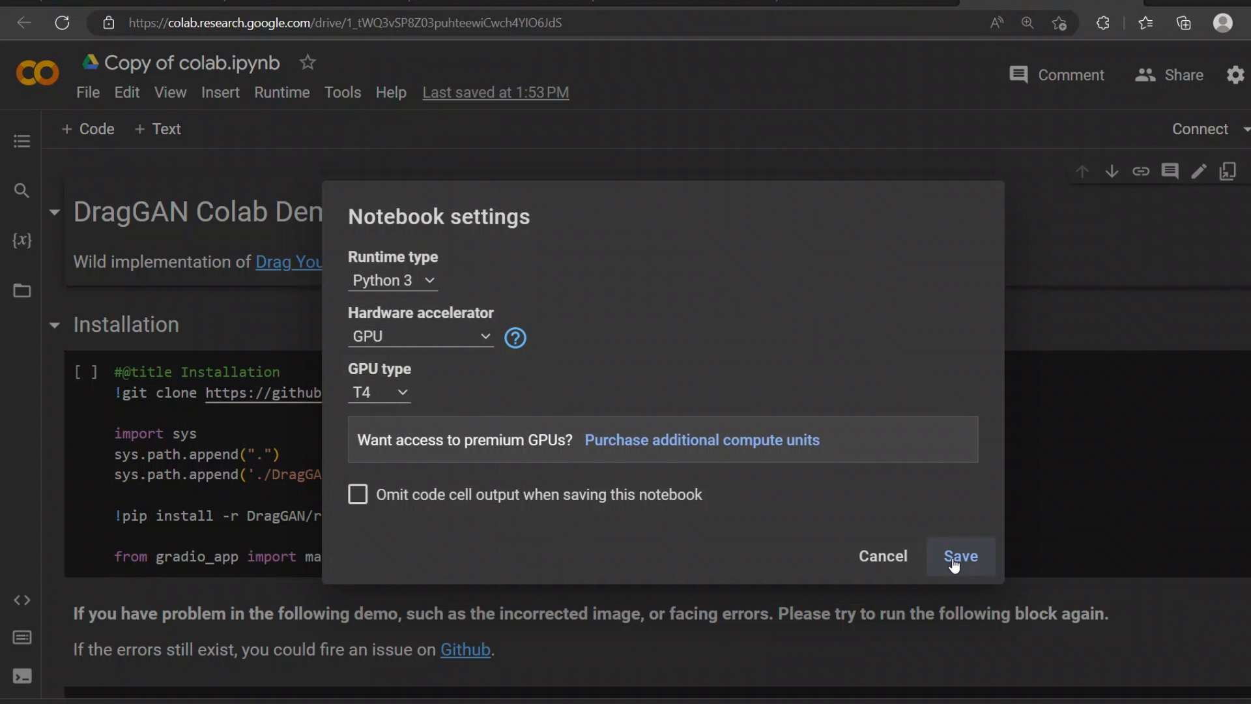
pyautogui.click(959, 556)
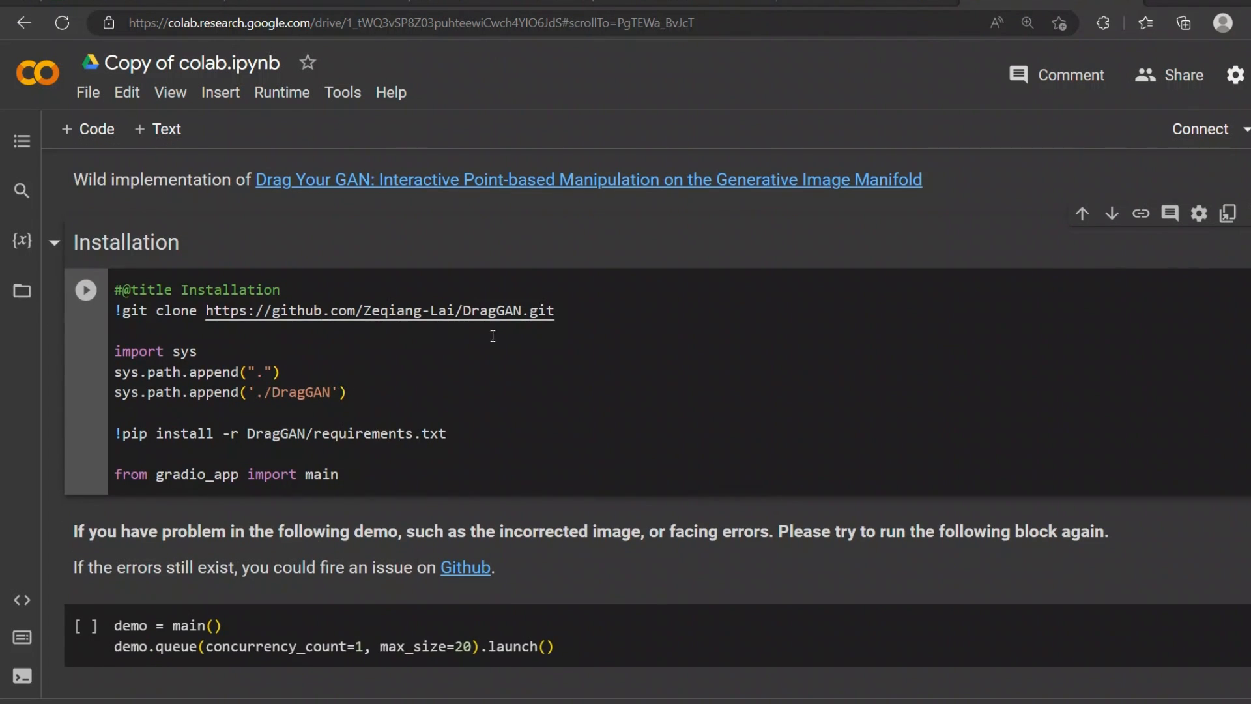
pyautogui.tripleClick(334, 311)
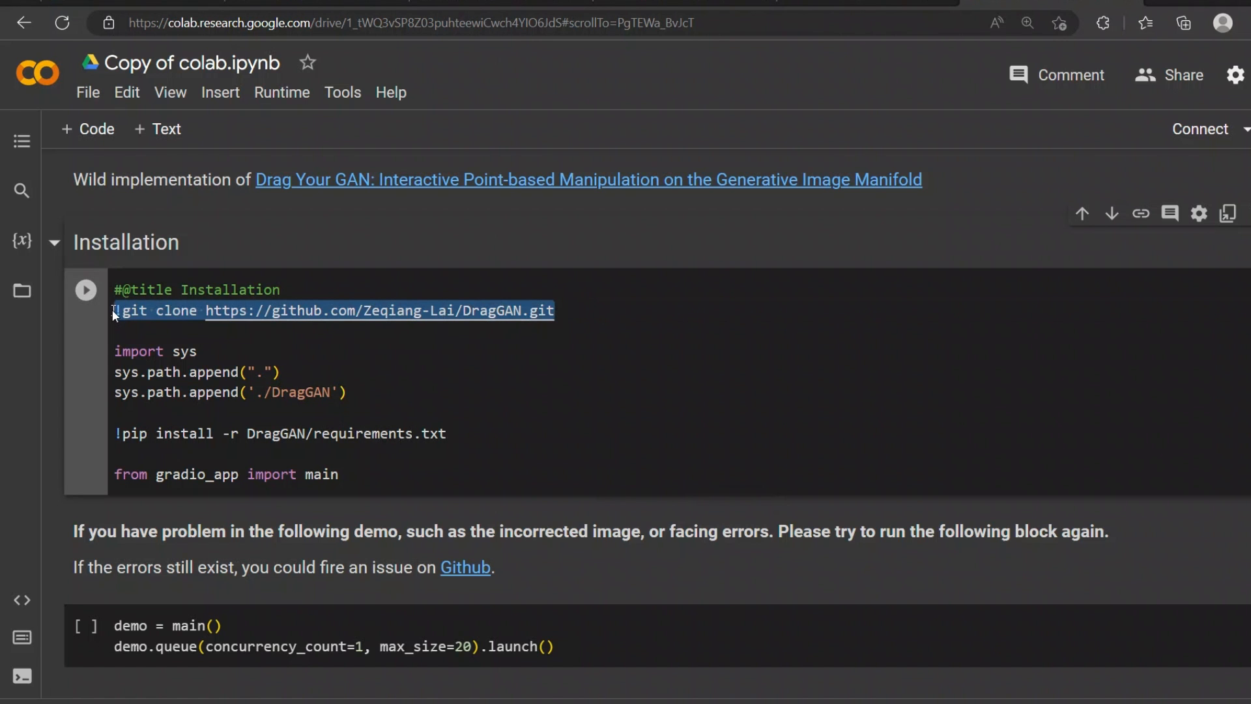
pyautogui.click(348, 392)
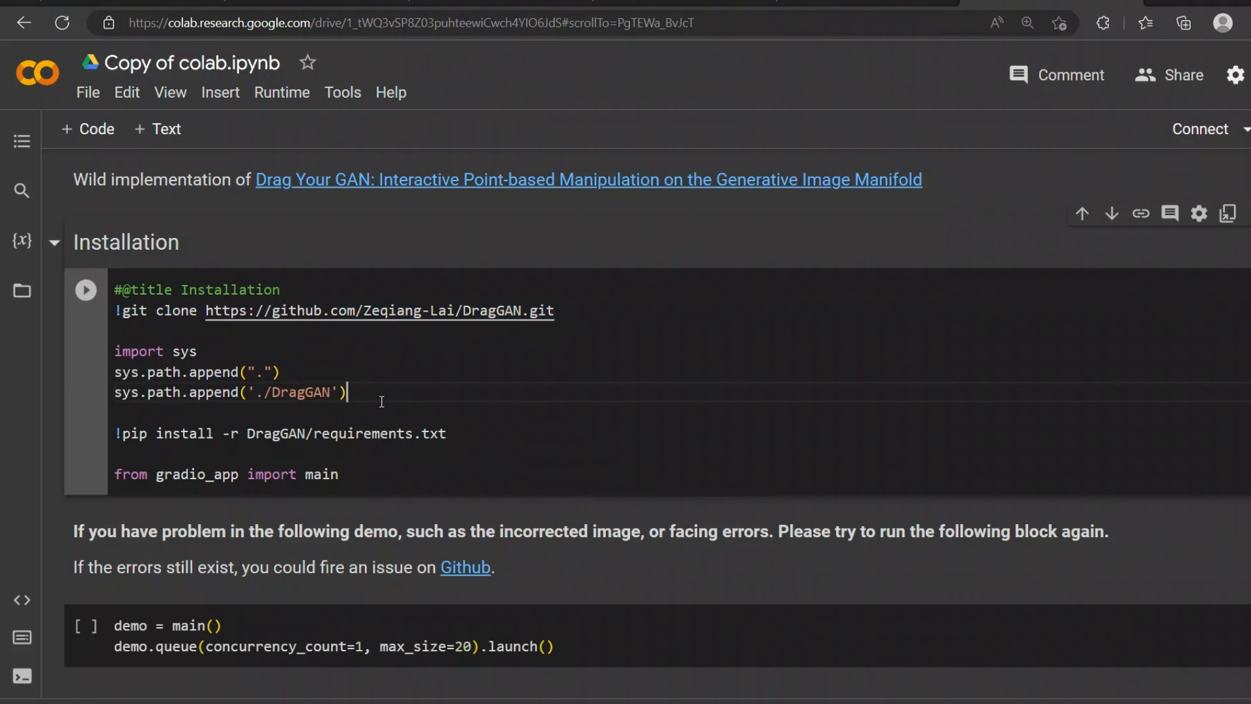
pyautogui.moveTo(115, 351); pyautogui.dragTo(347, 392)
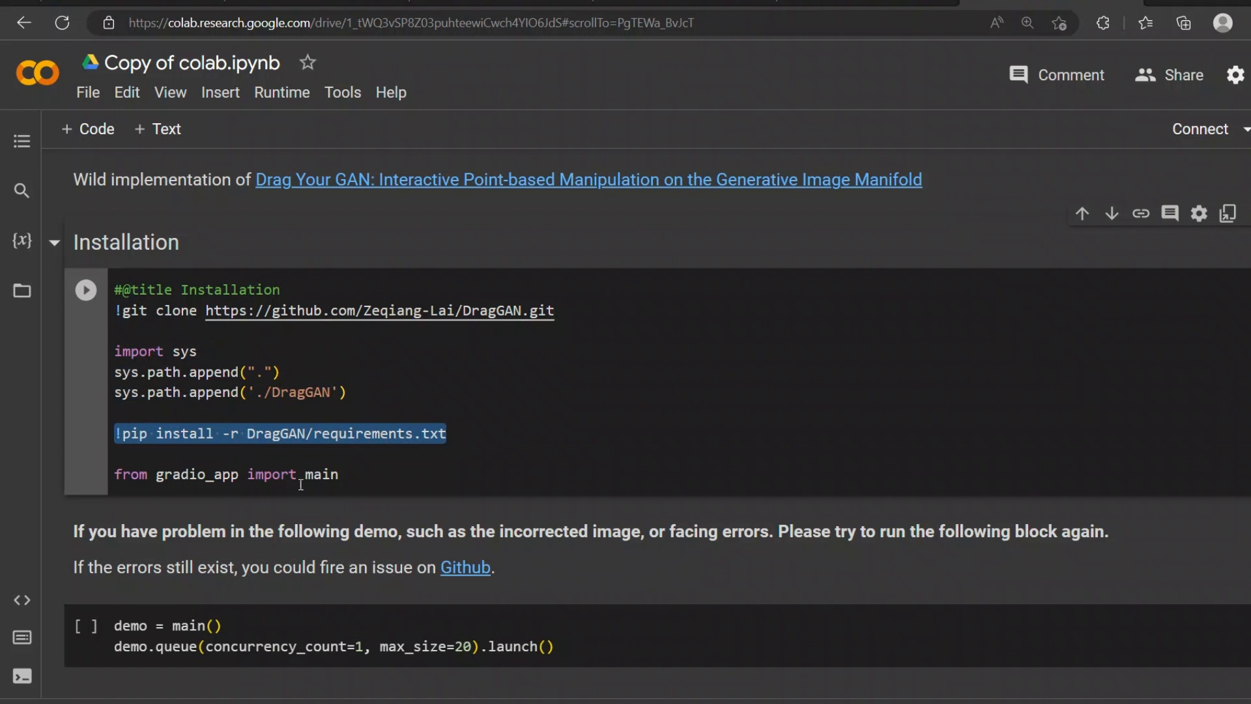
pyautogui.doubleClick(196, 474)
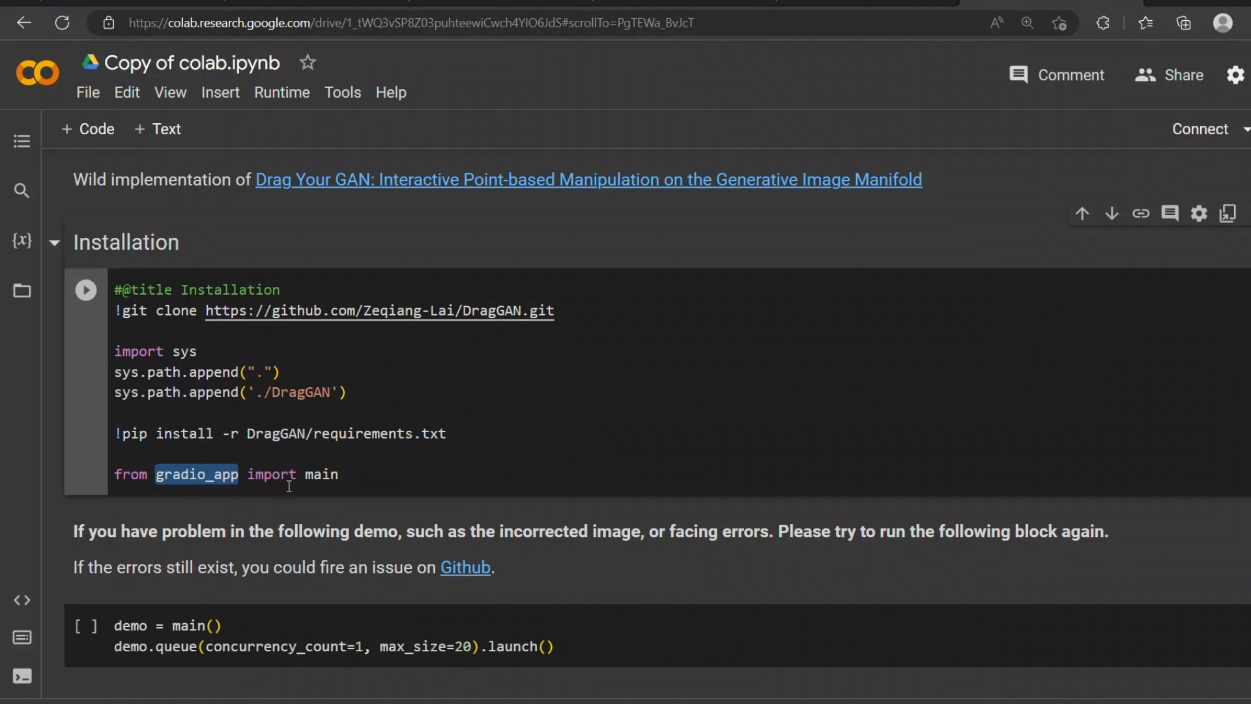
pyautogui.scroll(-3)
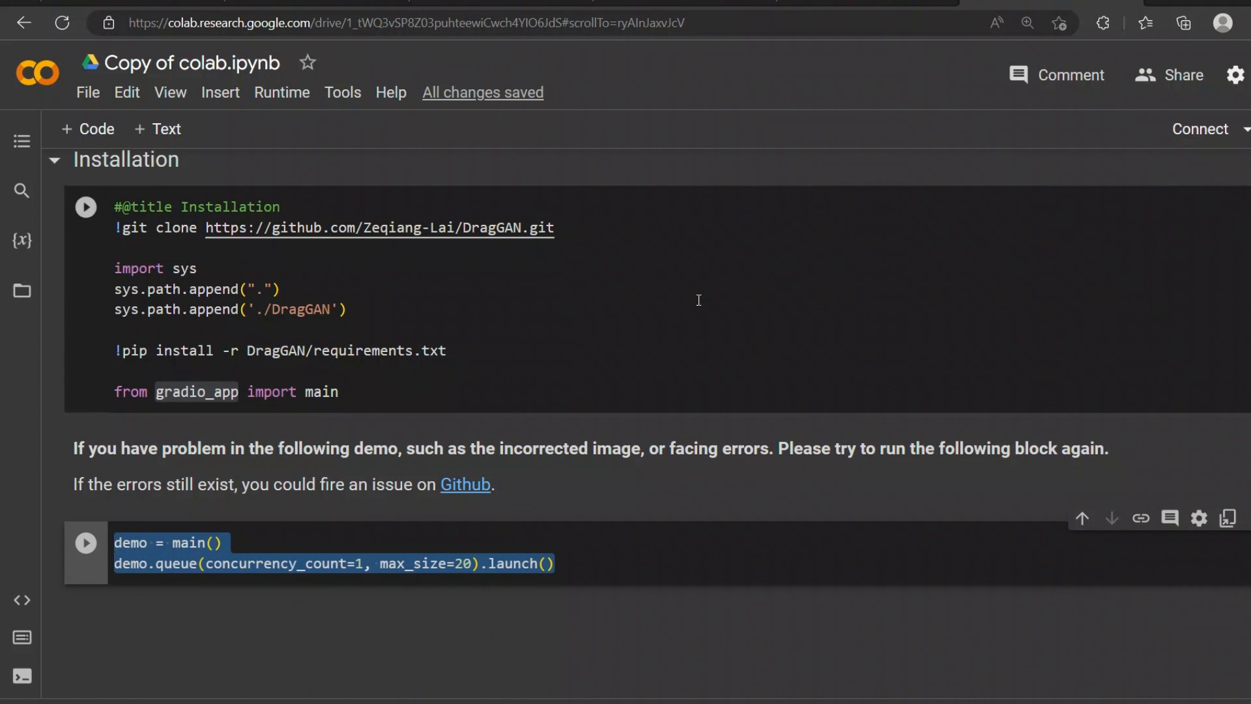
pyautogui.moveTo(86, 207)
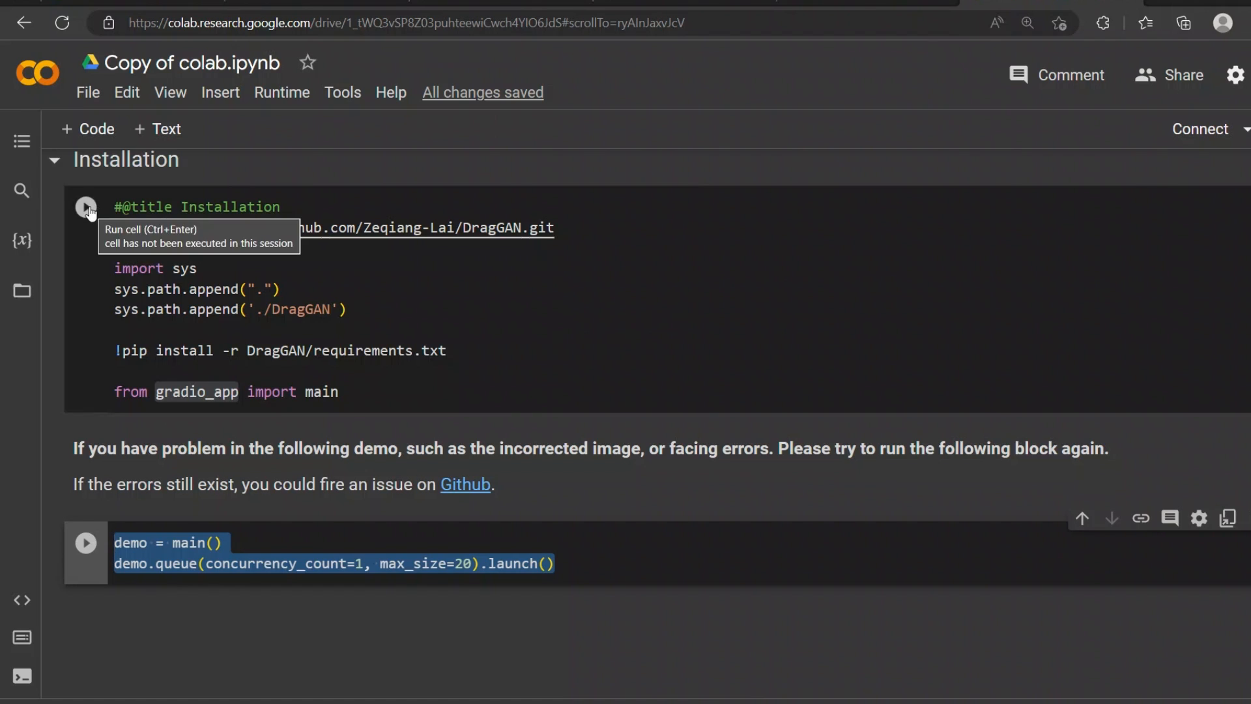
# Run the Installation cell and scroll through its output.
pyautogui.click(85, 206)
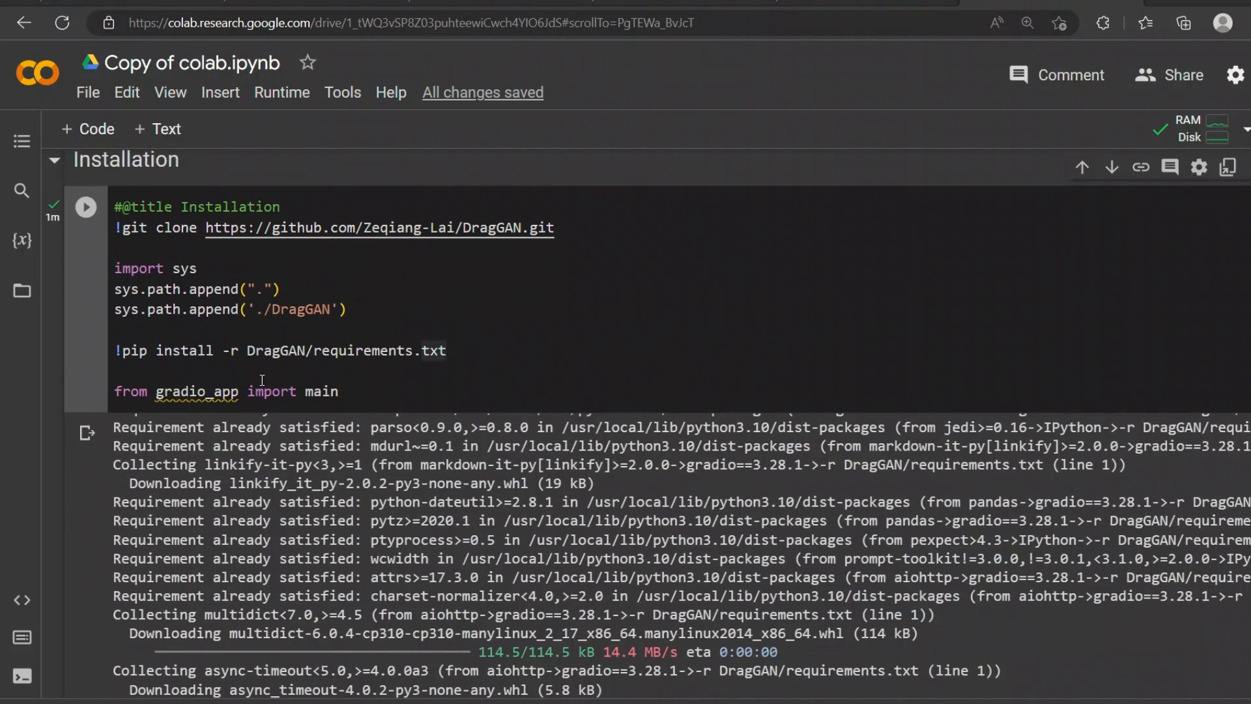
pyautogui.scroll(-3)
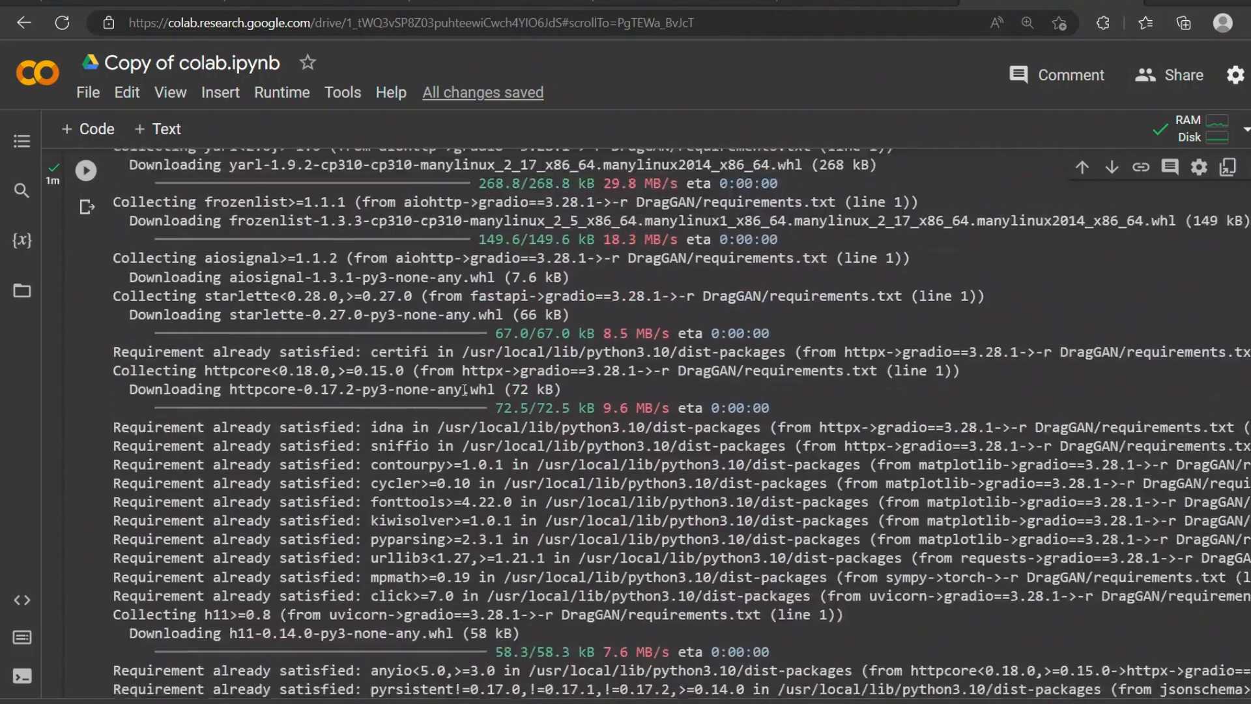
pyautogui.scroll(-3)
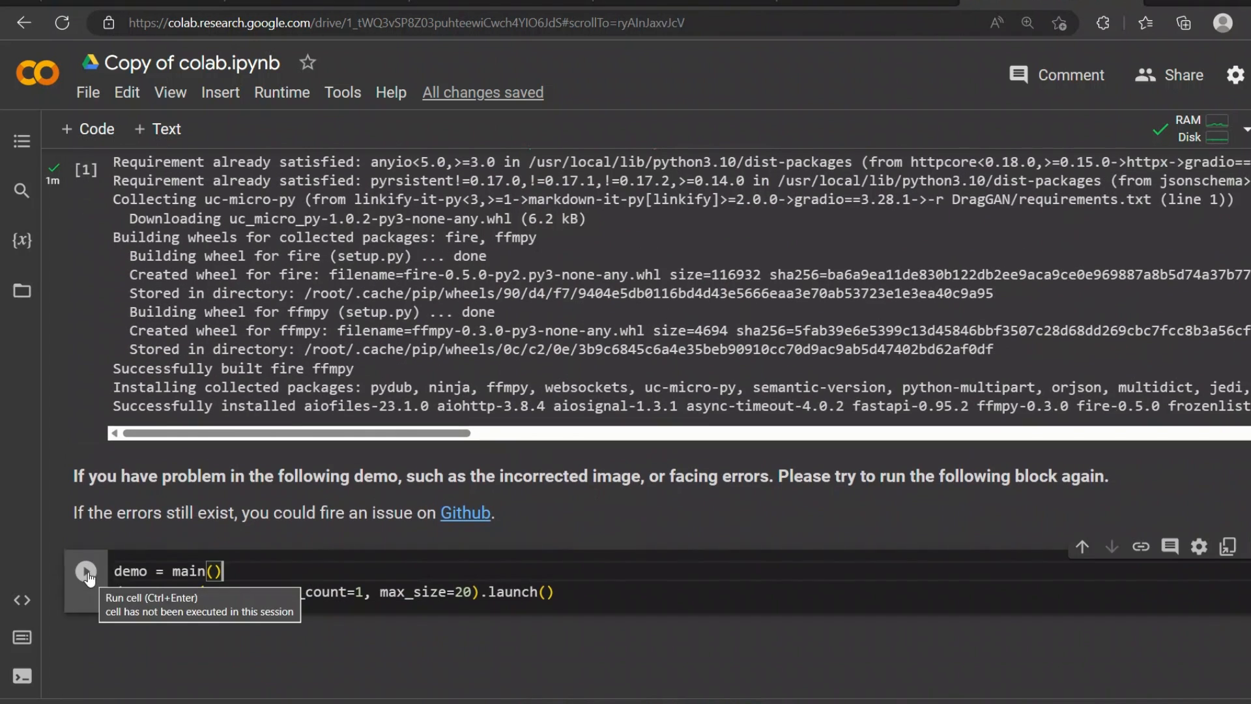
# Run the demo launch block and bring up options for the gradio.live public link.
pyautogui.click(85, 571)
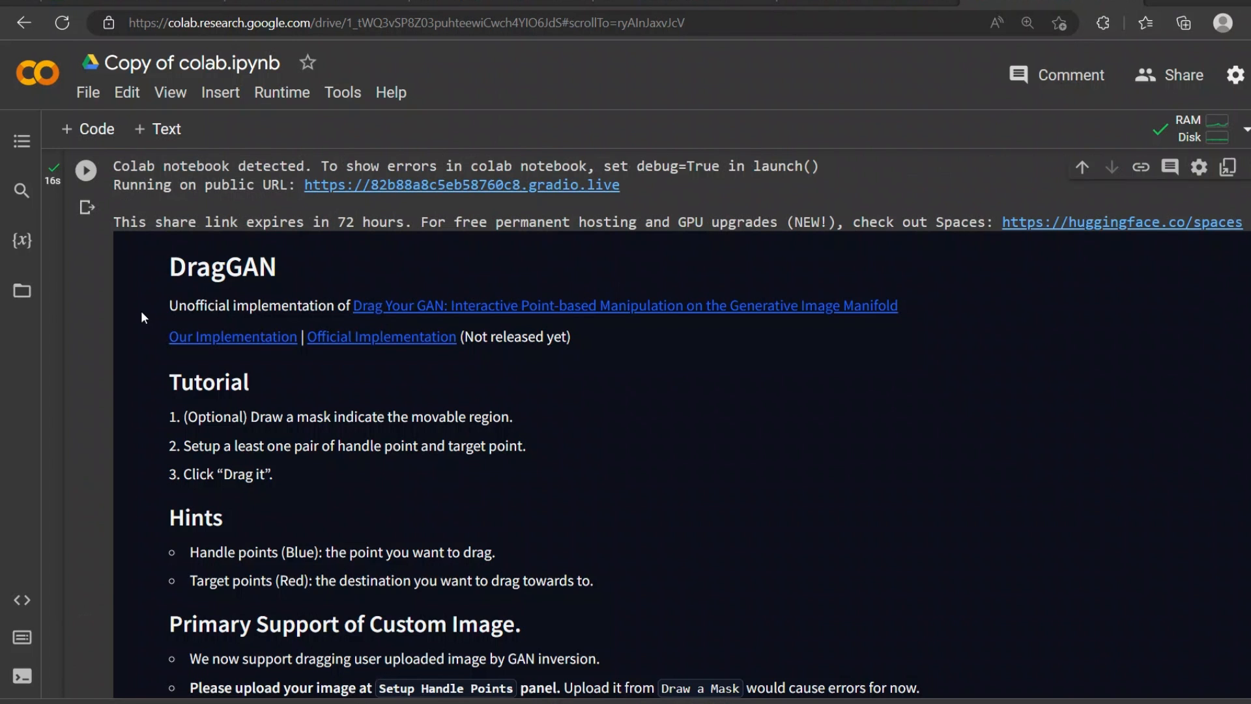
pyautogui.scroll(-3)
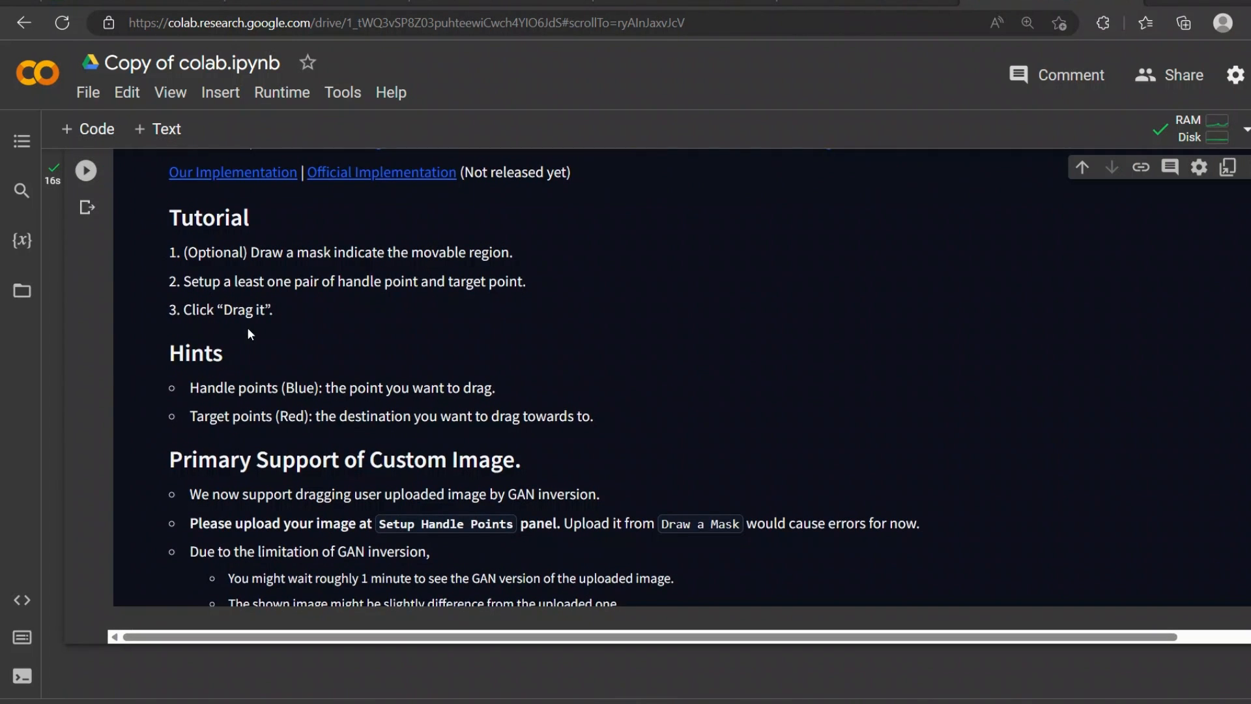
pyautogui.scroll(-3)
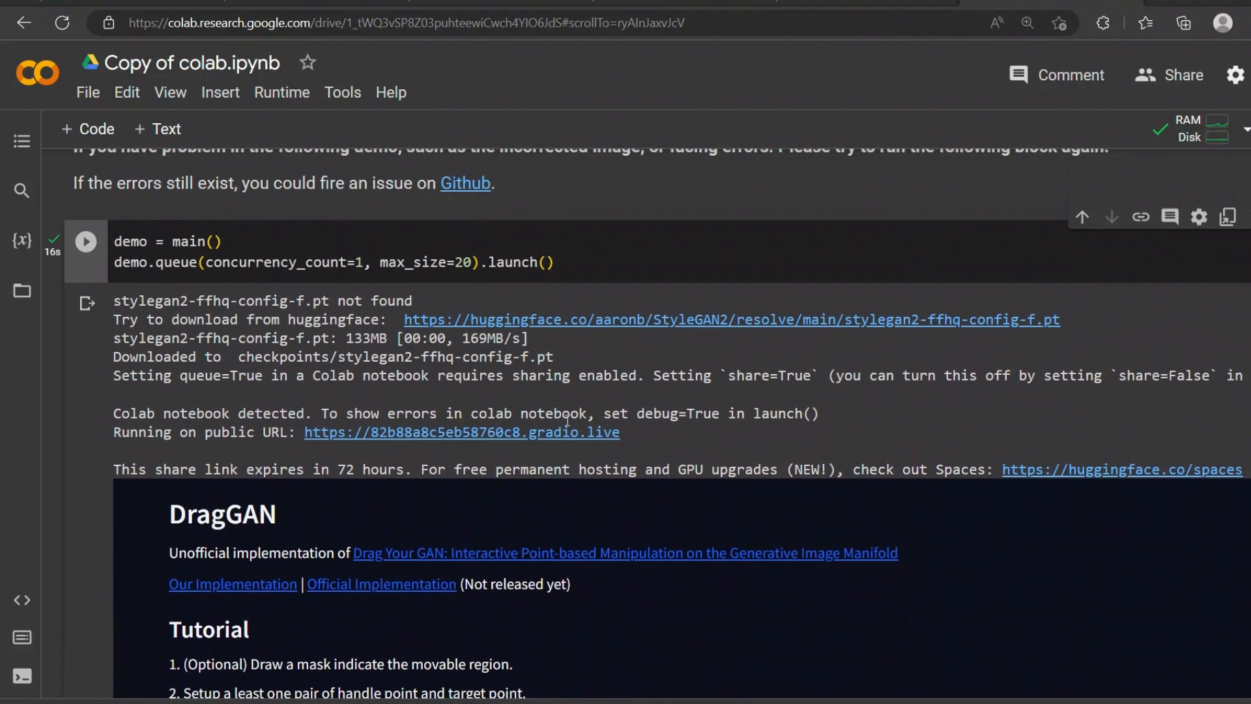
pyautogui.rightClick(730, 319)
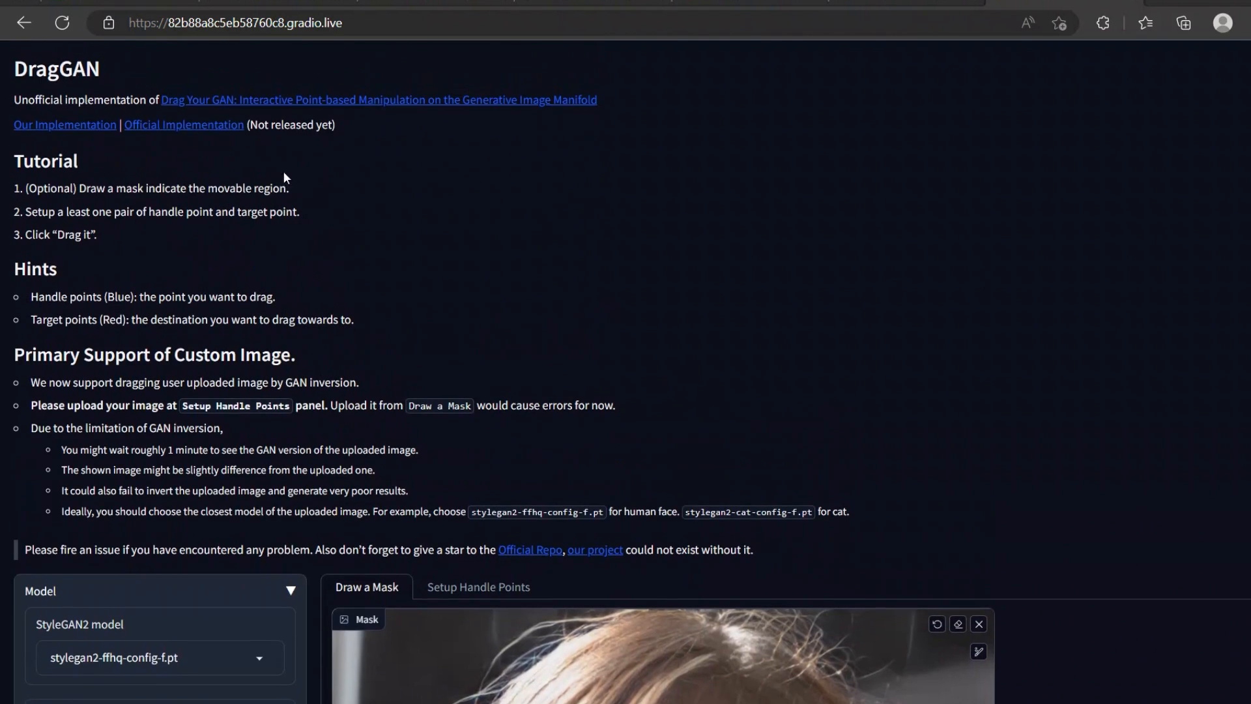
pyautogui.moveTo(299, 401)
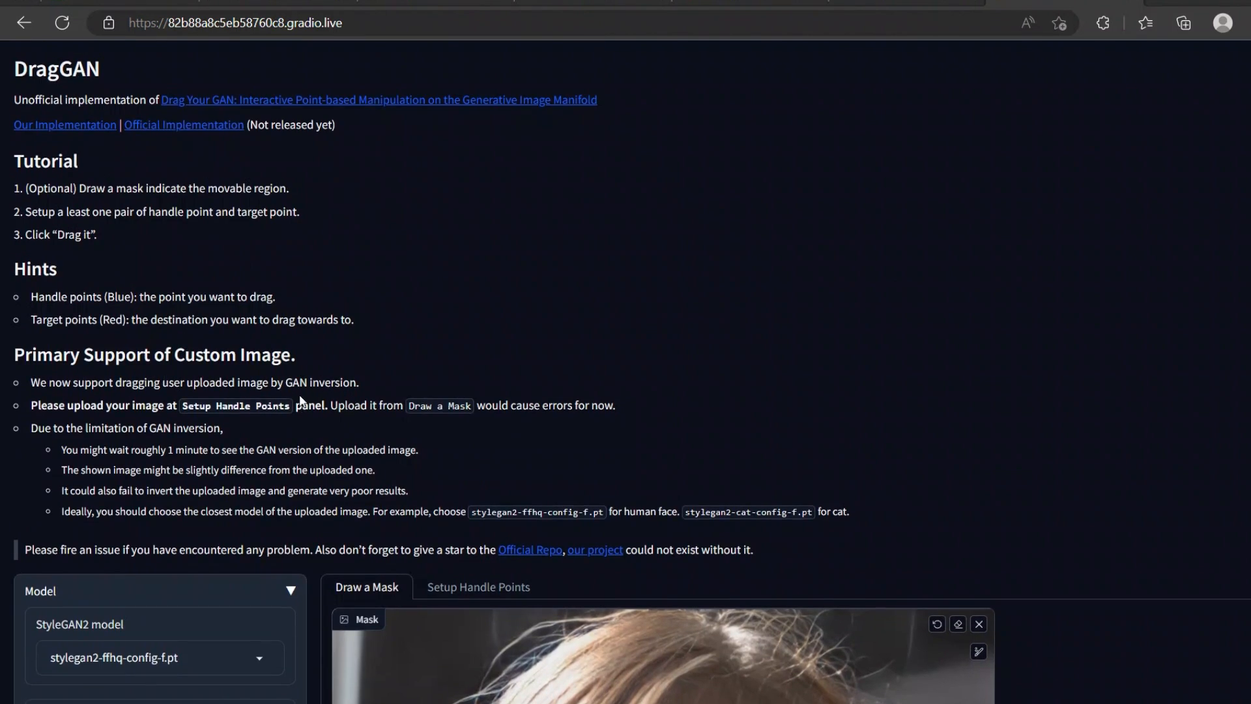
pyautogui.moveTo(124, 111)
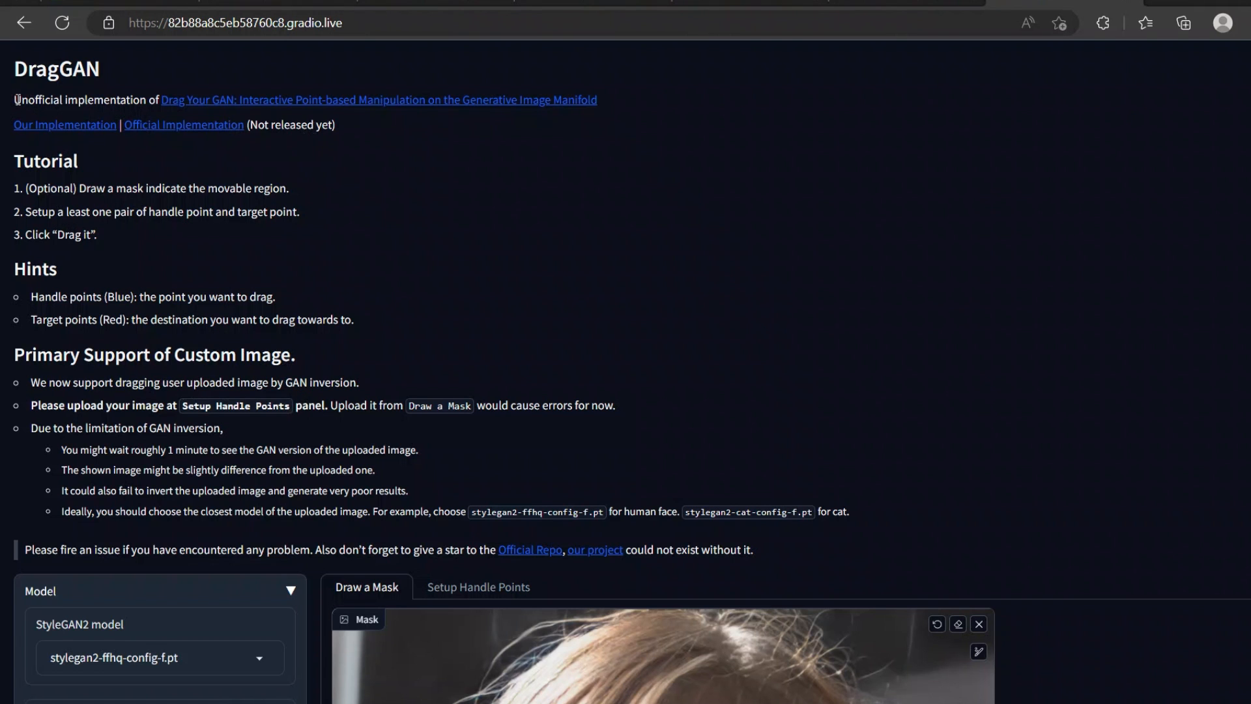
# Read the Tutorial, highlighting the implementation line and the handle-target pairing step.
pyautogui.doubleClick(80, 99)
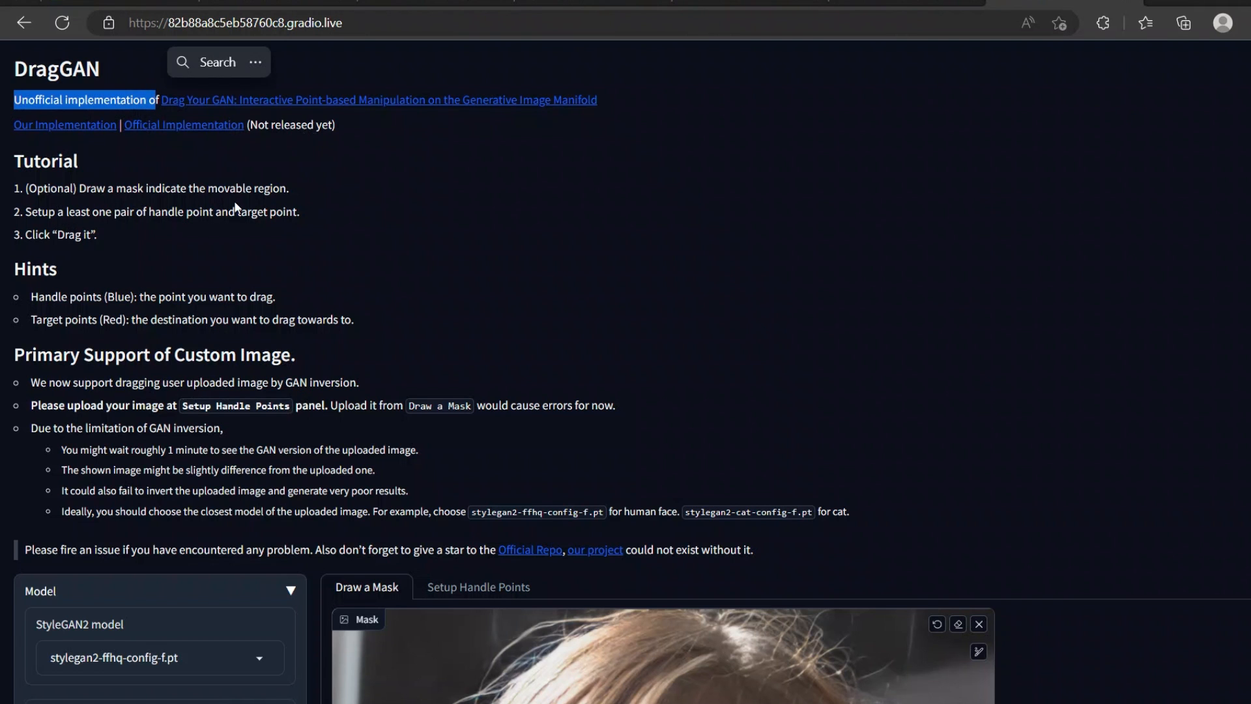
pyautogui.moveTo(102, 195)
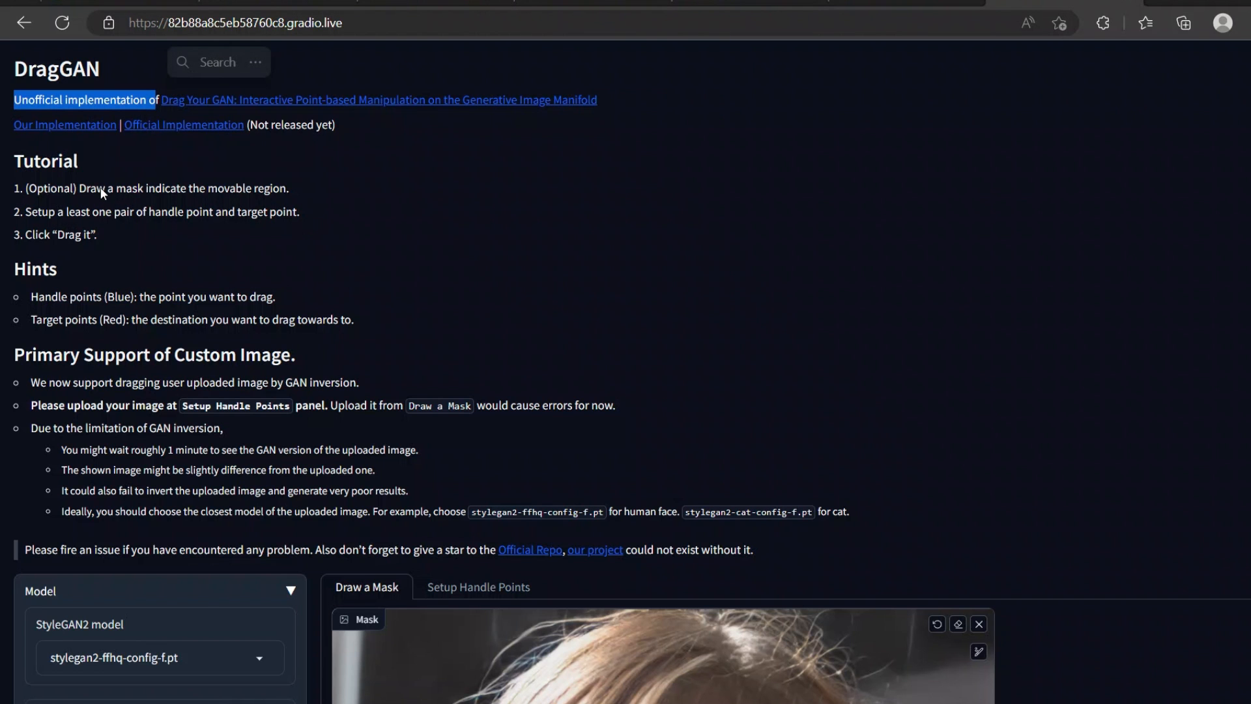
pyautogui.scroll(-3)
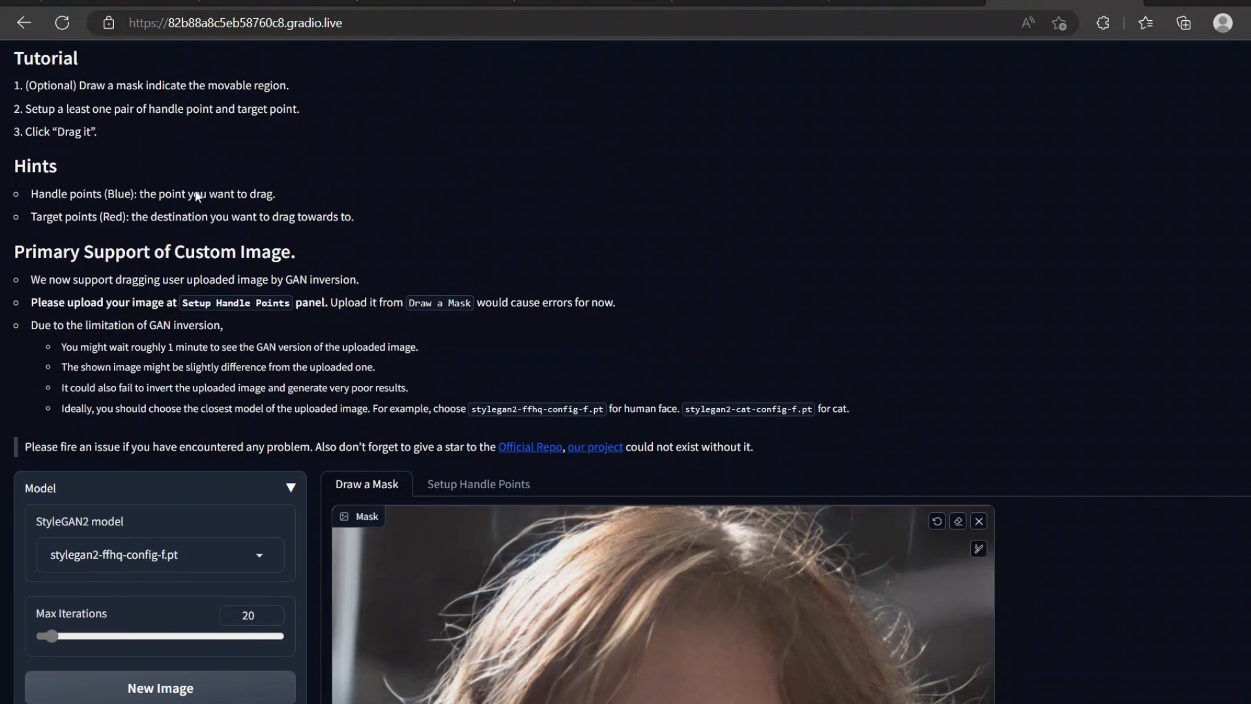
pyautogui.scroll(-3)
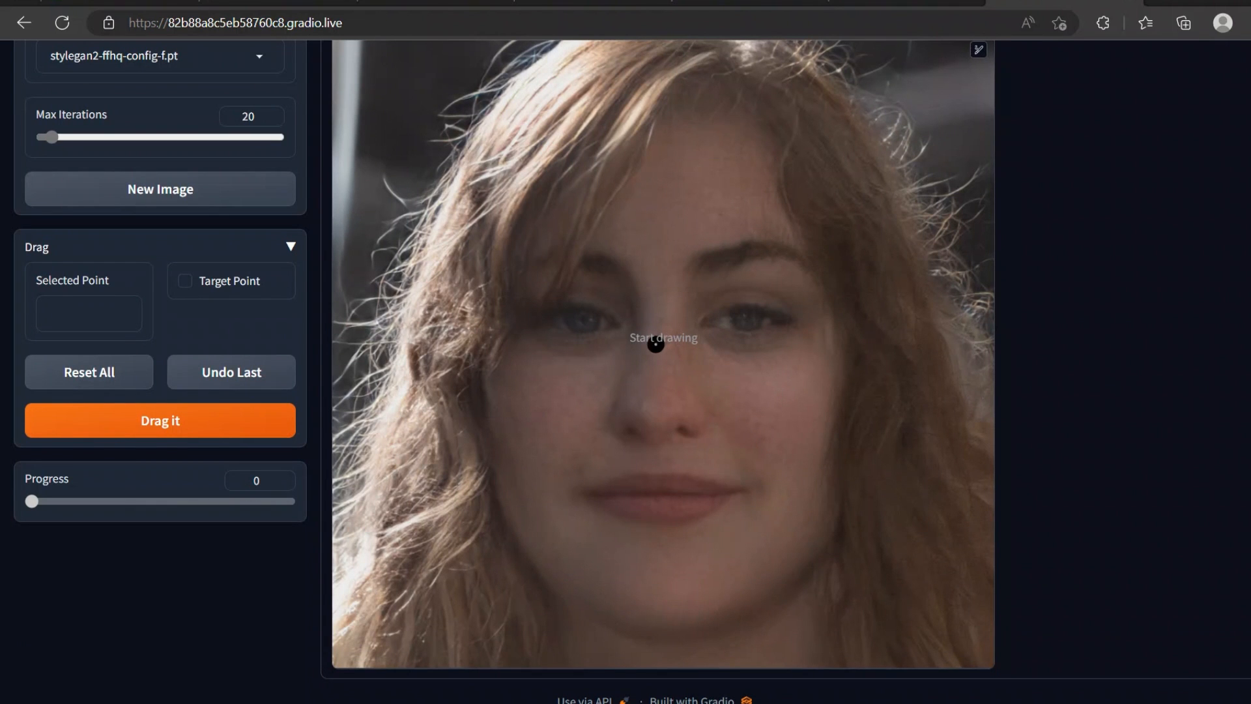
pyautogui.click(549, 392)
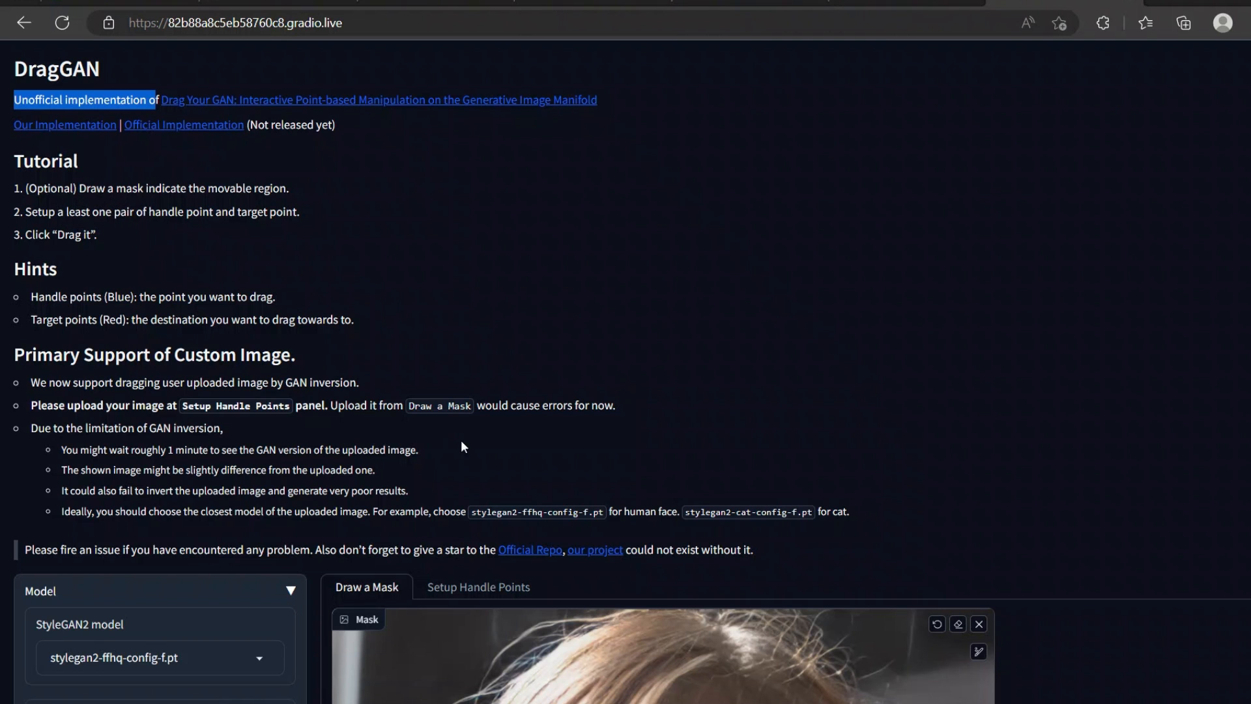
pyautogui.moveTo(591, 459)
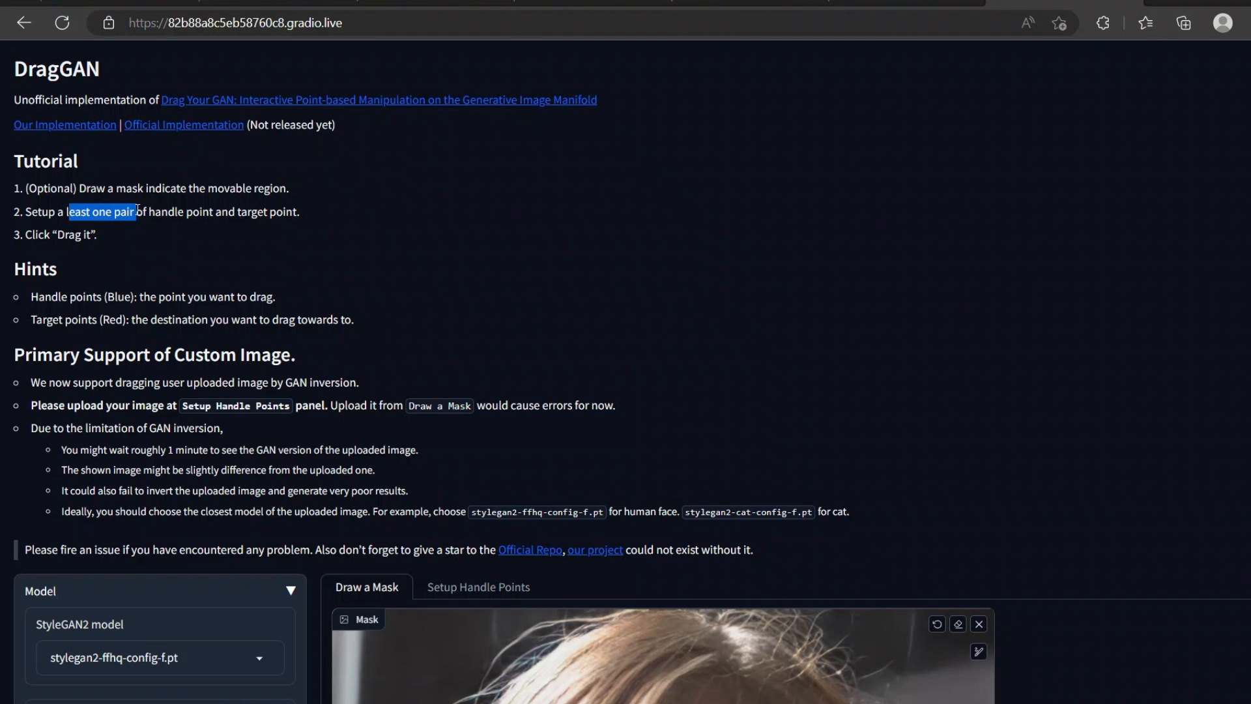
pyautogui.moveTo(136, 211); pyautogui.dragTo(275, 211)
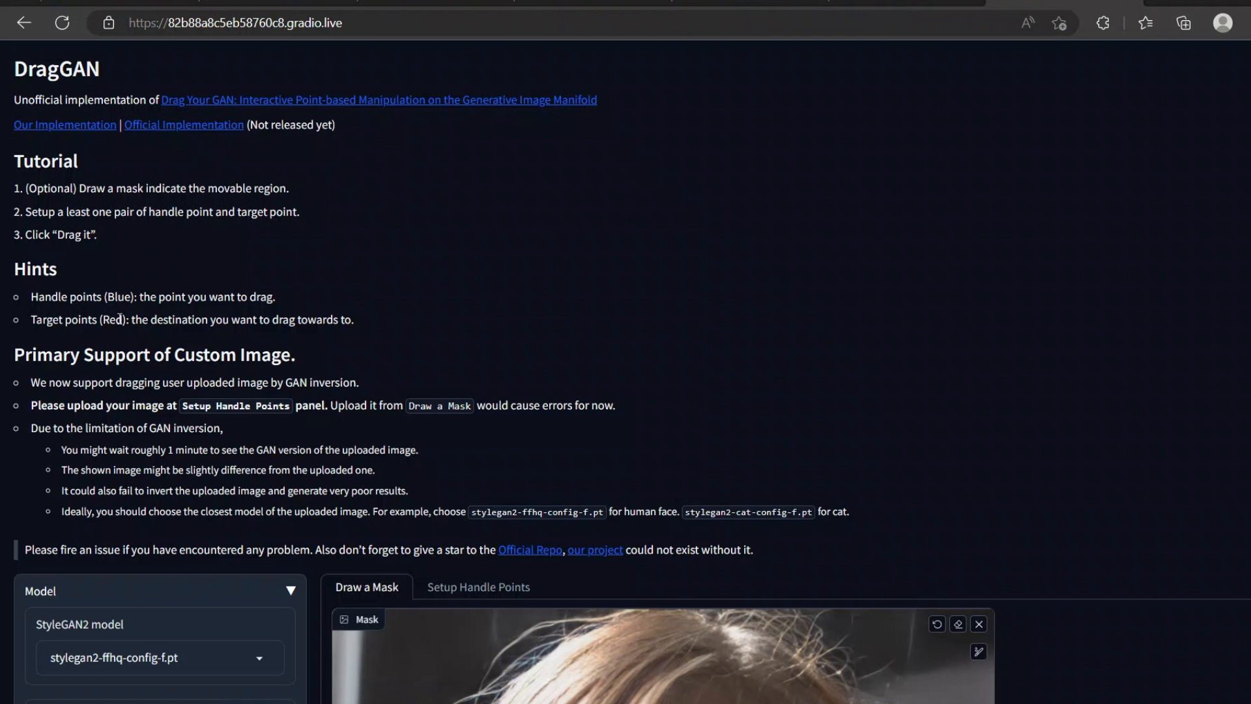
# Read the Hints, highlighting 'Red' and the uploaded-image note, then scroll to the Model panel.
pyautogui.doubleClick(107, 320)
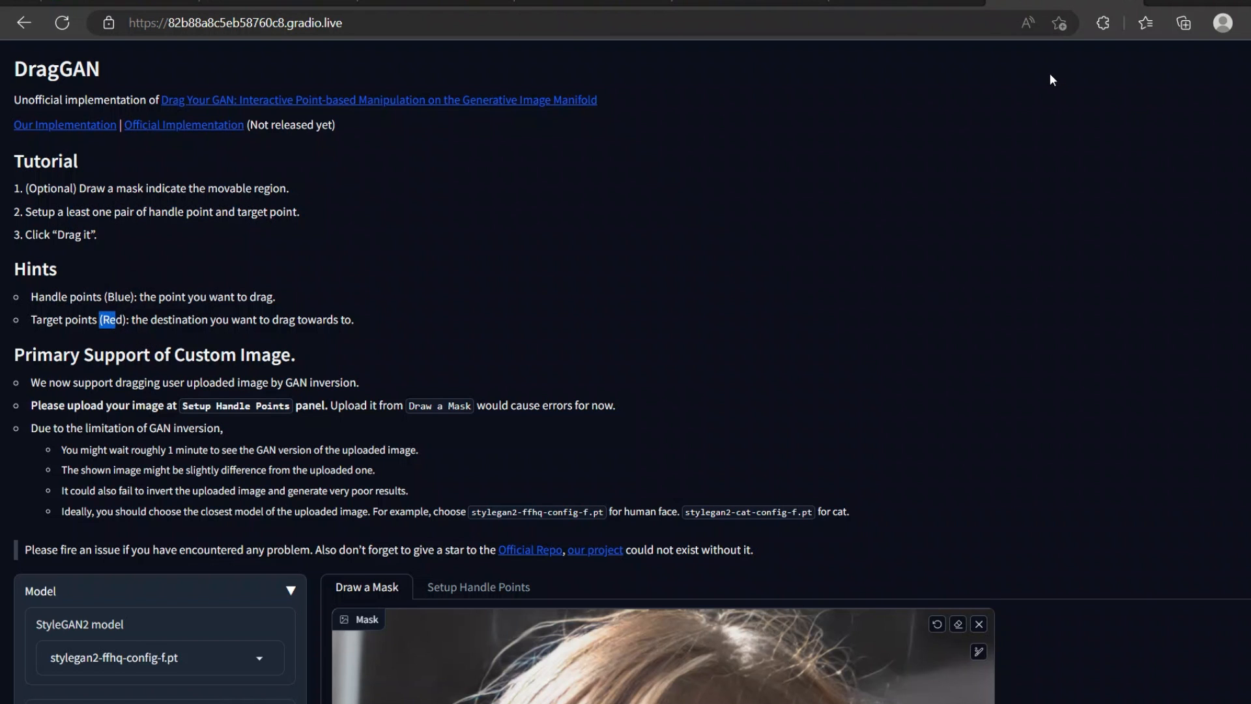
pyautogui.scroll(-3)
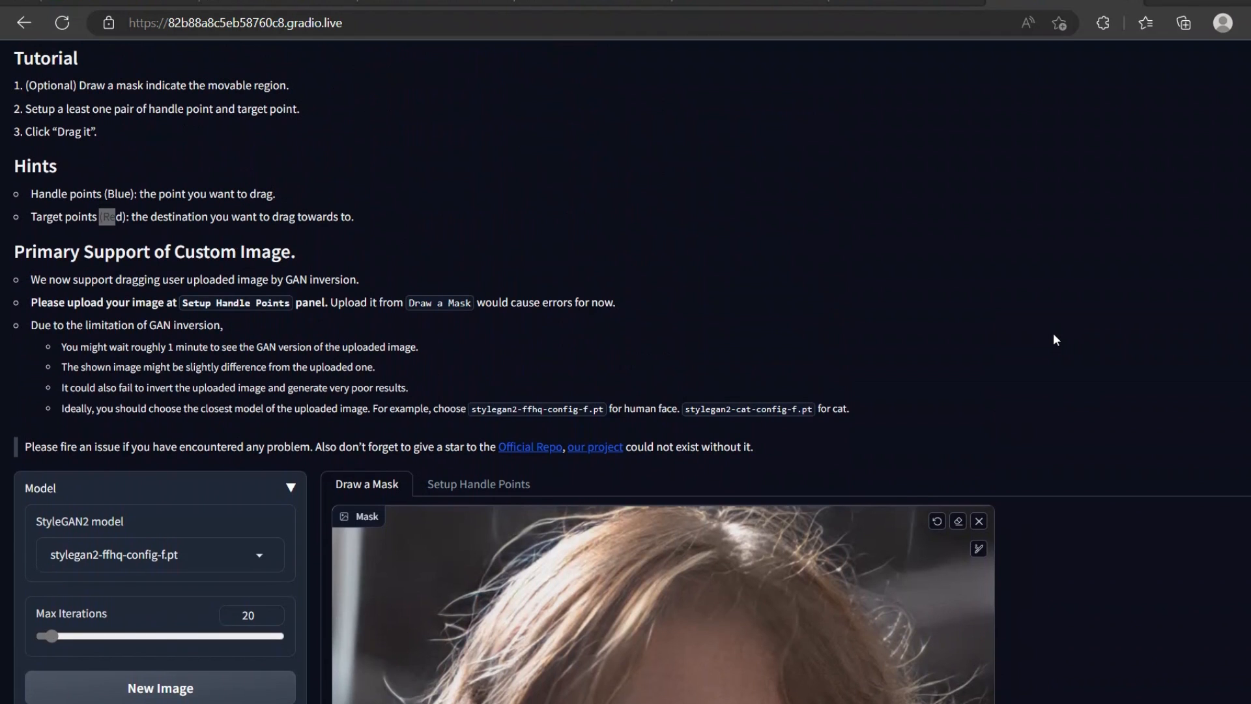
pyautogui.moveTo(1035, 131)
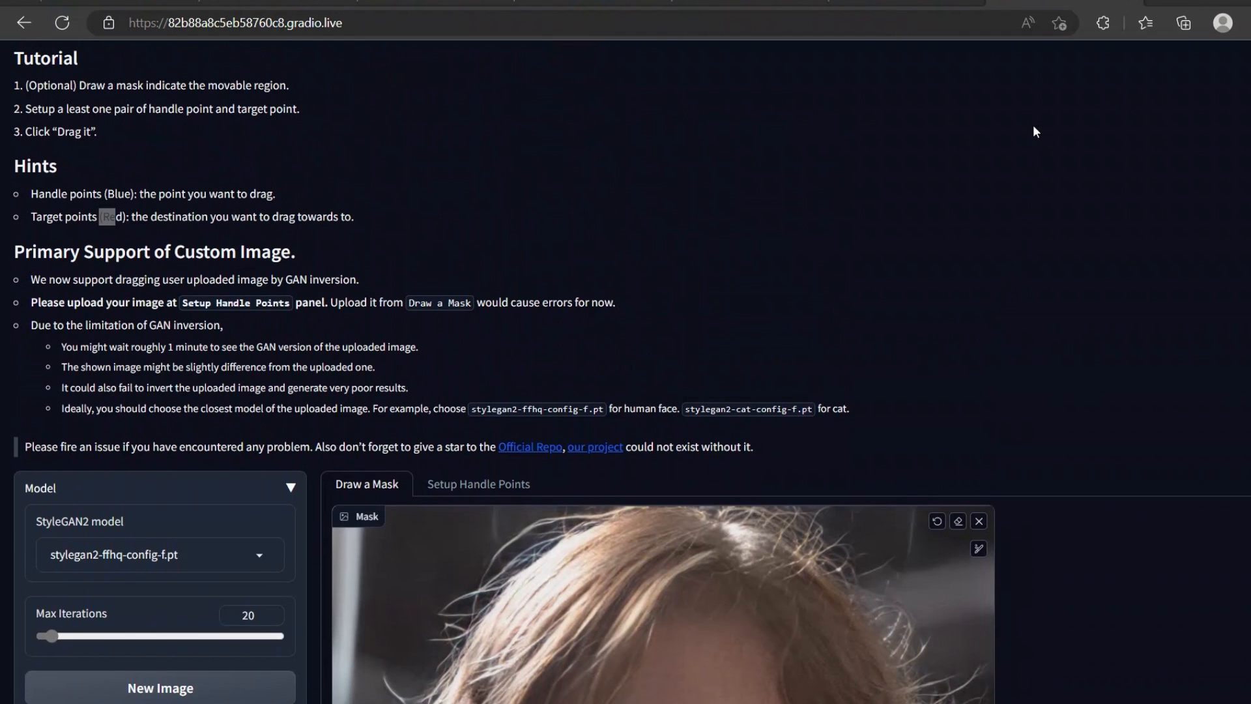
pyautogui.scroll(-3)
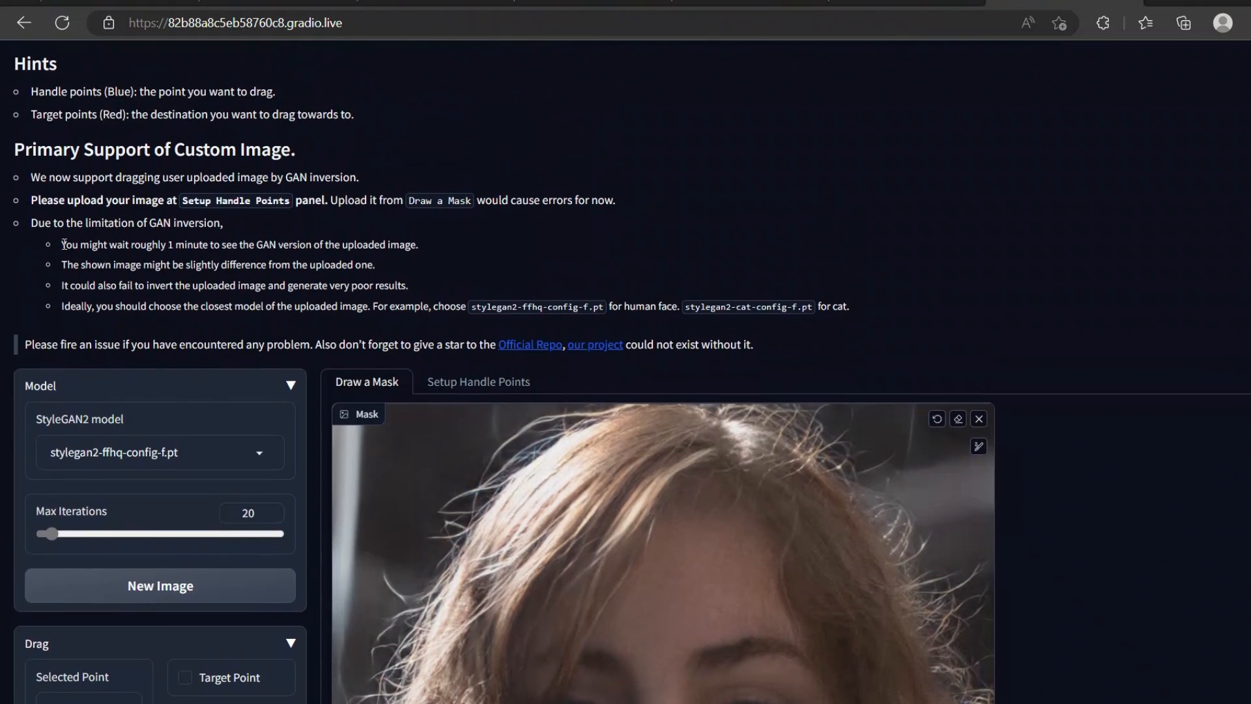
pyautogui.tripleClick(239, 244)
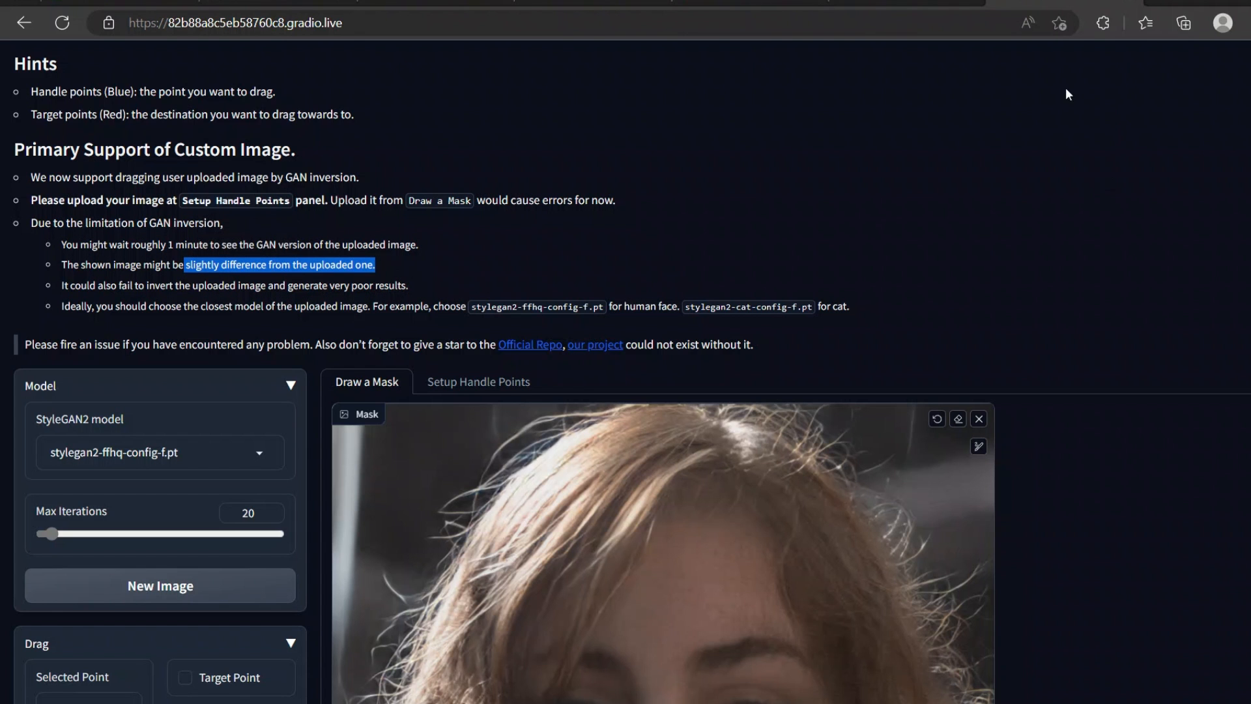
pyautogui.scroll(-3)
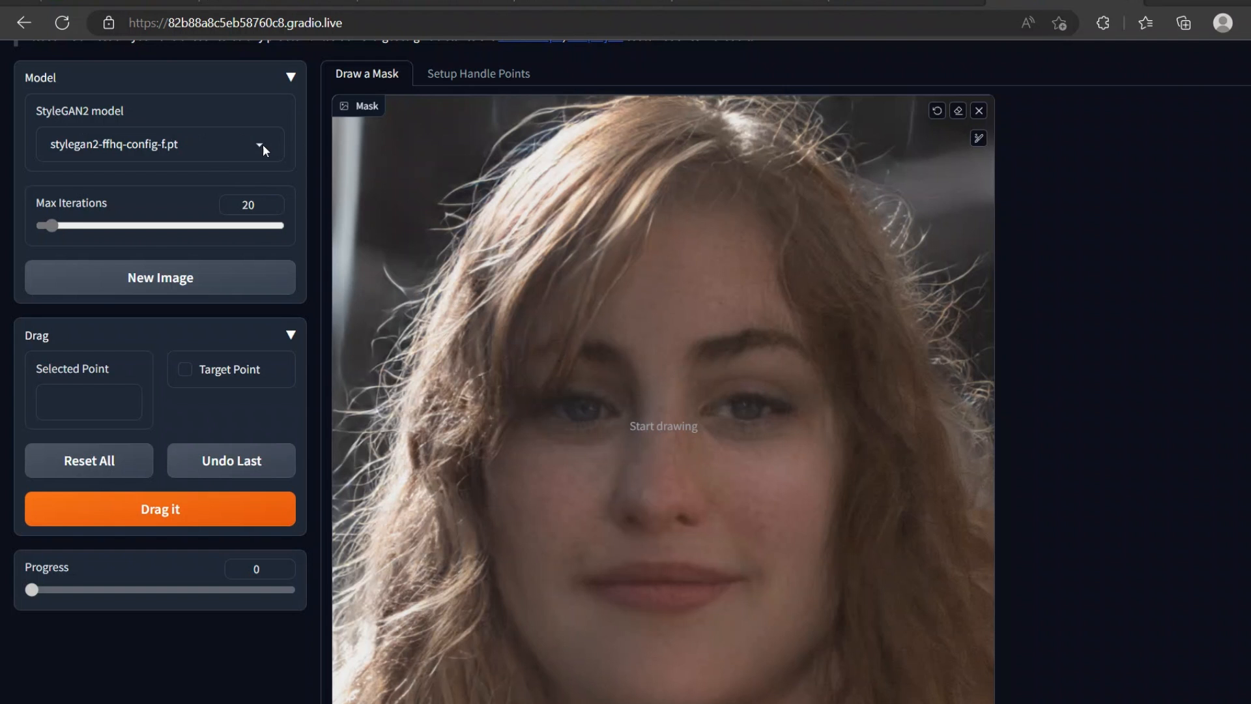
# Review the model list keeping stylegan2-ffhq-config-f.pt and switch to Setup Handle Points.
pyautogui.click(159, 145)
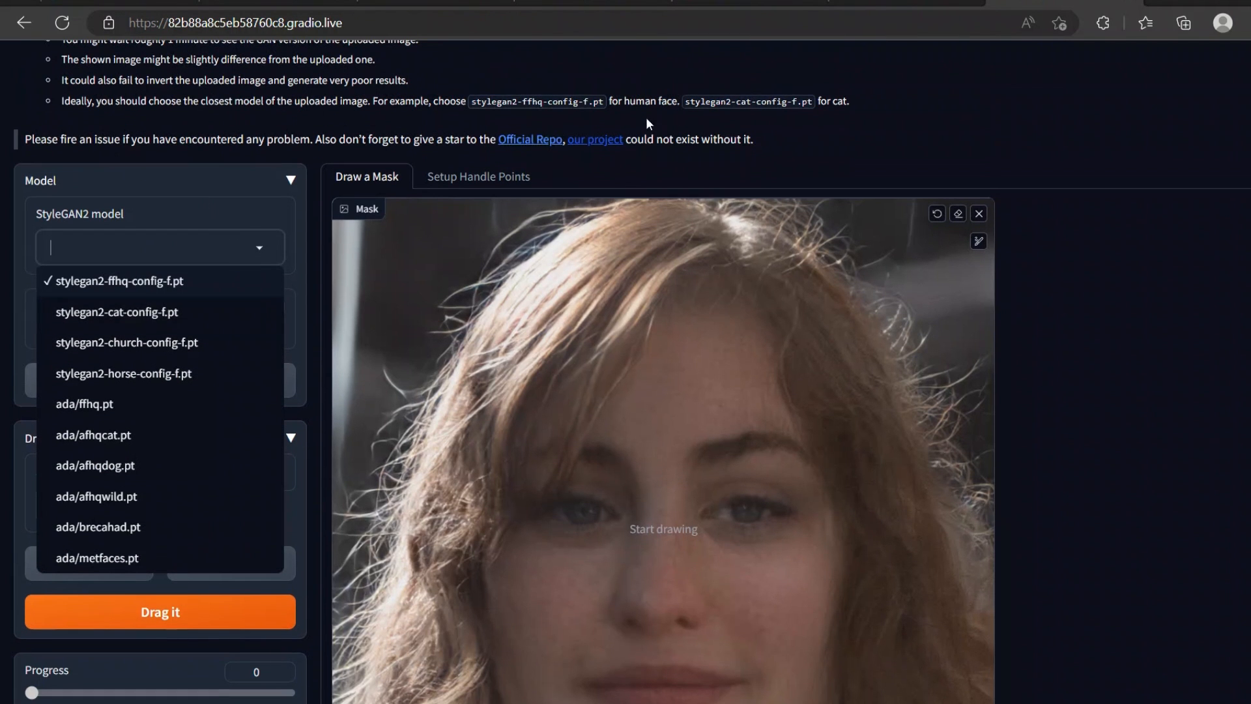
pyautogui.moveTo(107, 323)
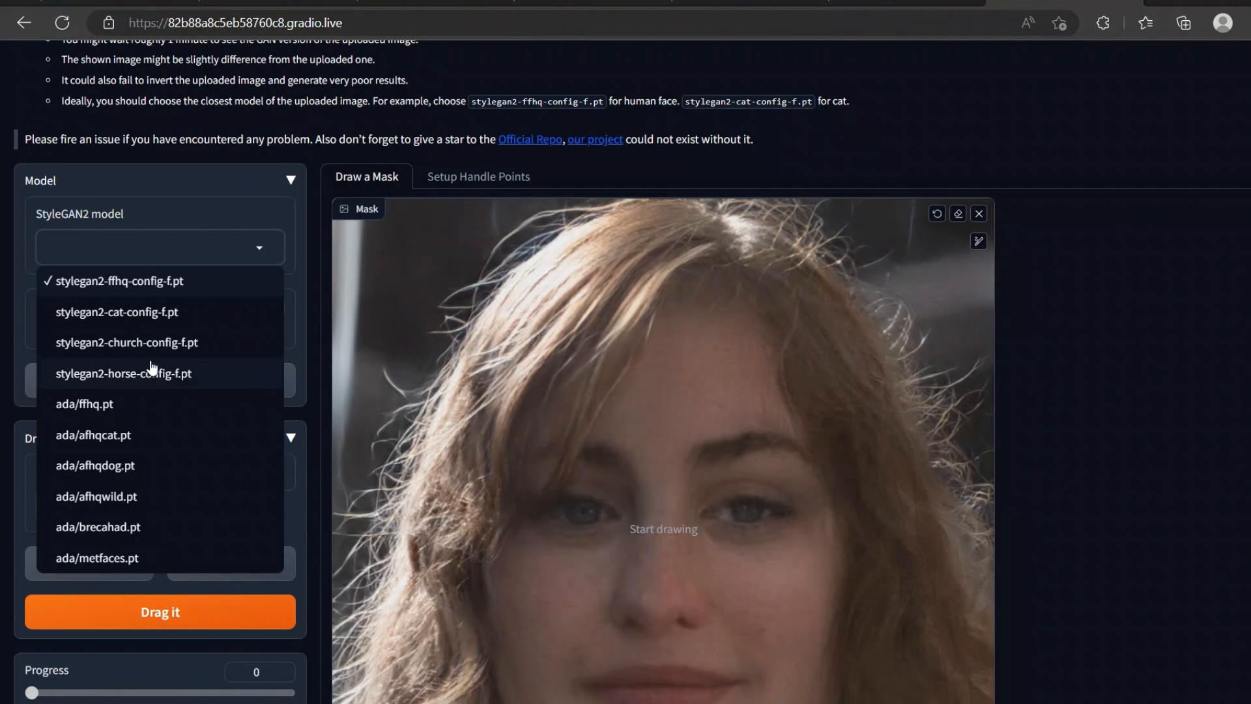
pyautogui.moveTo(257, 373)
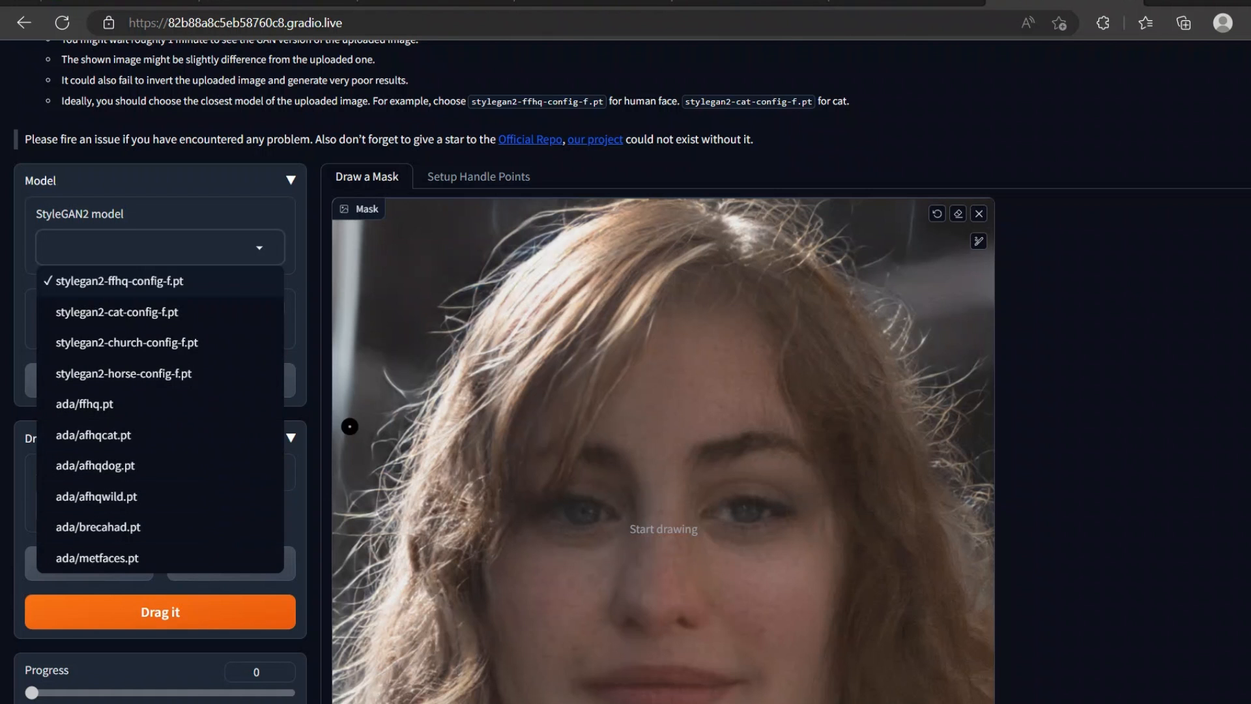
pyautogui.click(118, 281)
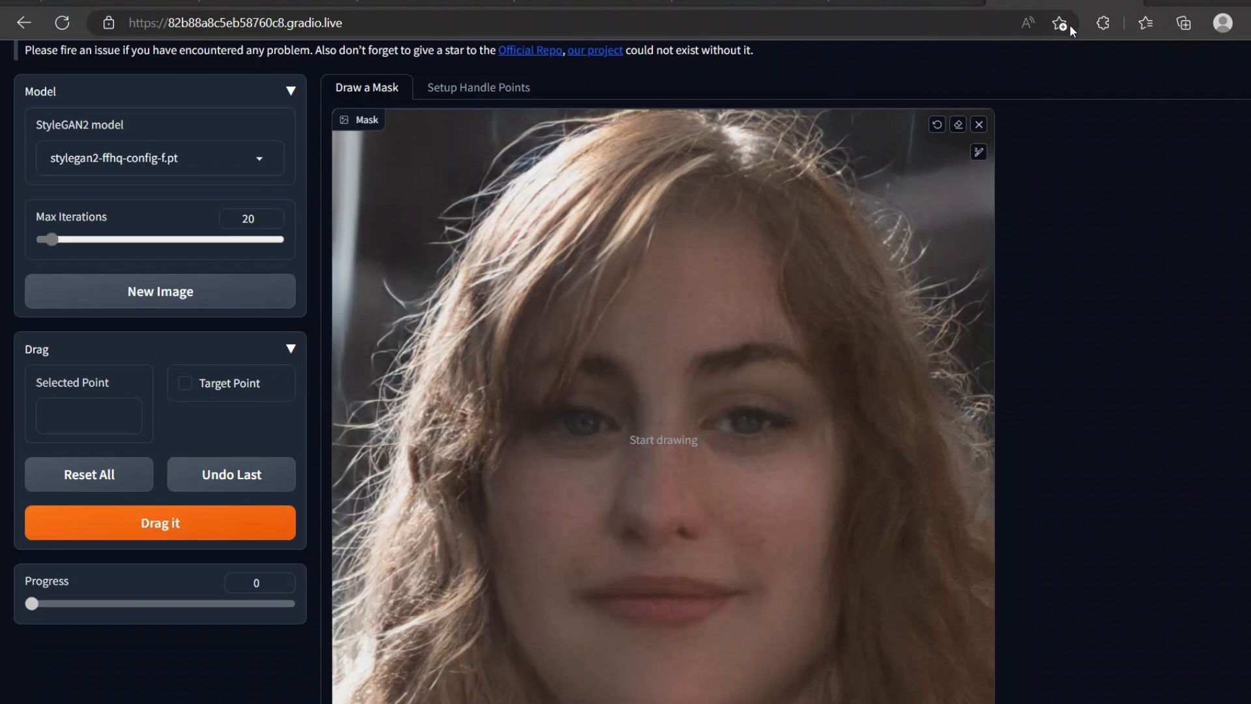
pyautogui.click(479, 87)
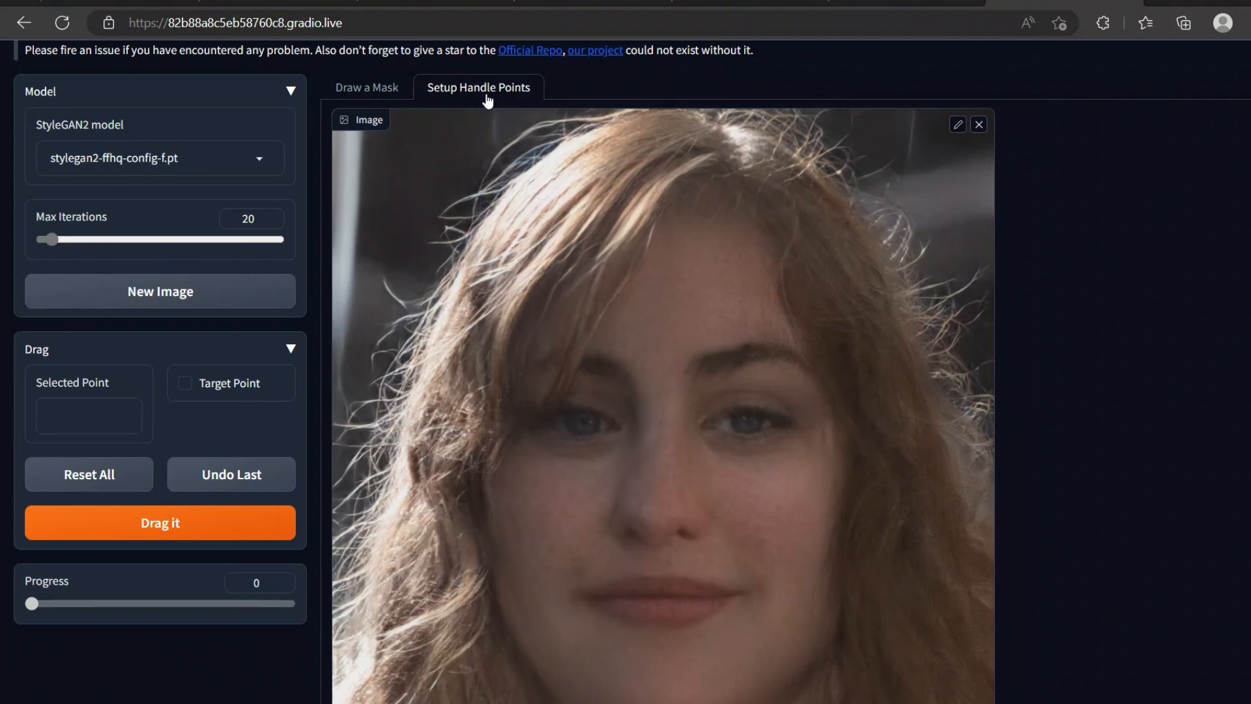
# Place a handle point on the woman's chin and its target on her lower lip.
pyautogui.scroll(-3)
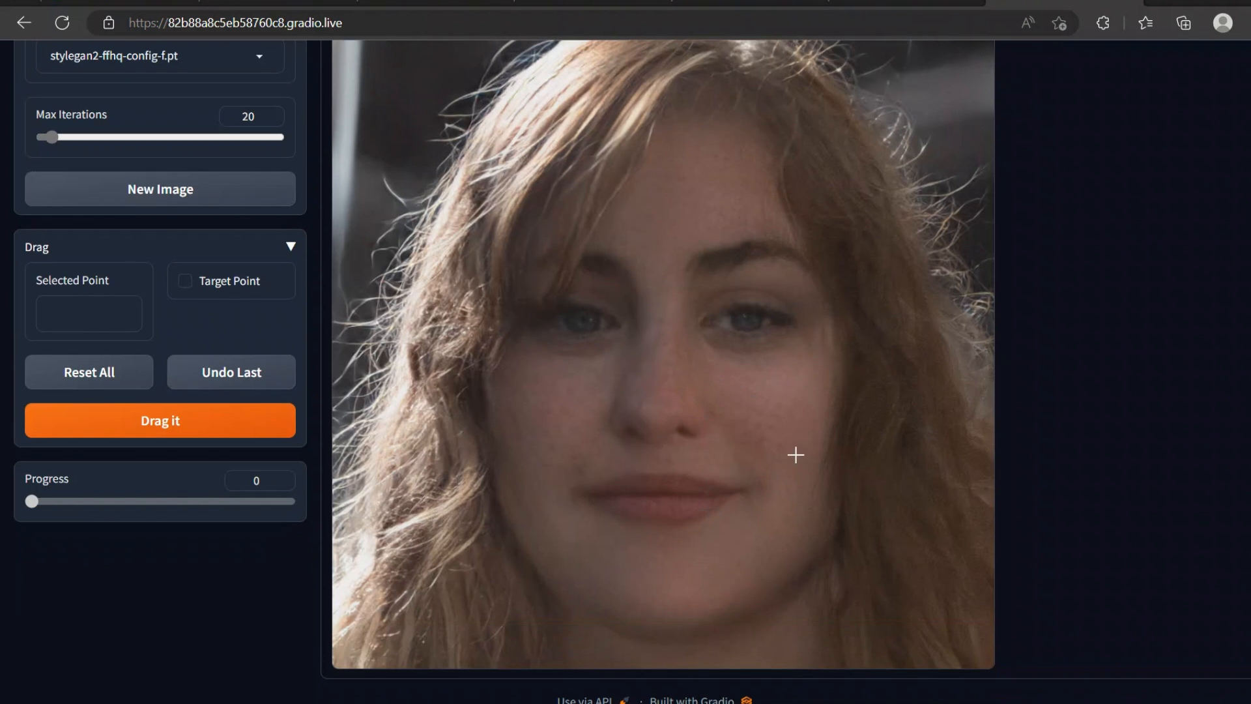
pyautogui.moveTo(660, 551)
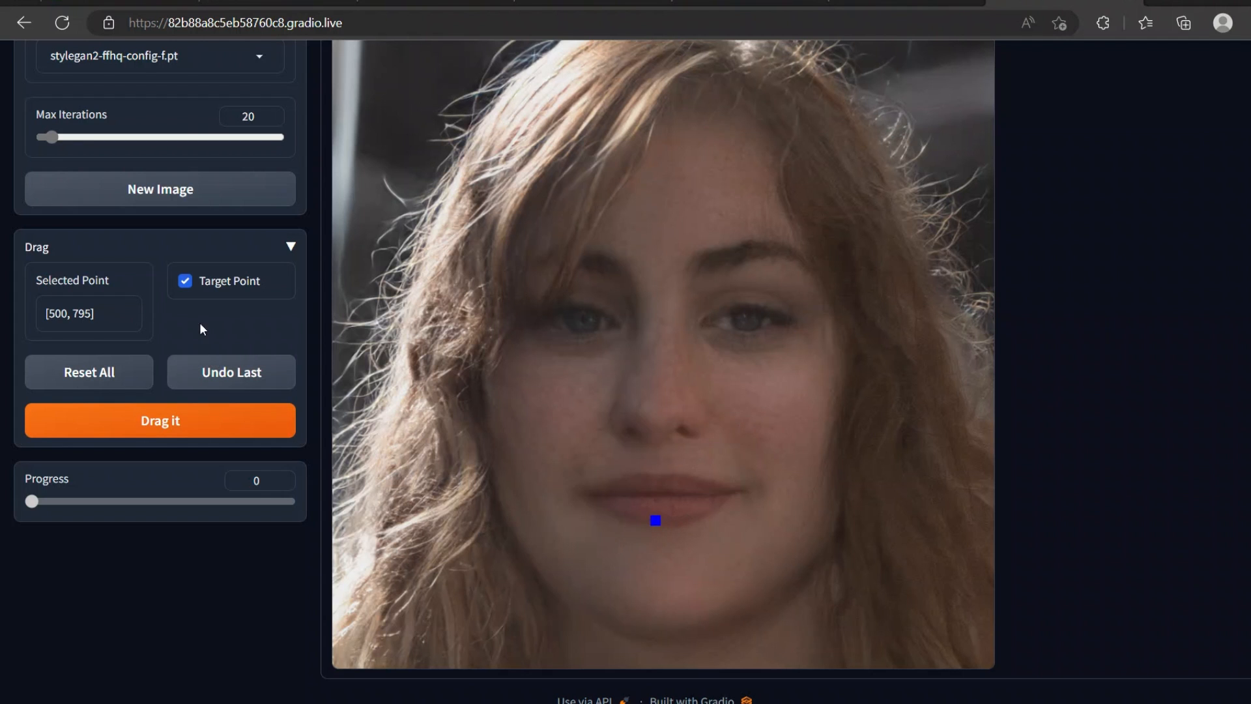
pyautogui.moveTo(654, 562)
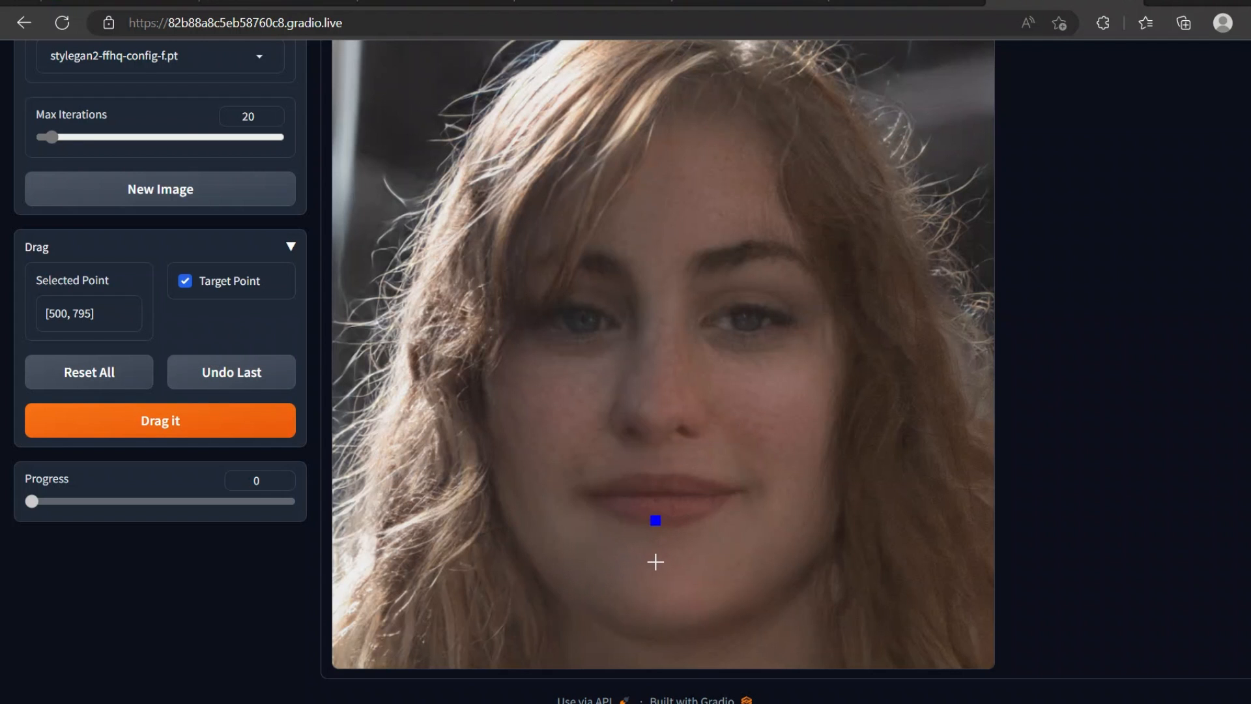
pyautogui.moveTo(659, 556)
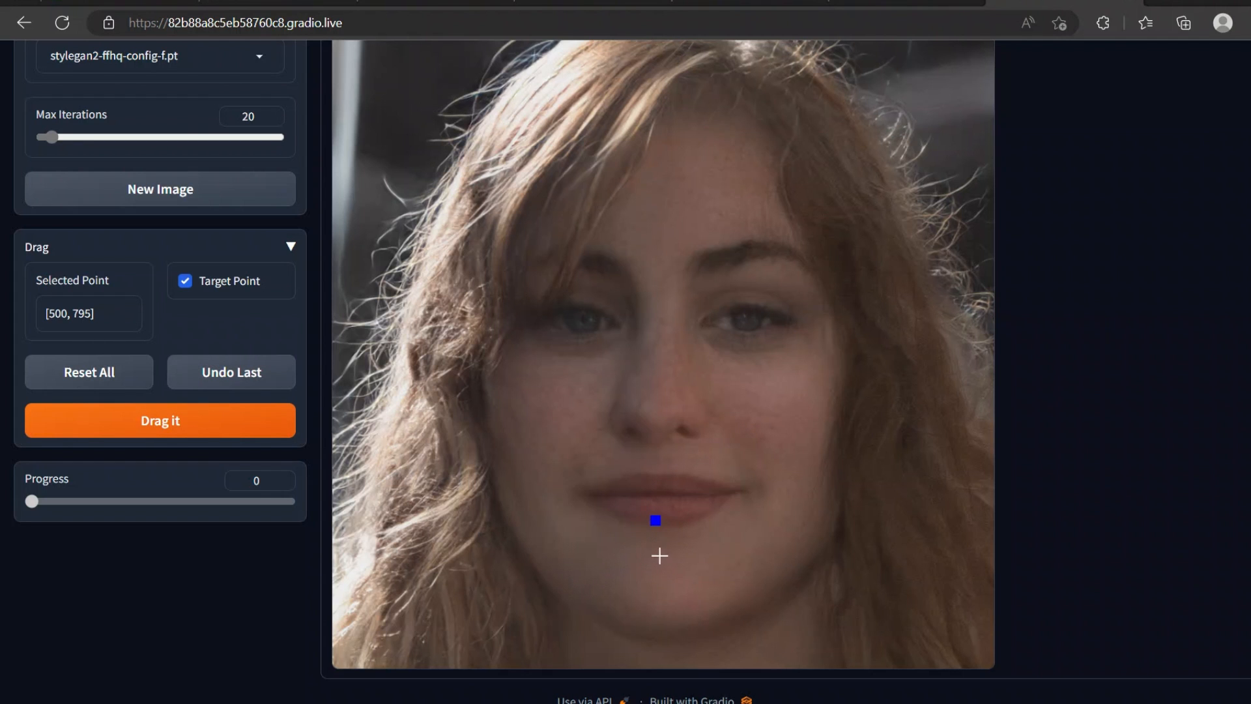
pyautogui.moveTo(665, 533)
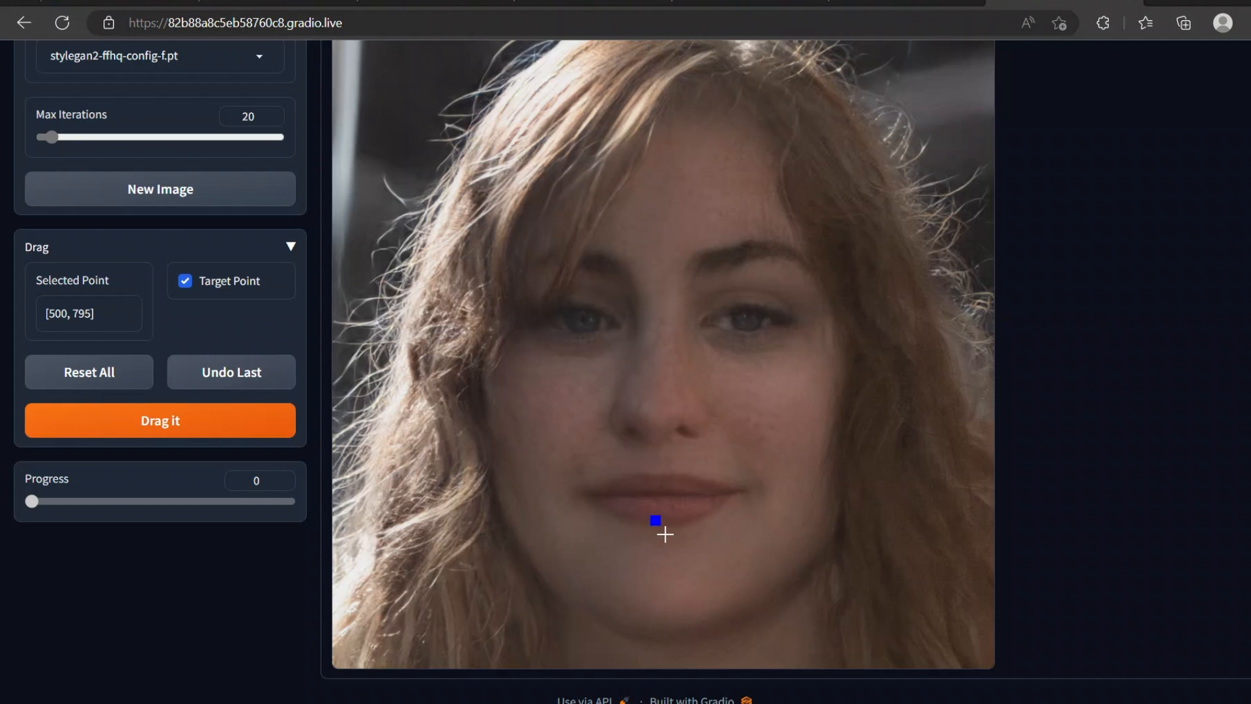
pyautogui.moveTo(653, 561)
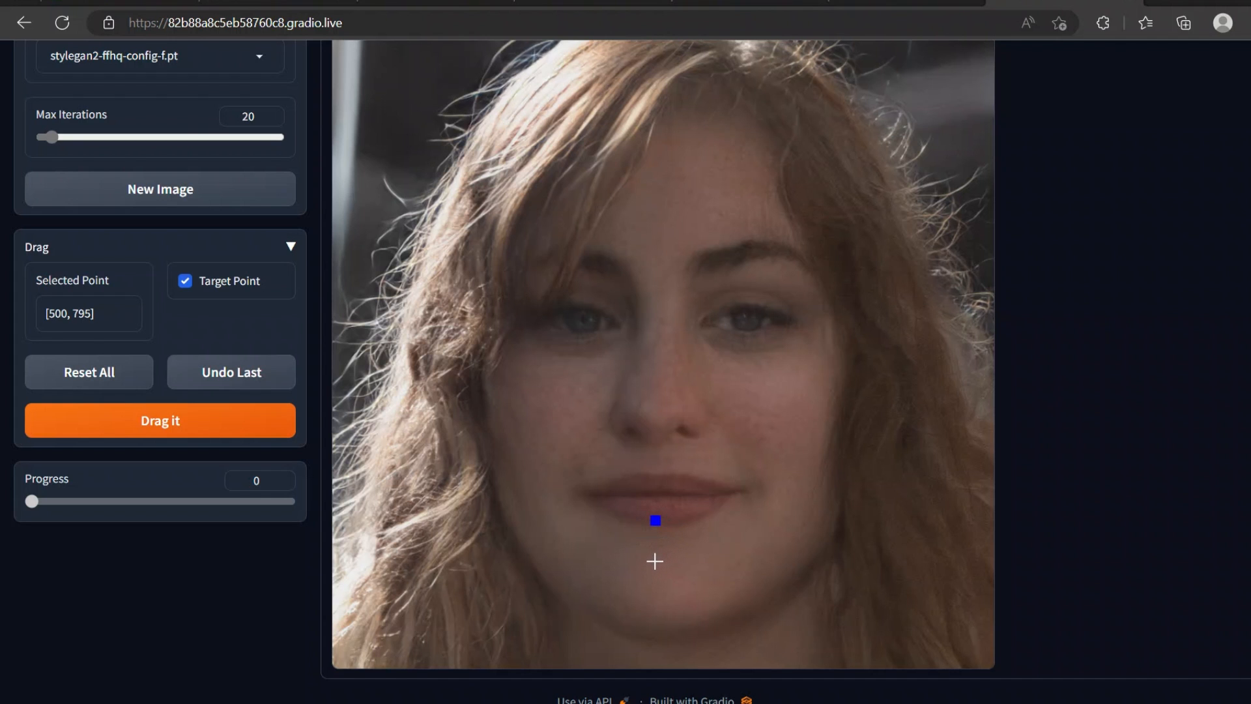
pyautogui.click(160, 421)
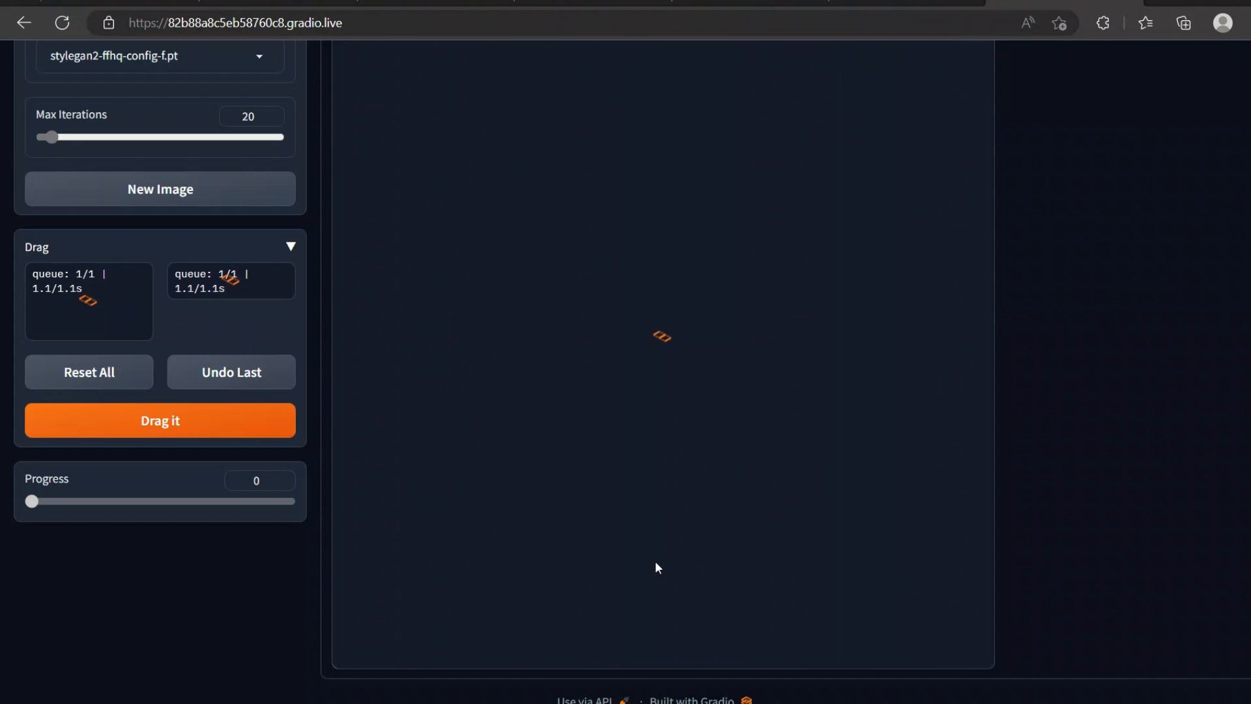
pyautogui.click(653, 561)
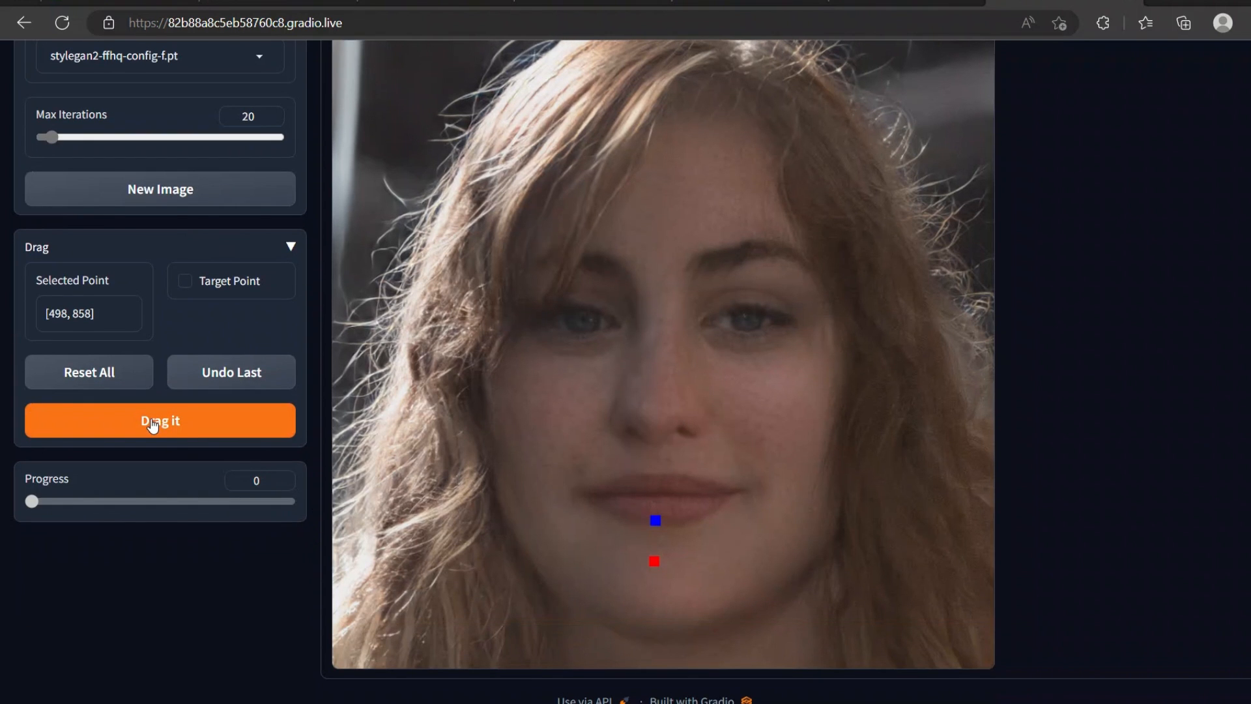
# Run Drag it for 20 iterations, opening the woman's mouth into a toothy smile.
pyautogui.click(160, 420)
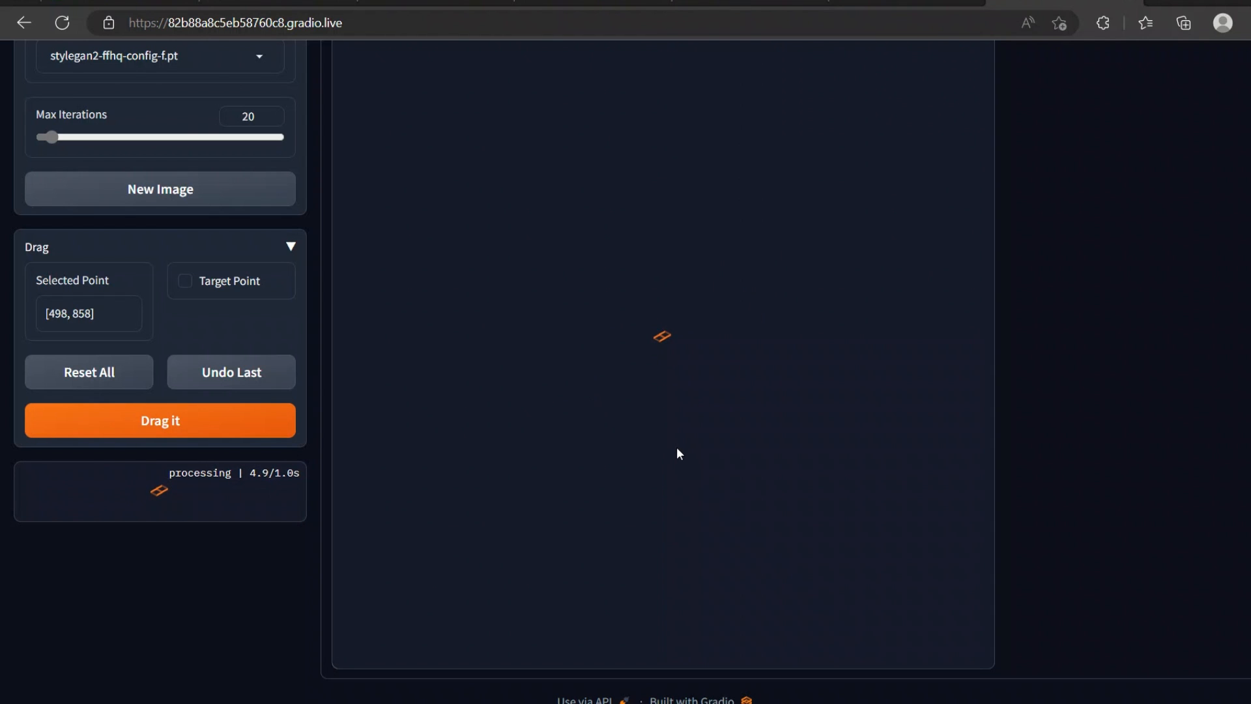
pyautogui.moveTo(714, 360)
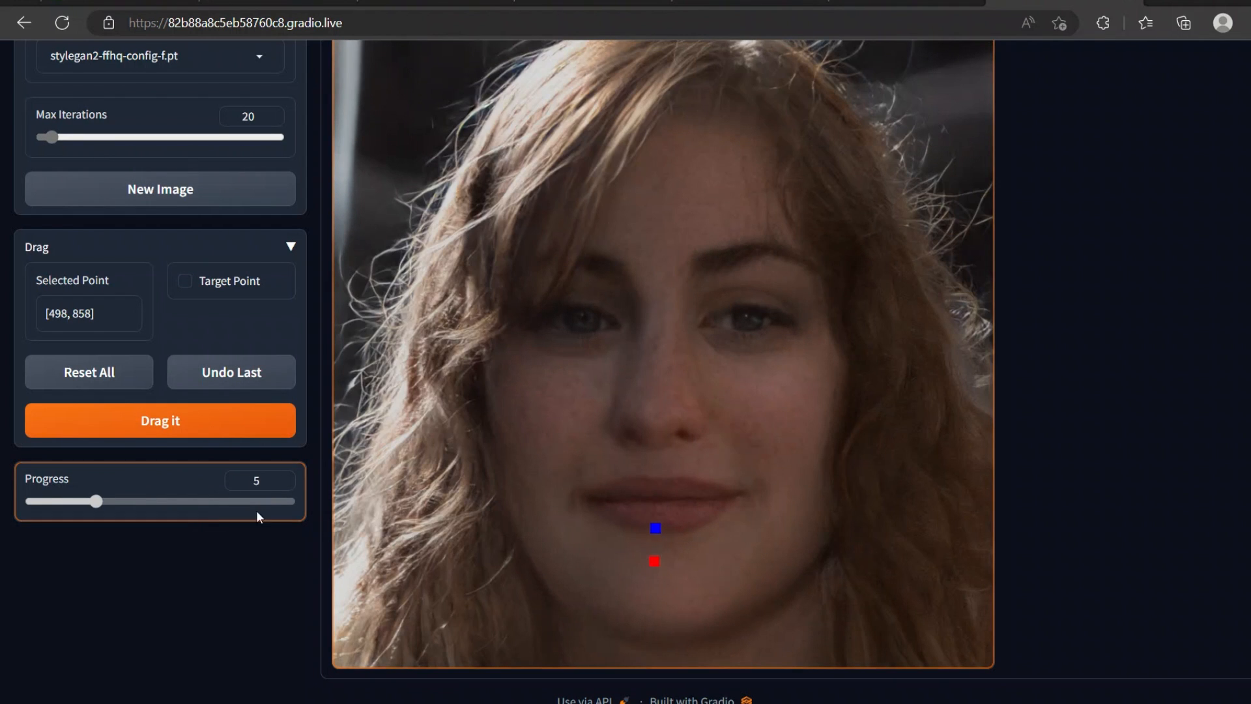
pyautogui.moveTo(399, 519)
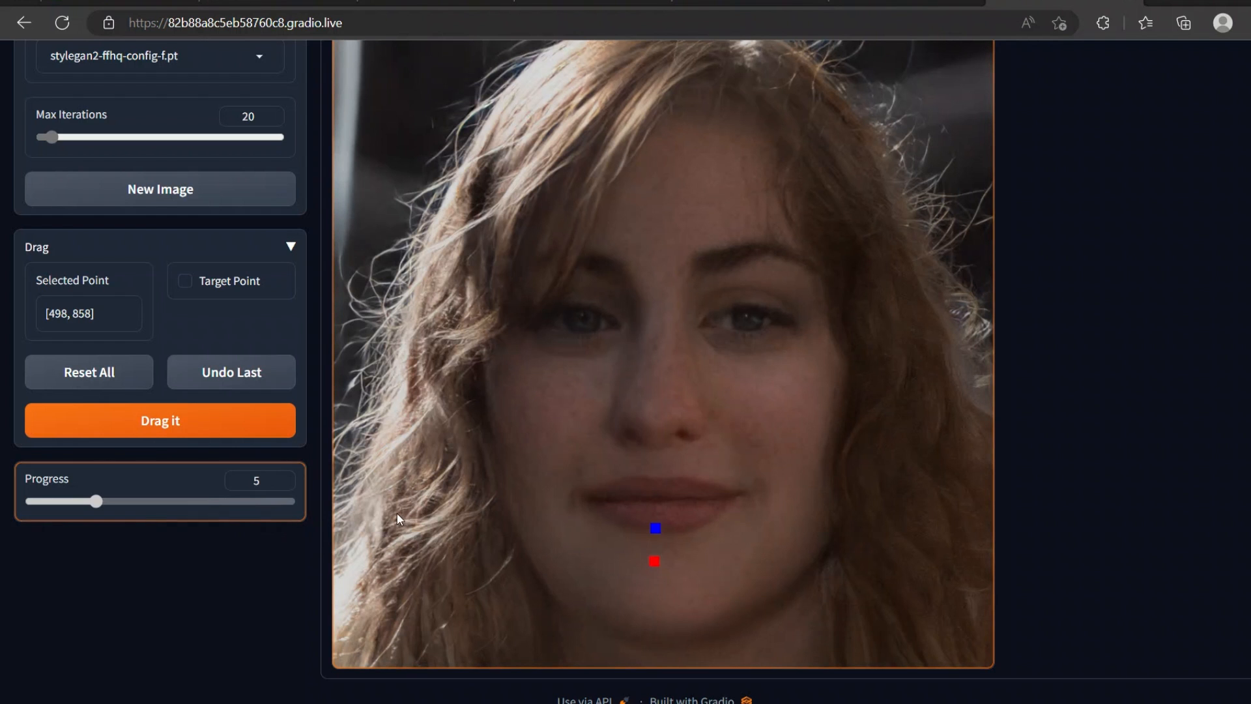
pyautogui.click(160, 420)
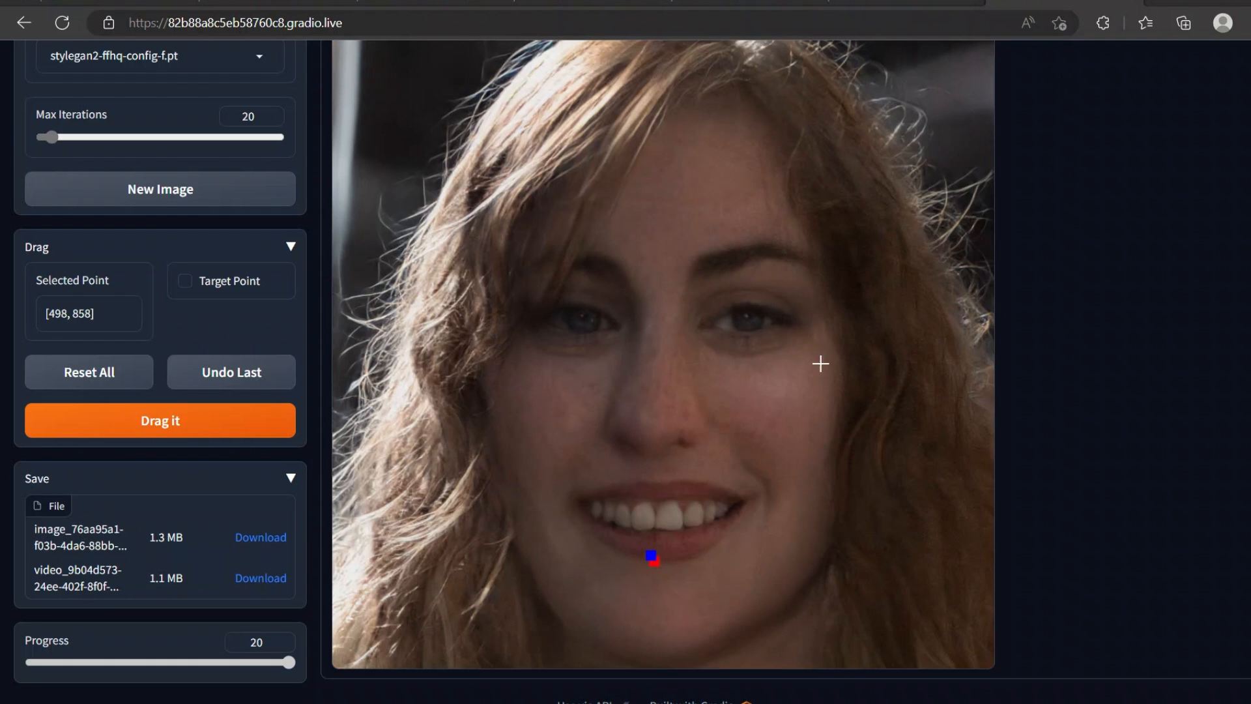
pyautogui.moveTo(667, 591)
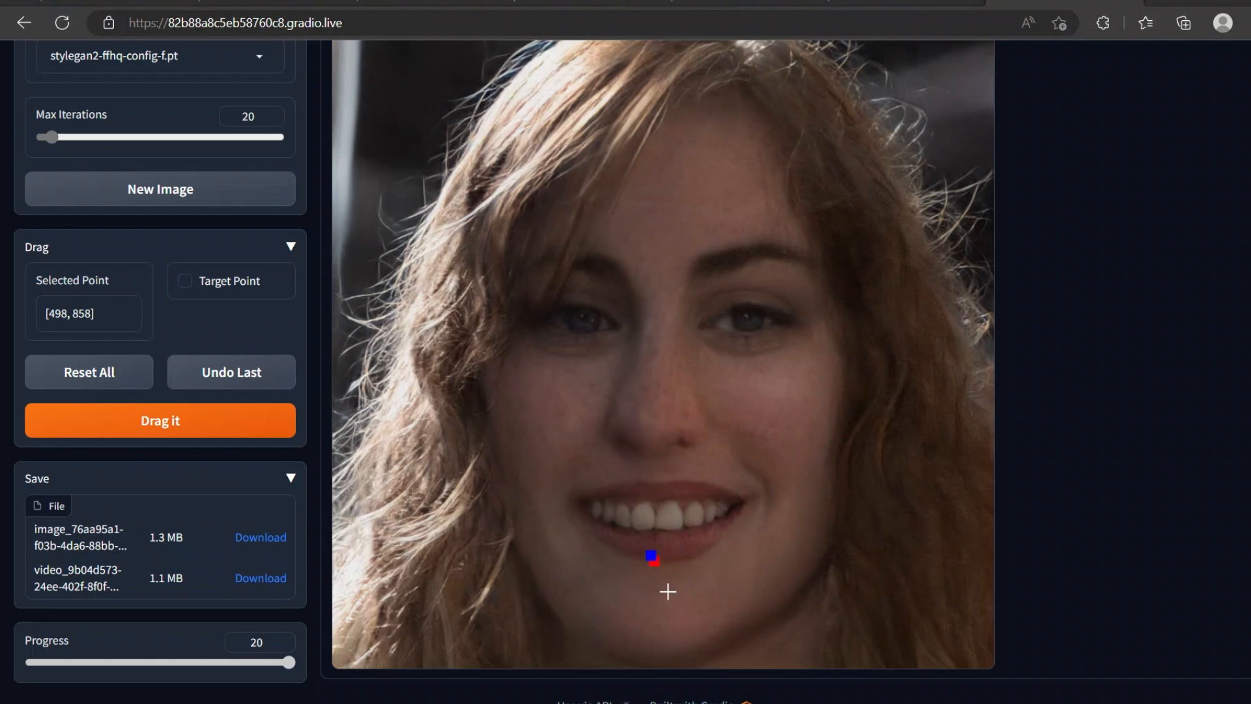
pyautogui.moveTo(711, 529)
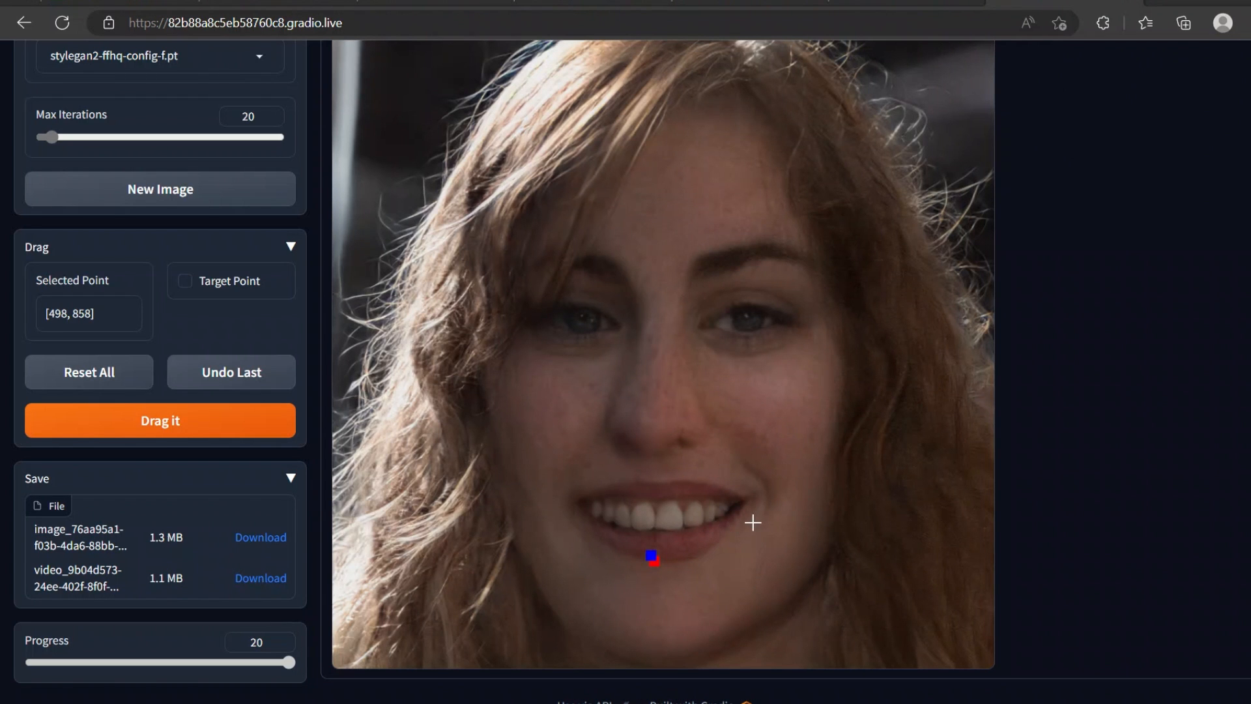
pyautogui.moveTo(702, 545)
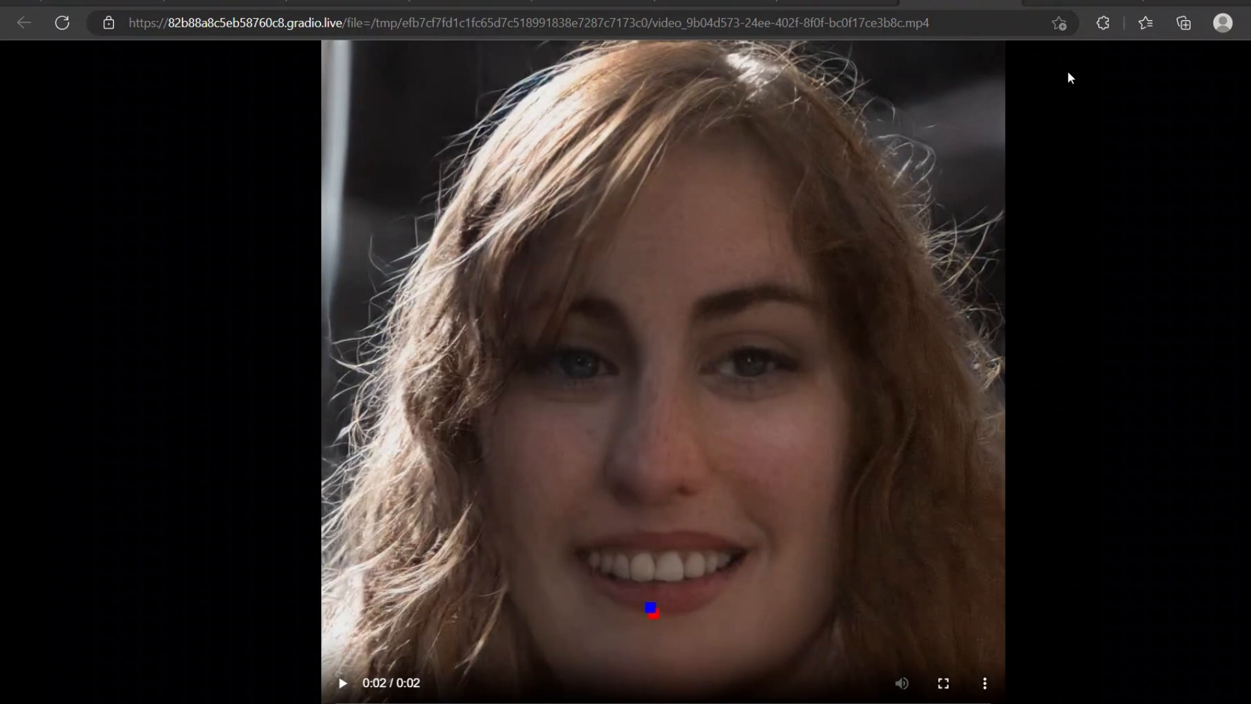
# Play the result video through and replay it.
pyautogui.click(342, 683)
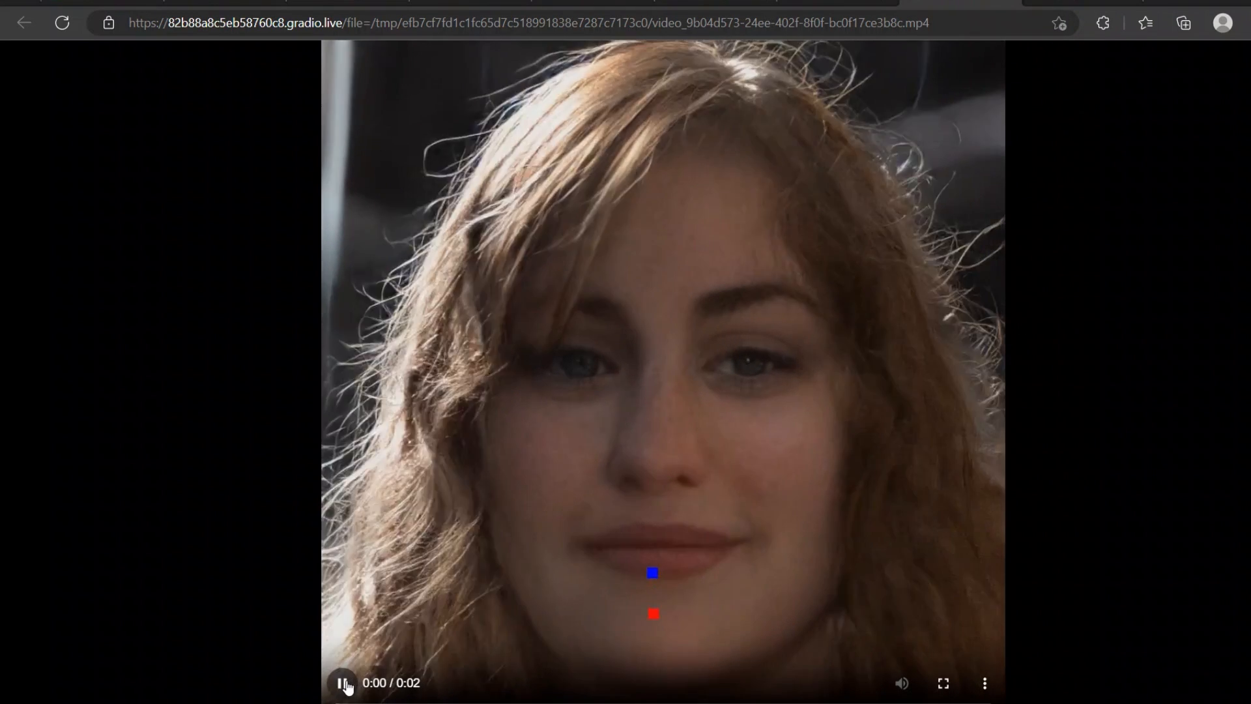
pyautogui.click(342, 682)
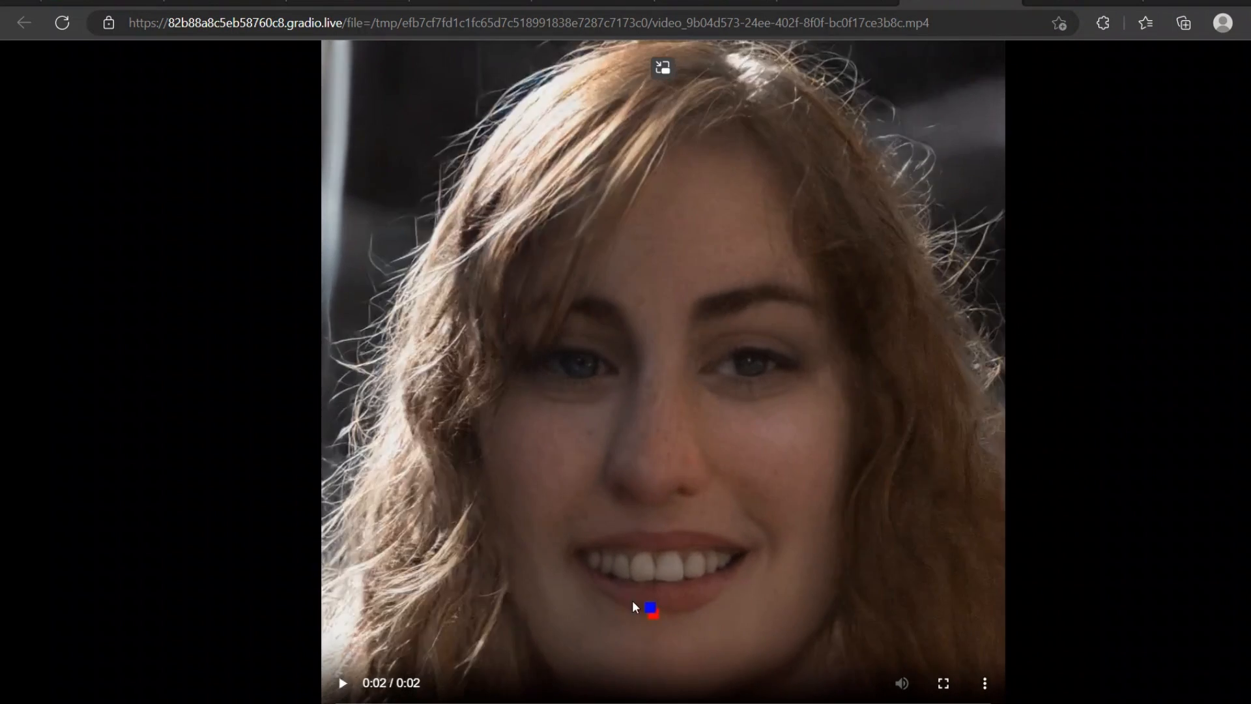
pyautogui.moveTo(710, 587)
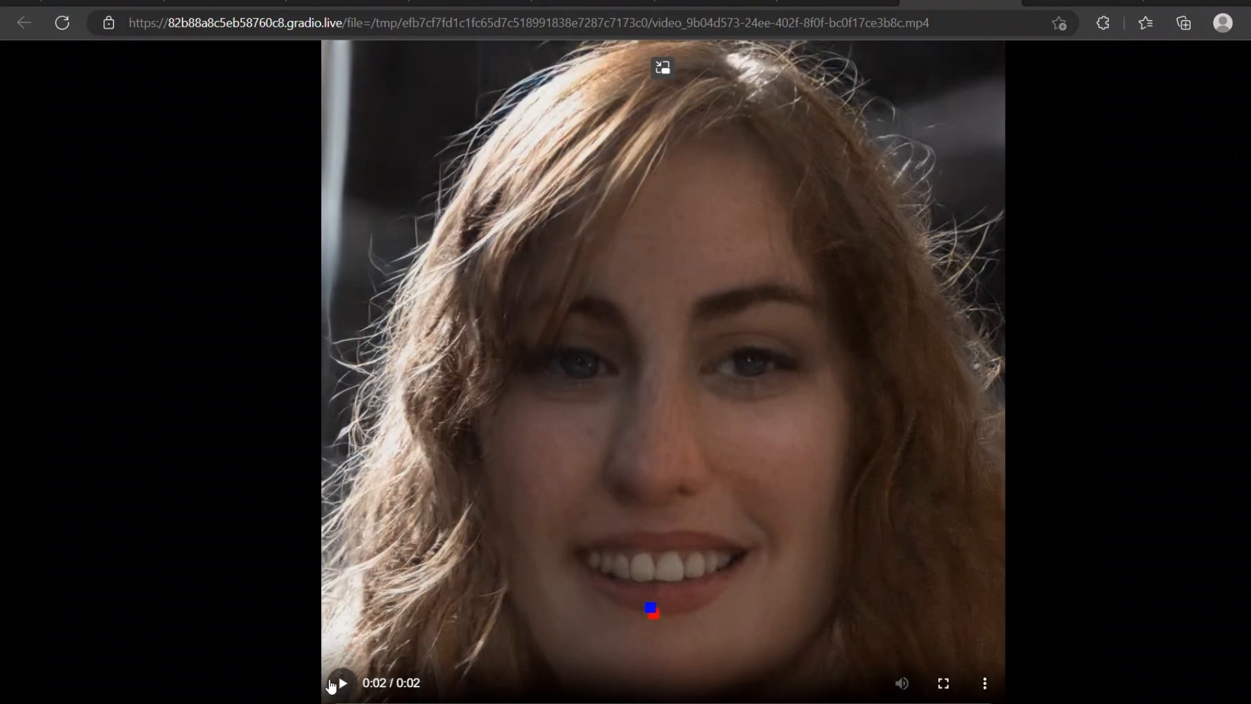
pyautogui.click(341, 682)
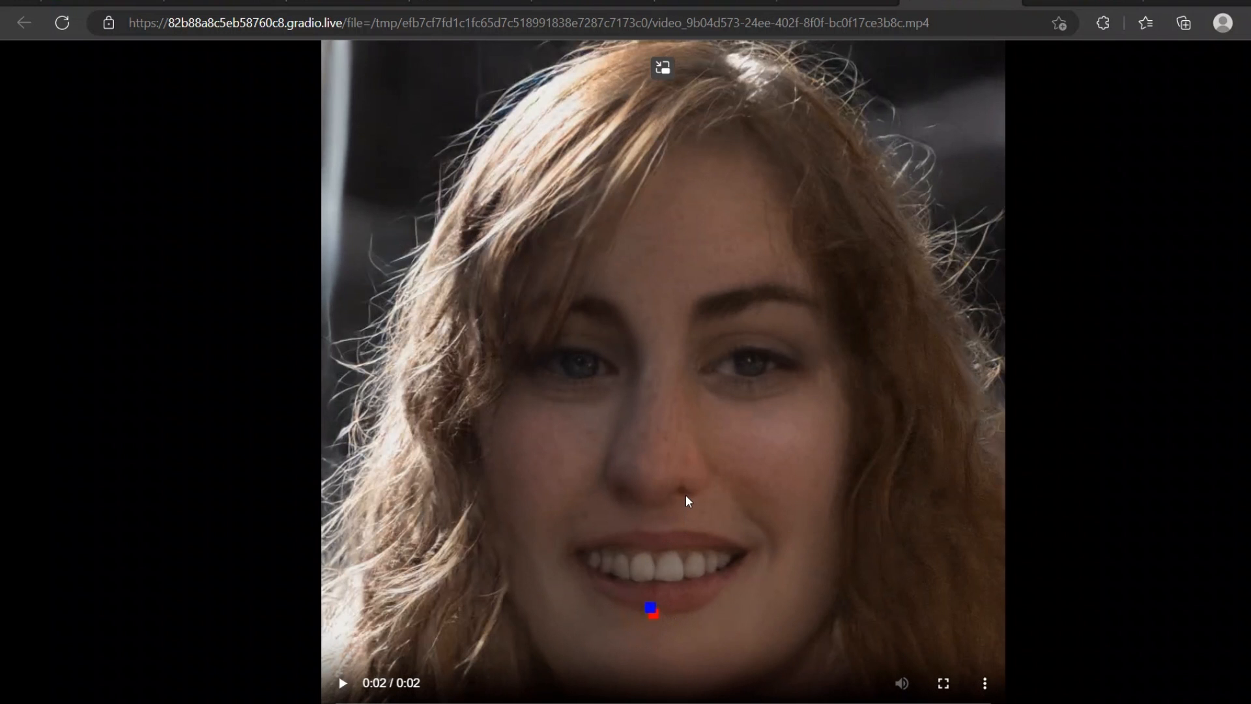
pyautogui.moveTo(857, 514)
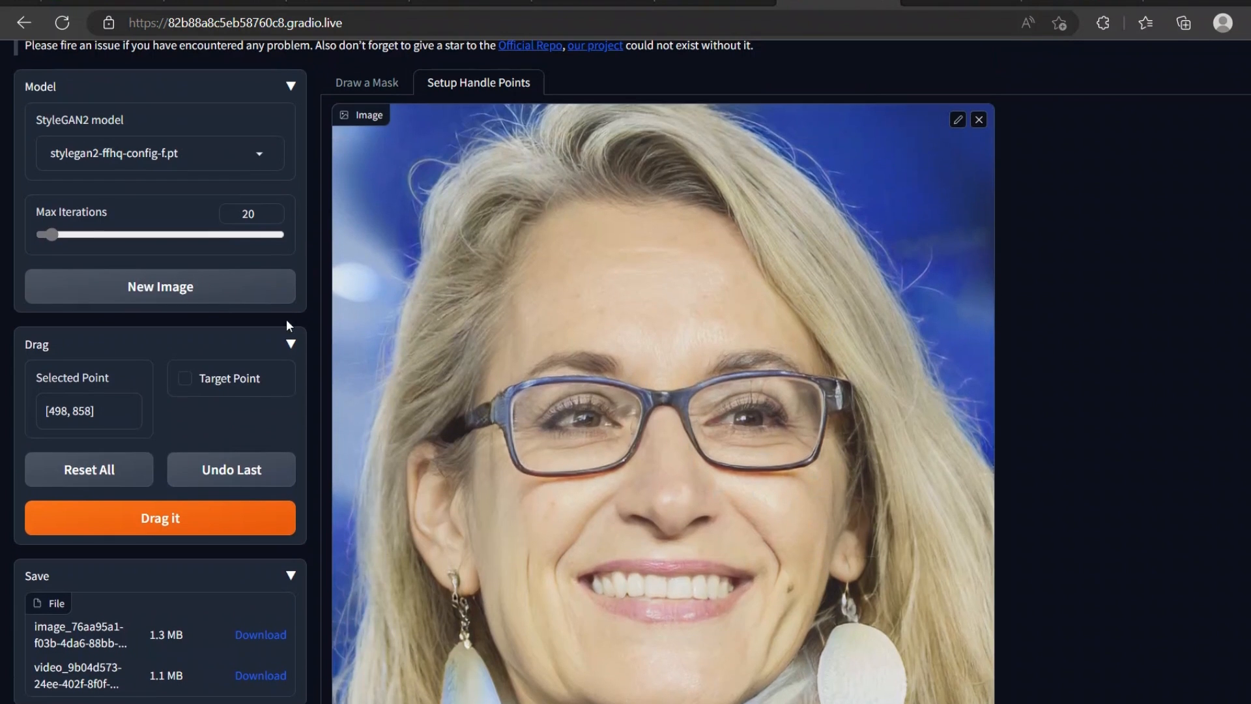
# Generate a new face and place handle-target pairs at both mouth corners targeting below the lip.
pyautogui.click(160, 517)
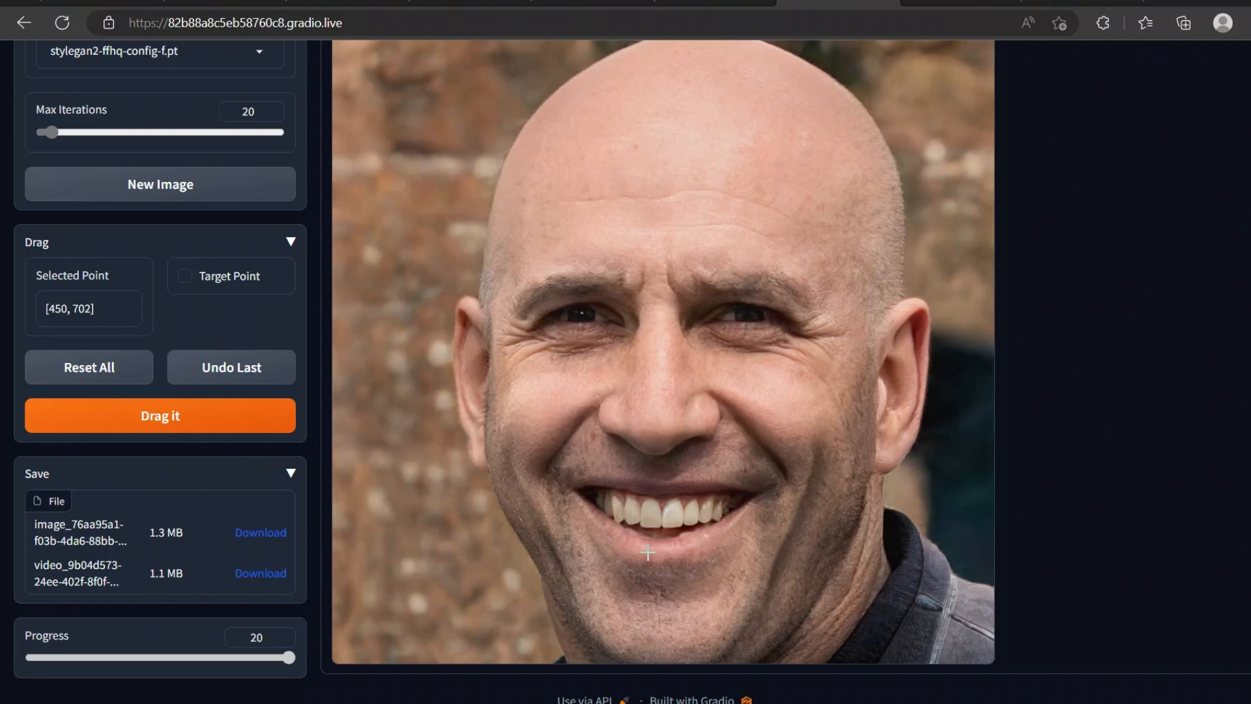
pyautogui.moveTo(607, 543)
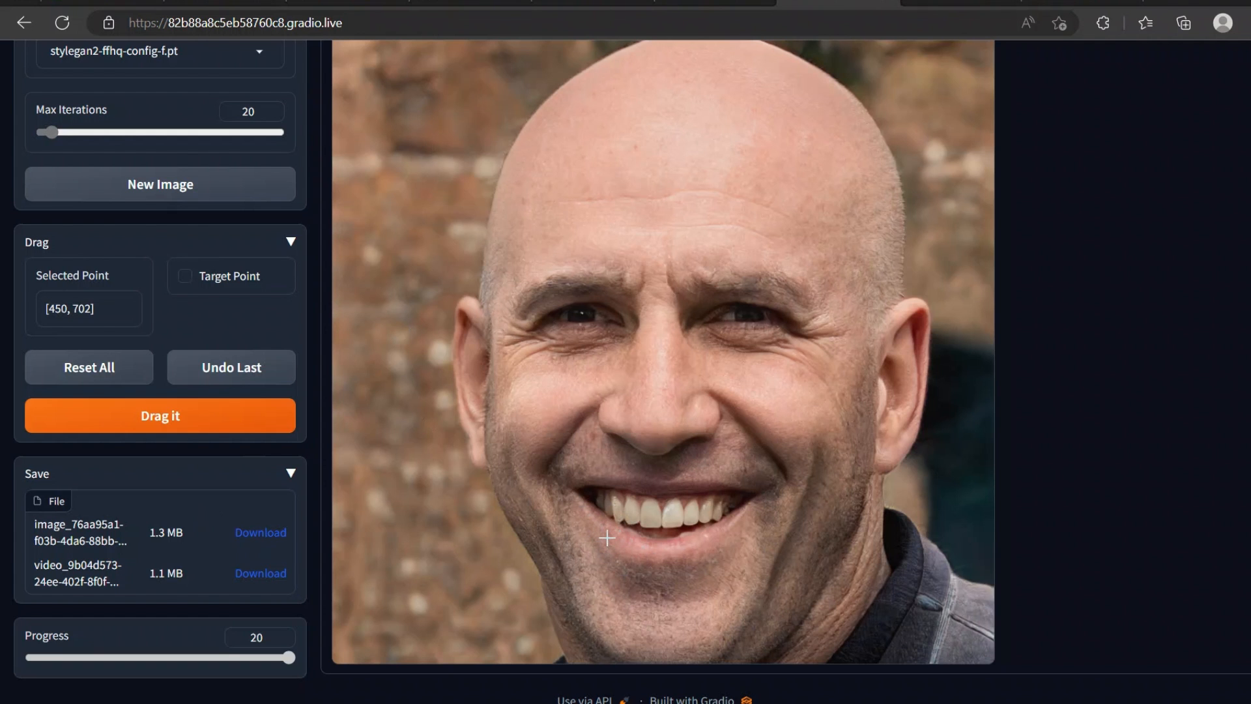
pyautogui.click(159, 415)
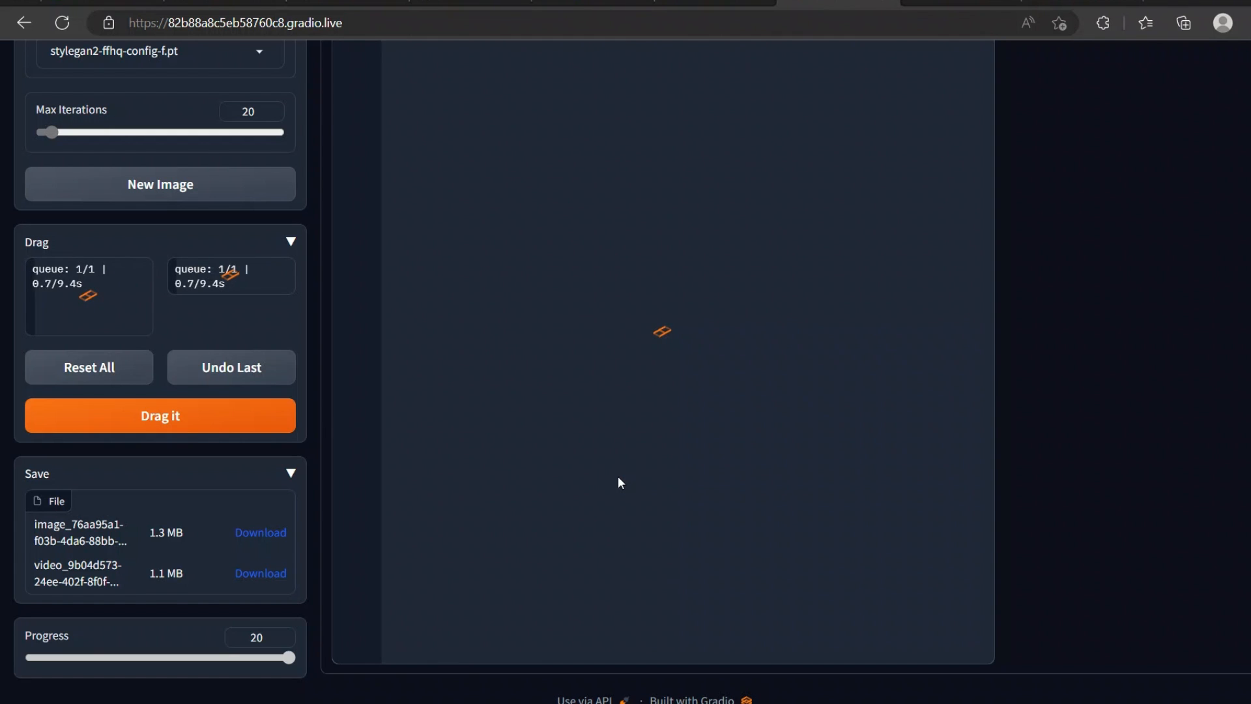
pyautogui.click(615, 476)
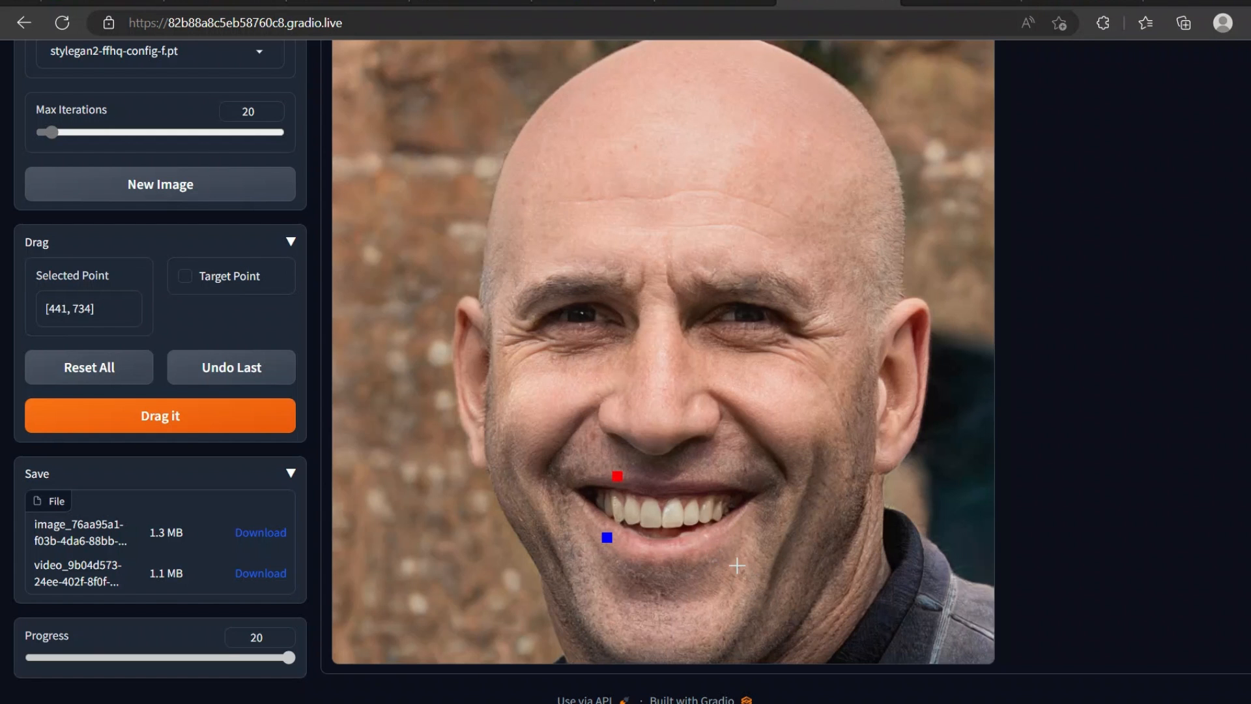
pyautogui.click(159, 415)
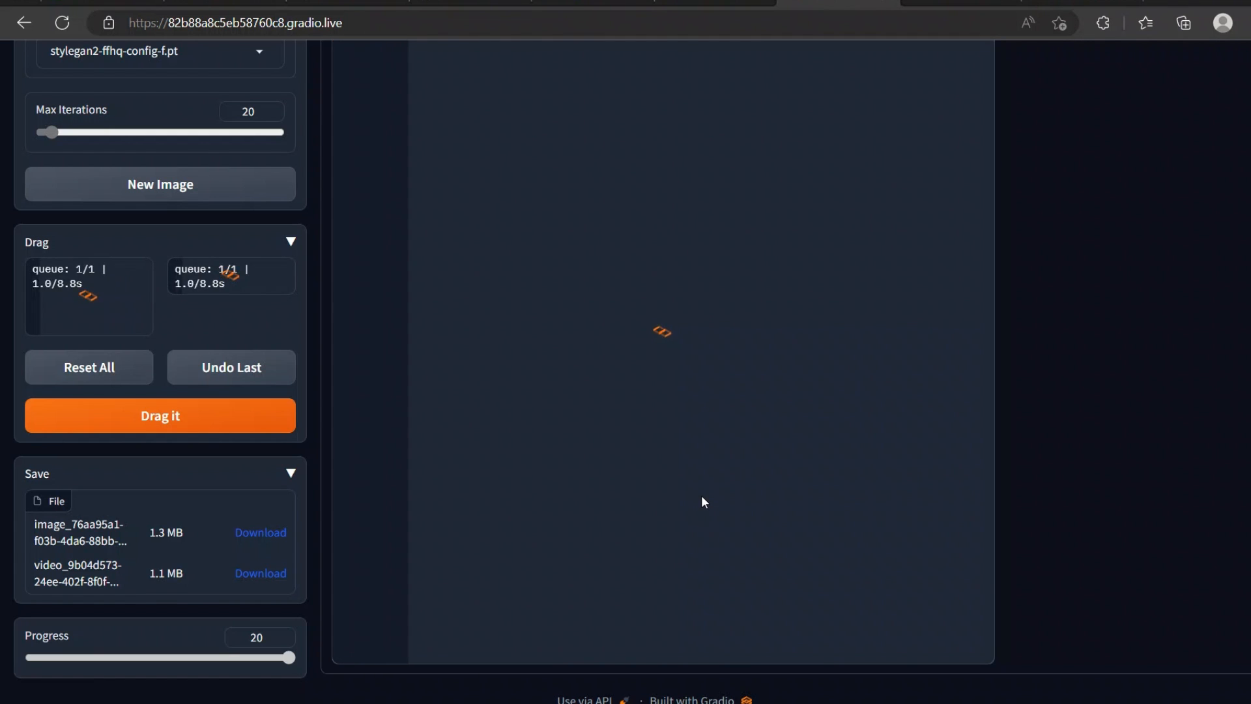
pyautogui.click(699, 477)
pyautogui.write('25')
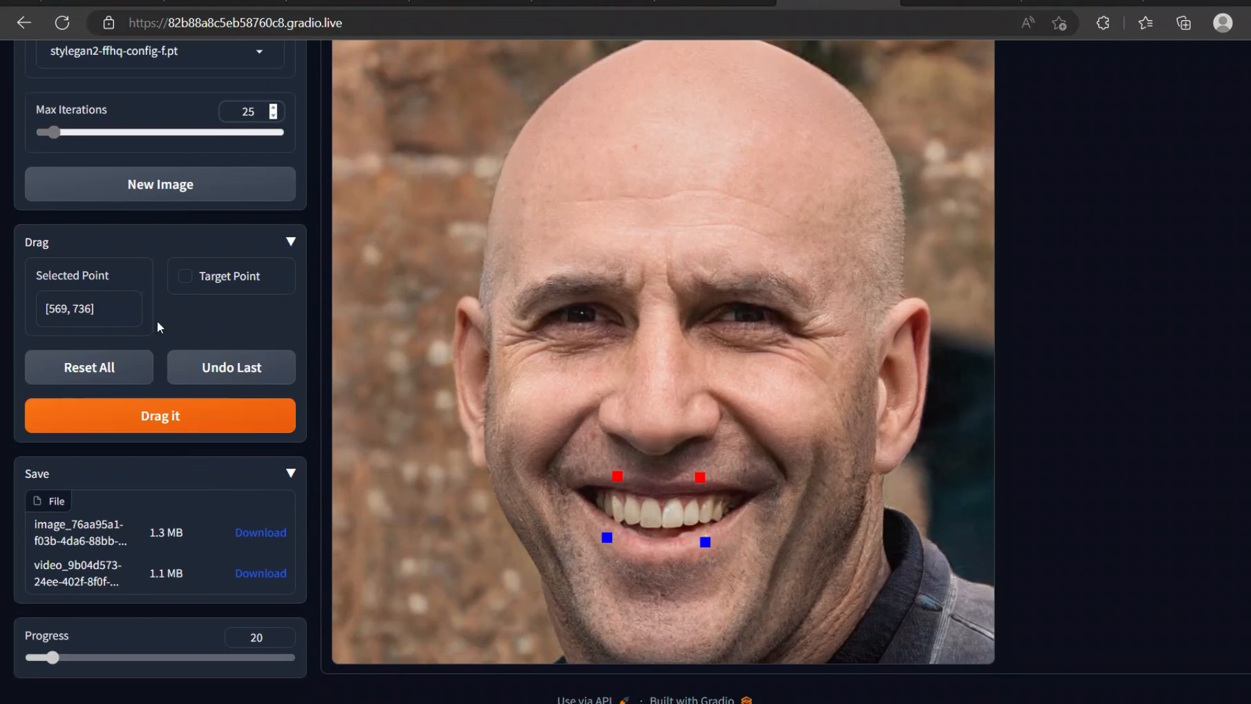
pyautogui.moveTo(935, 209)
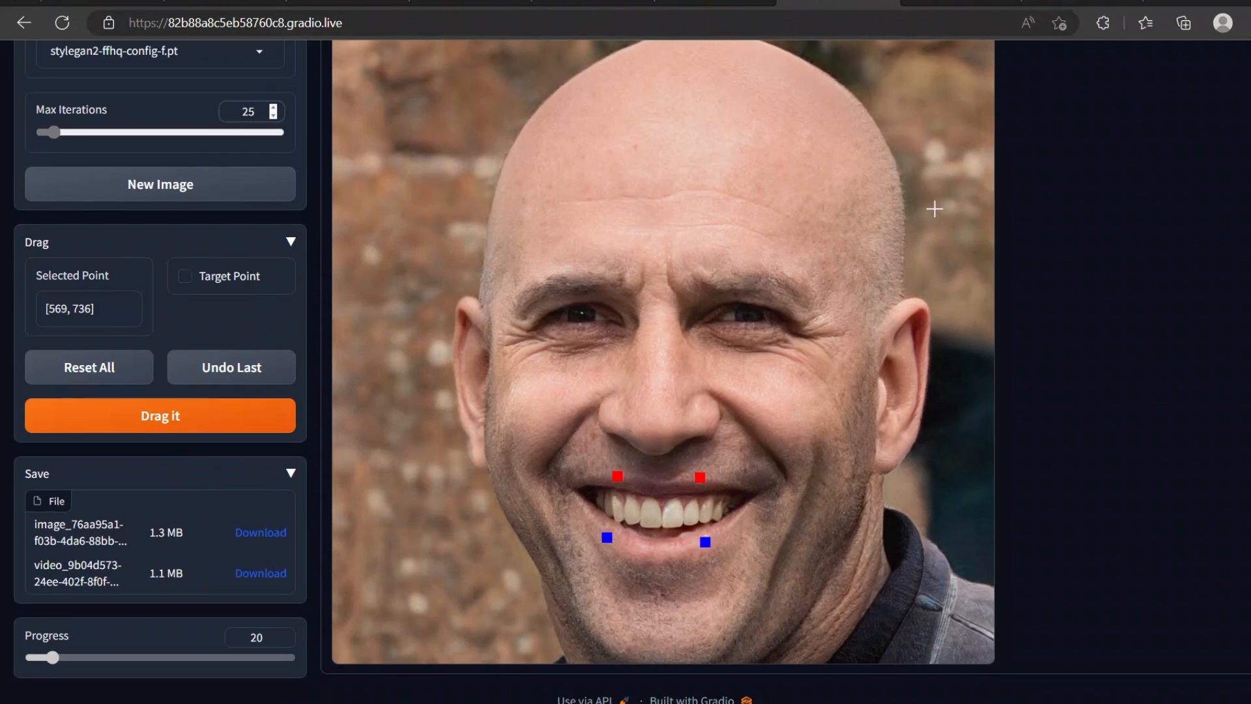
pyautogui.moveTo(622, 436)
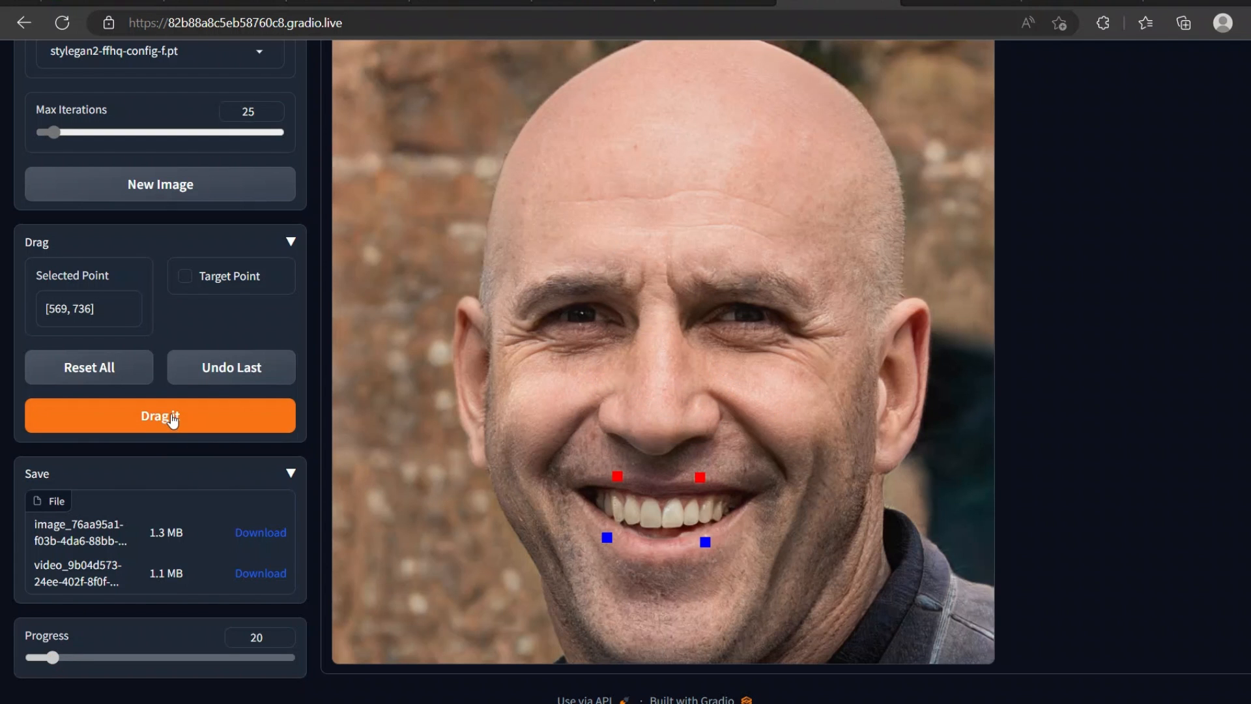
# Run the 25-iteration mouth-corner edit, narrowing the bald man's grin.
pyautogui.click(160, 415)
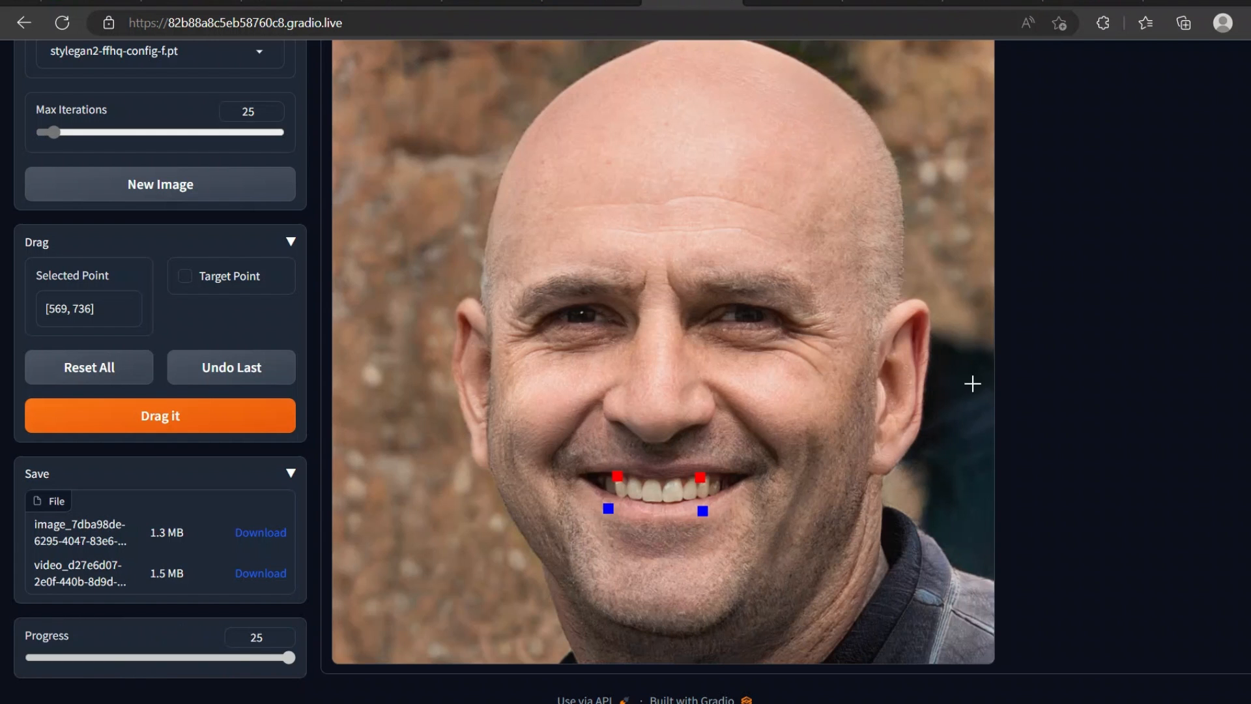
pyautogui.moveTo(685, 548)
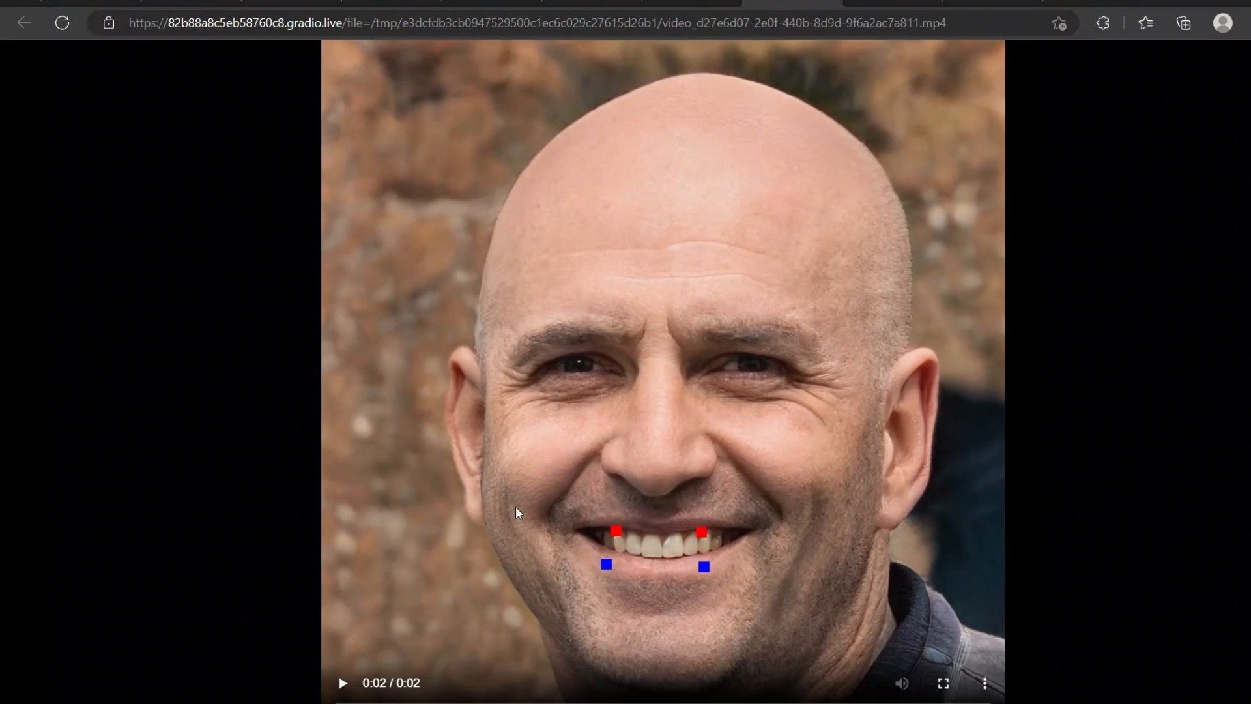
# Play the bald man's result video through to its end on the narrower smile.
pyautogui.click(342, 682)
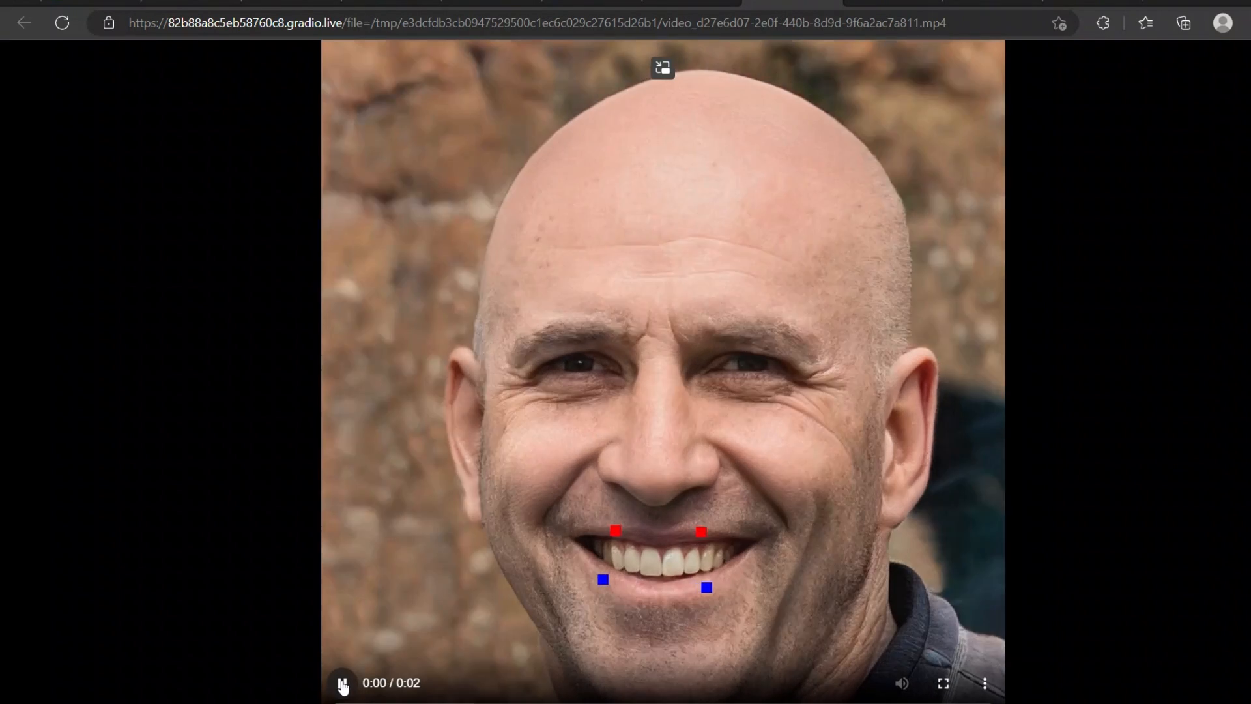
pyautogui.click(342, 682)
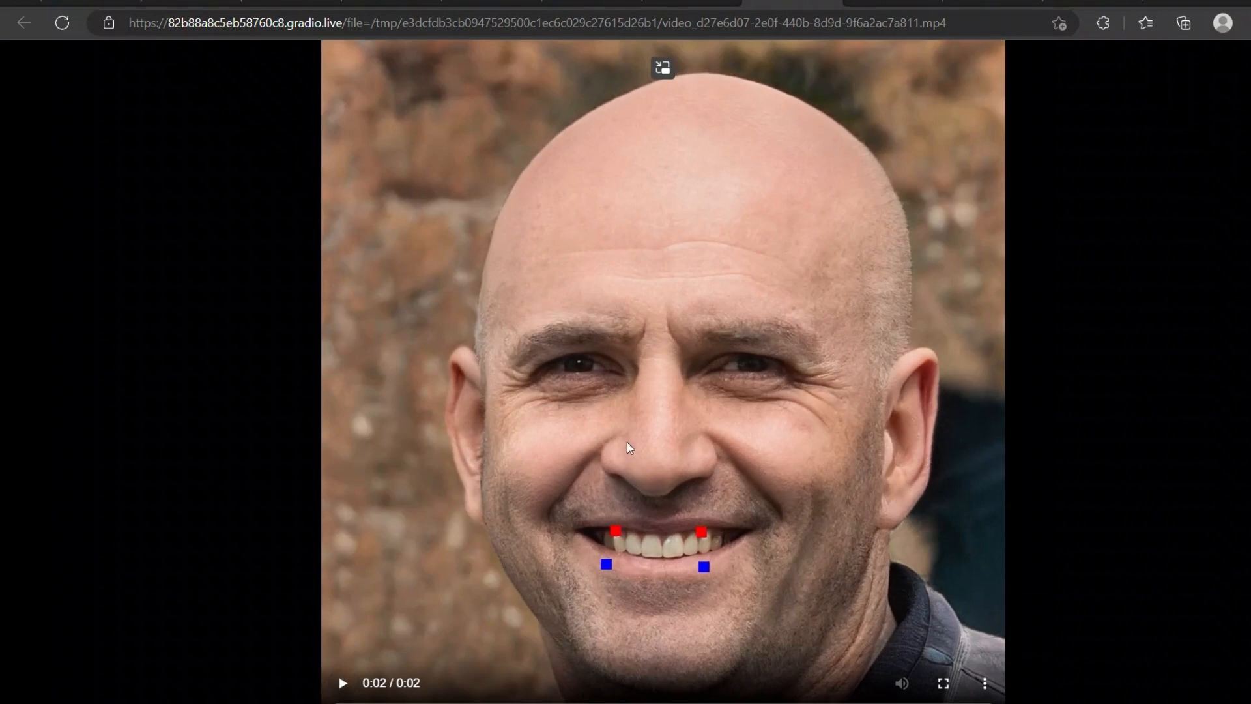
pyautogui.moveTo(631, 575)
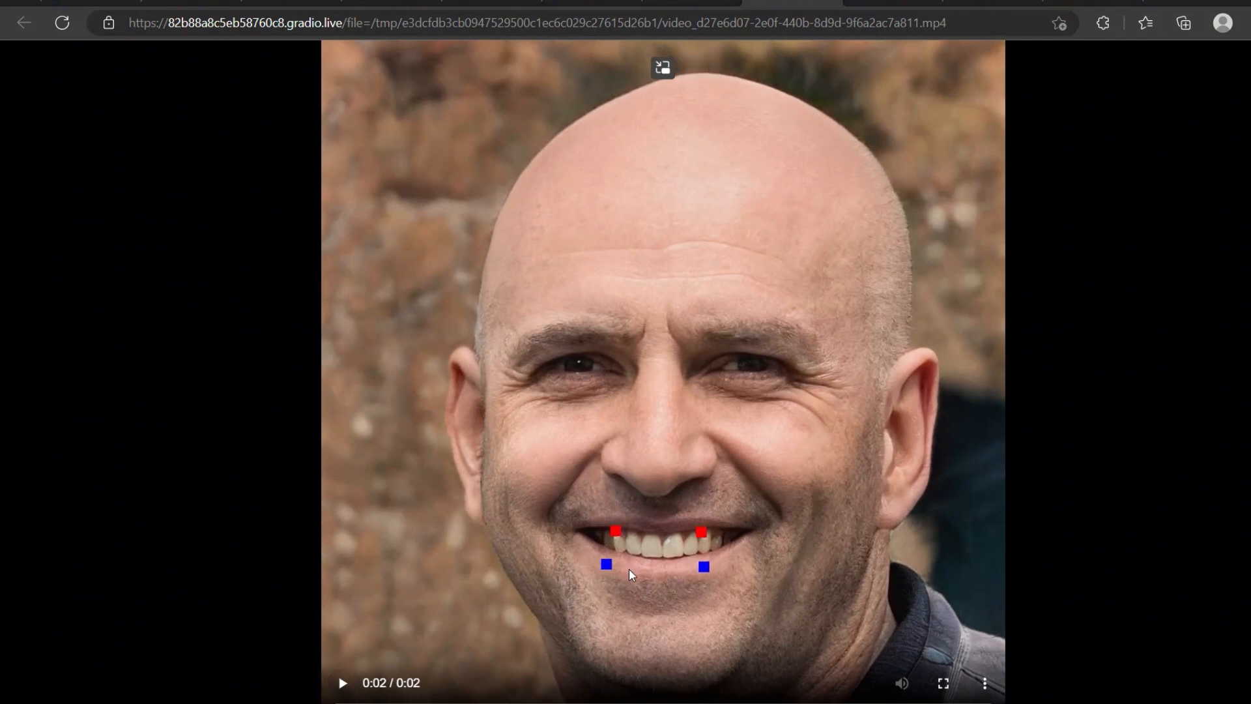
pyautogui.click(342, 682)
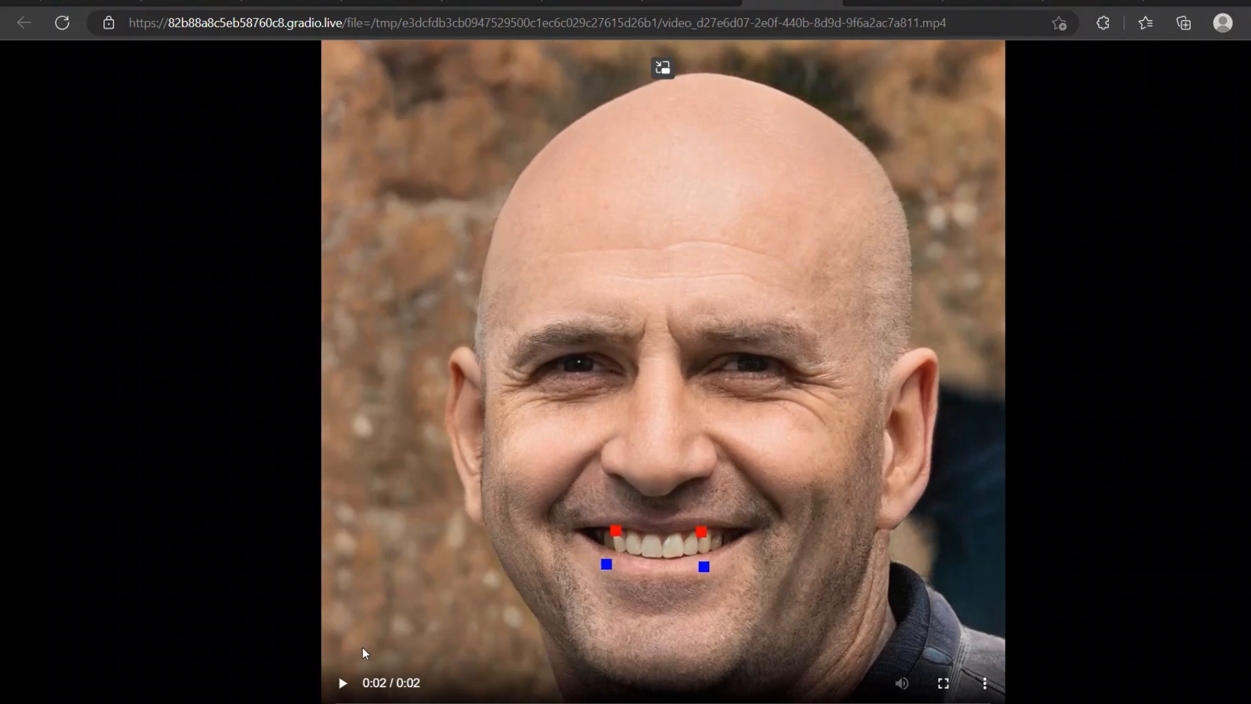
pyautogui.click(341, 682)
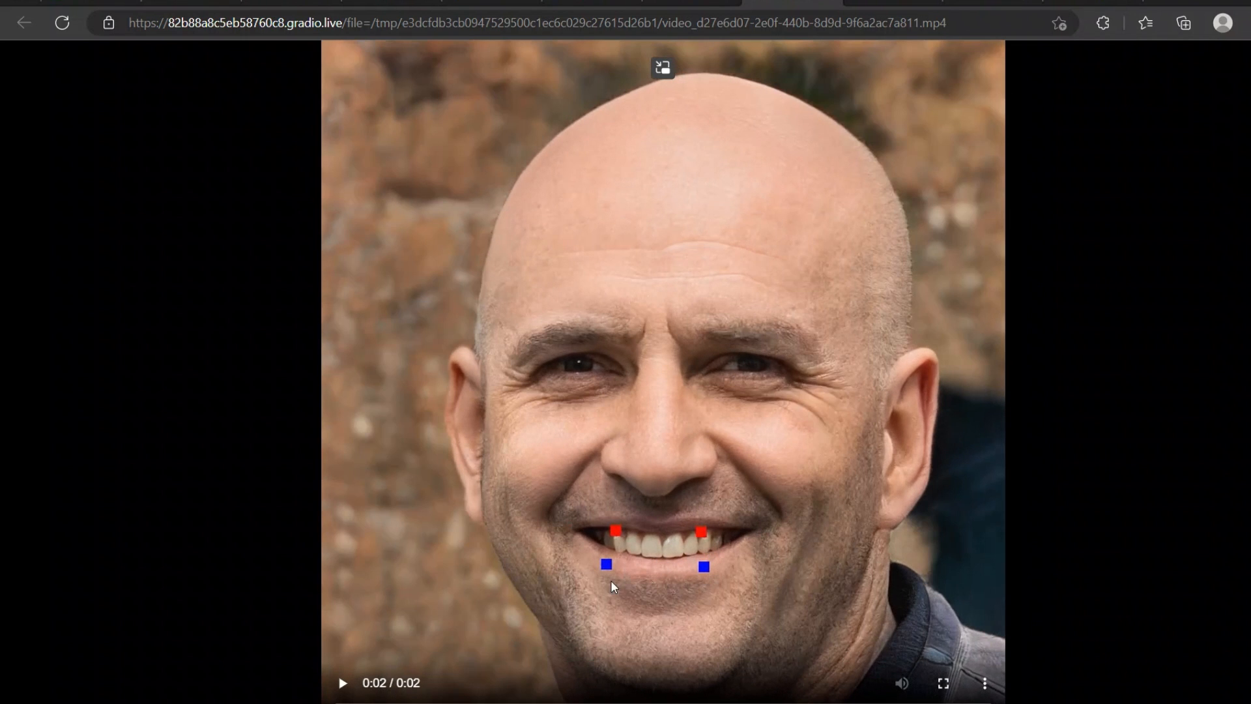
pyautogui.moveTo(556, 599)
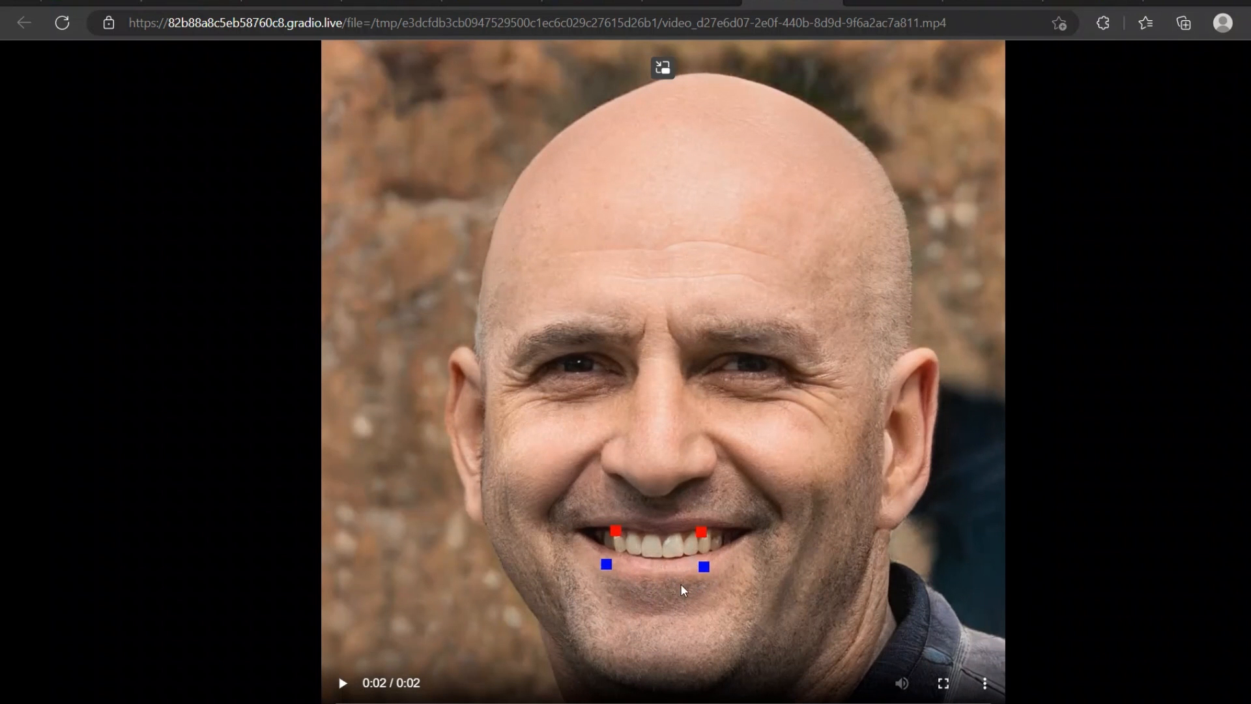
pyautogui.moveTo(1075, 85)
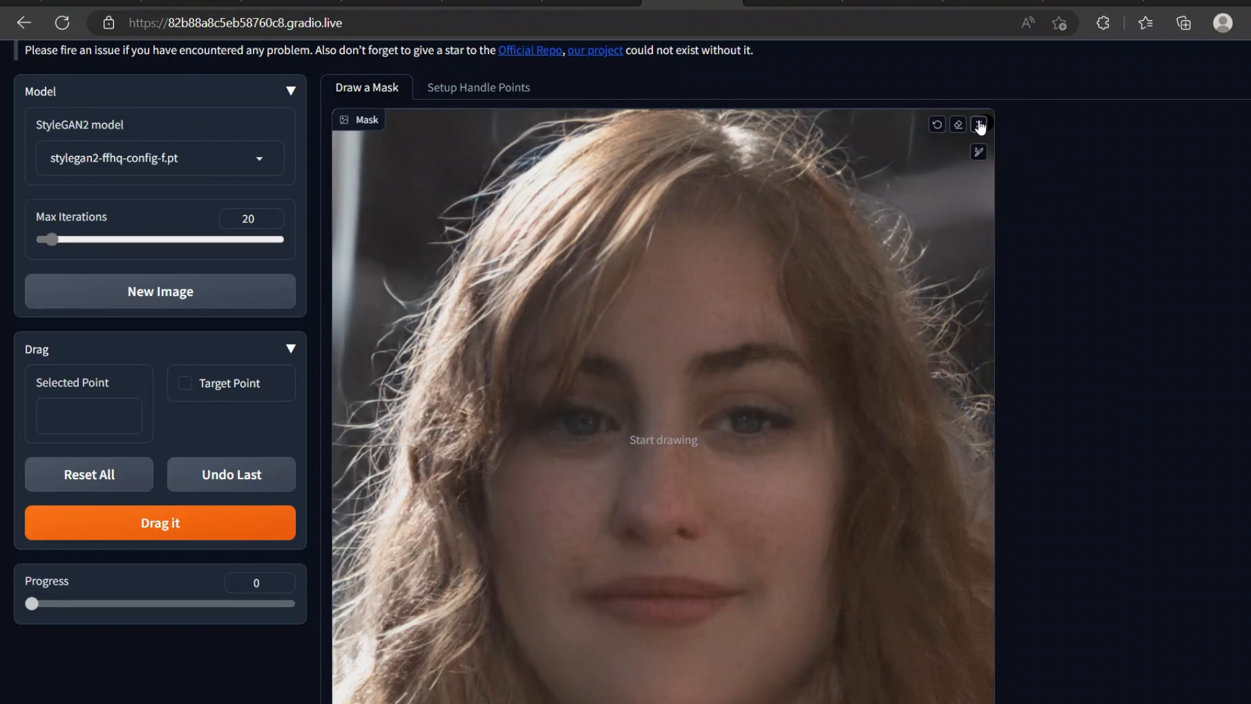
# Switch the model to stylegan2-cat-config-f.pt, generating a tabby kitten image.
pyautogui.click(979, 124)
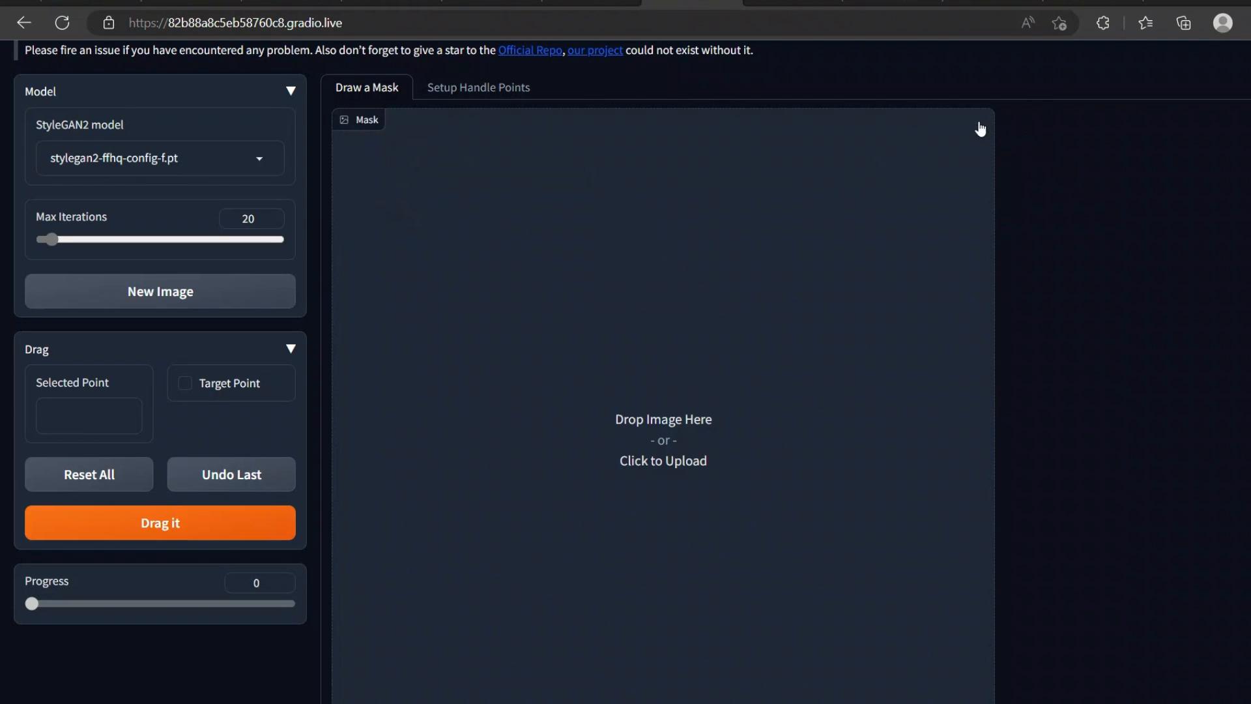
pyautogui.moveTo(664, 451)
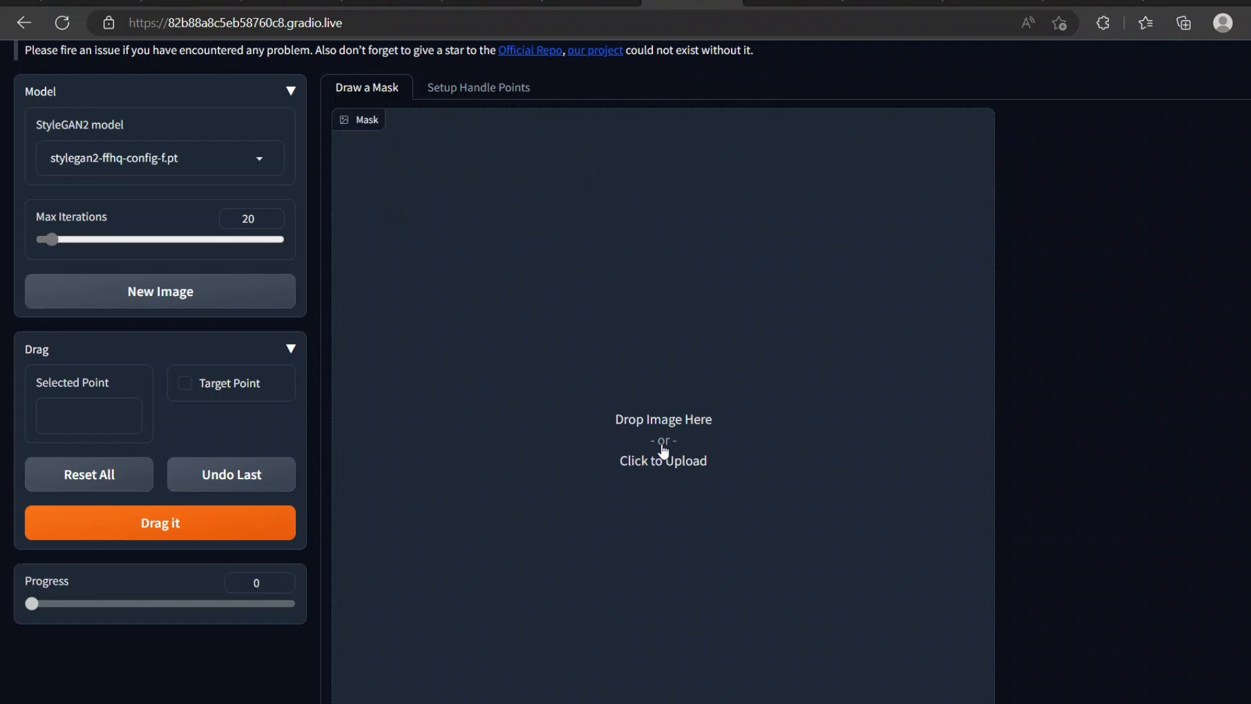
pyautogui.click(159, 157)
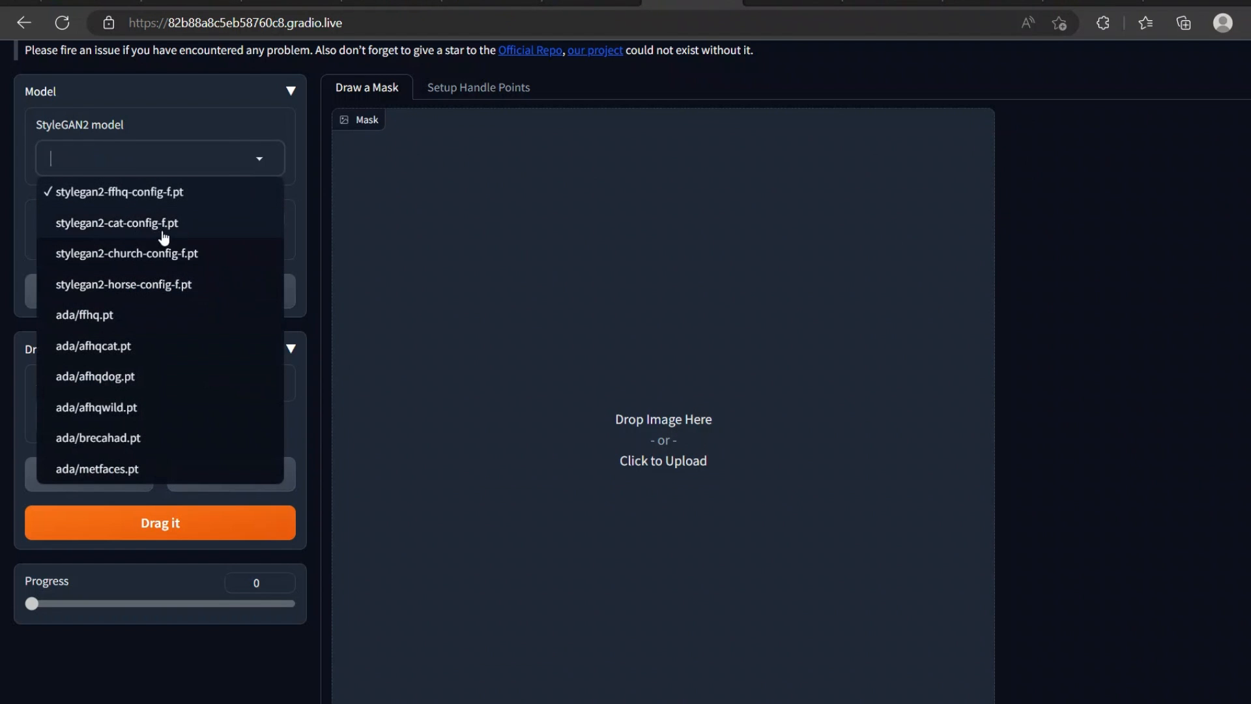
pyautogui.moveTo(131, 228)
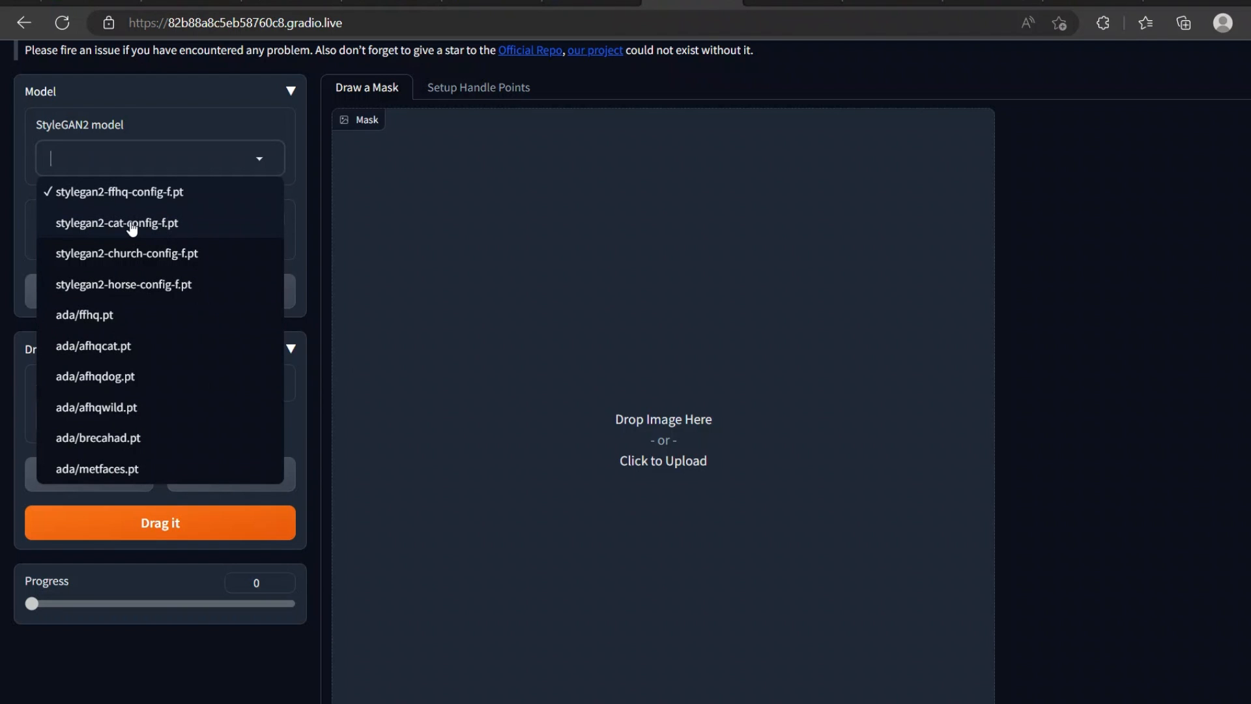
pyautogui.click(117, 223)
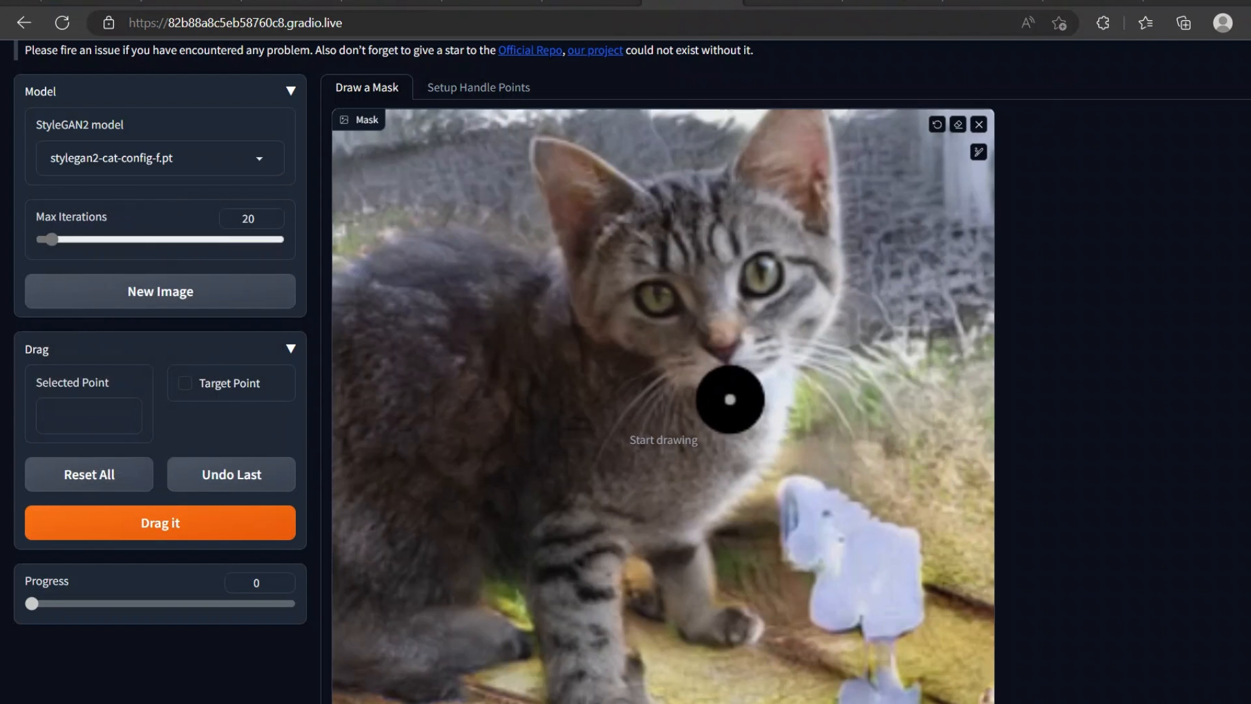
pyautogui.moveTo(582, 231)
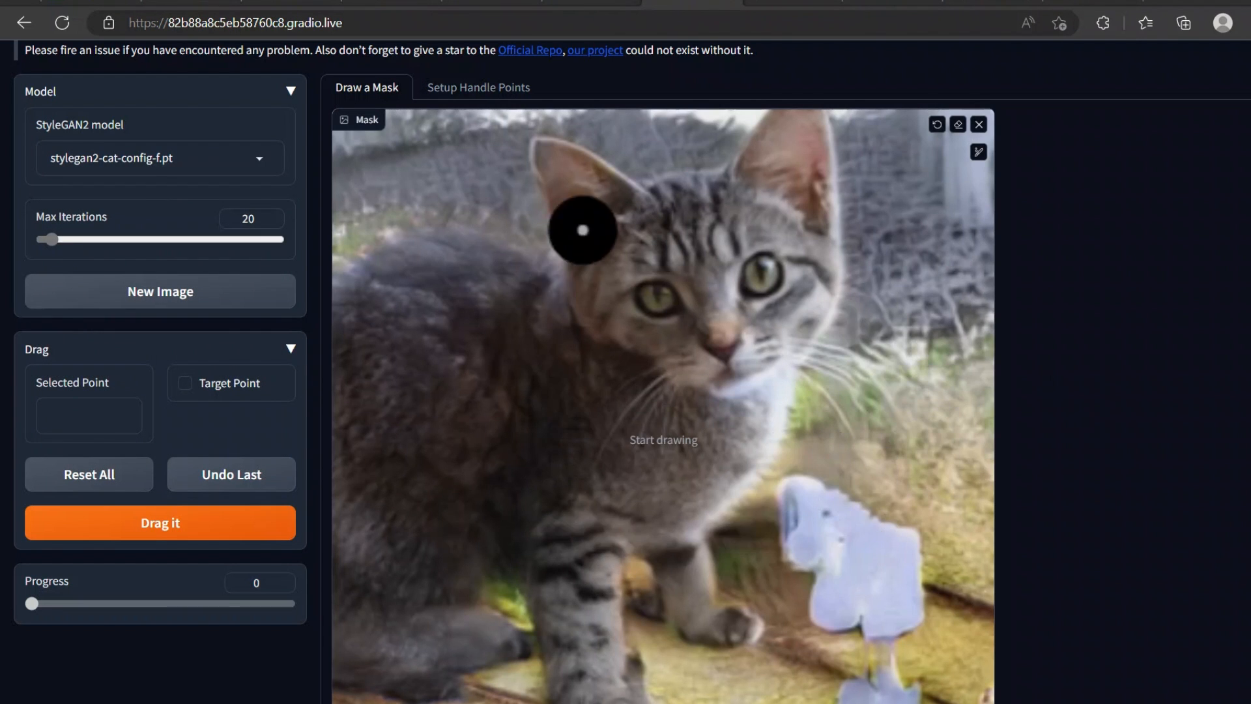
# Run a 50-iteration drag from the kitten's chest to a lower-right target and view its video.
pyautogui.click(478, 87)
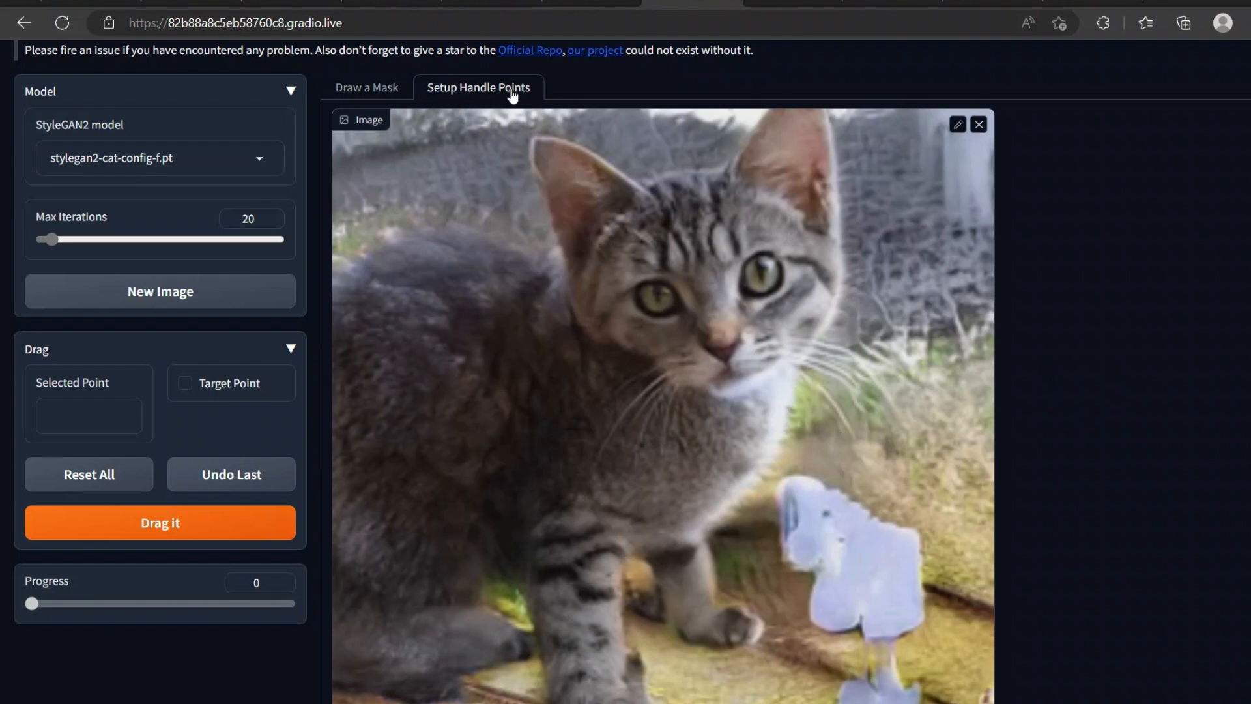
pyautogui.moveTo(716, 366)
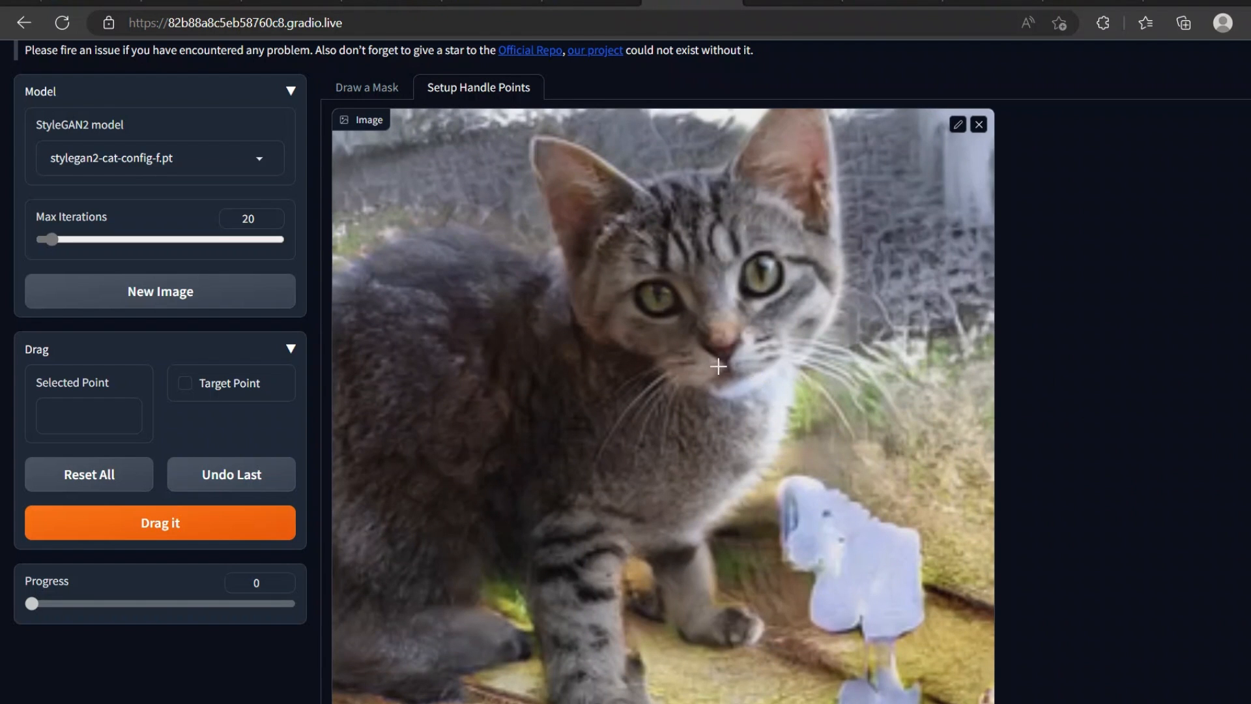
pyautogui.moveTo(724, 412)
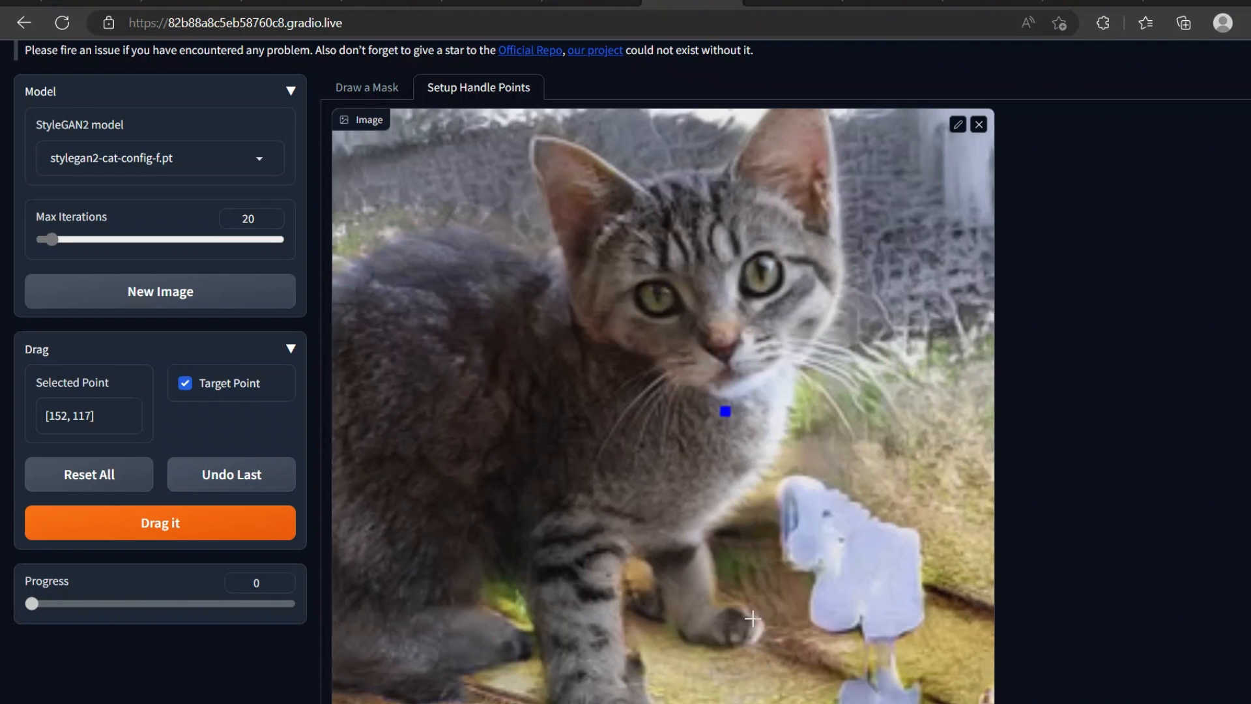
pyautogui.moveTo(765, 609)
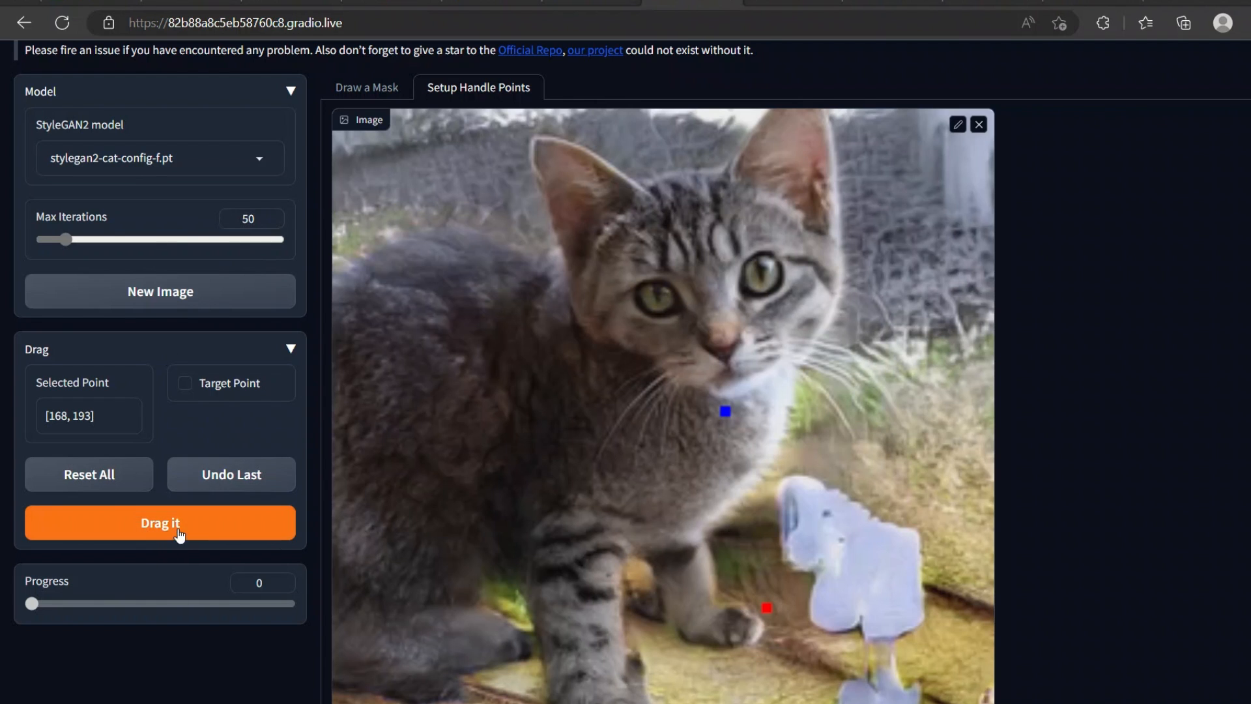
pyautogui.click(247, 217)
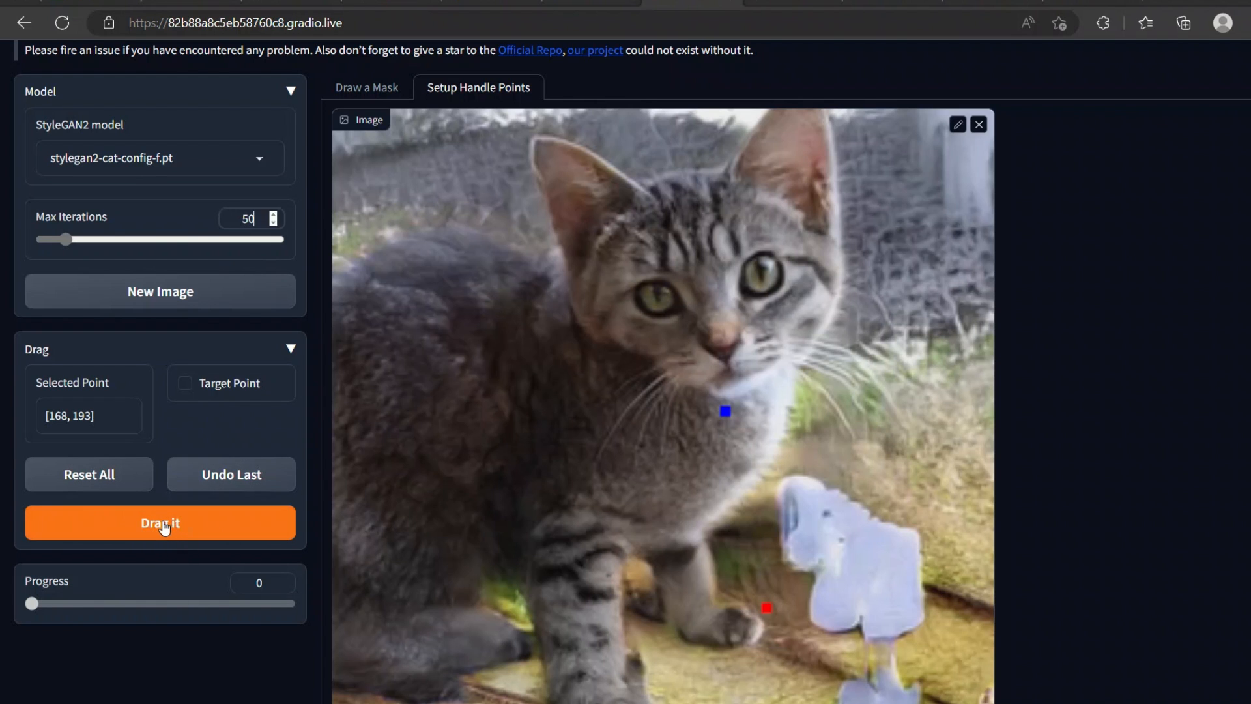
pyautogui.click(159, 523)
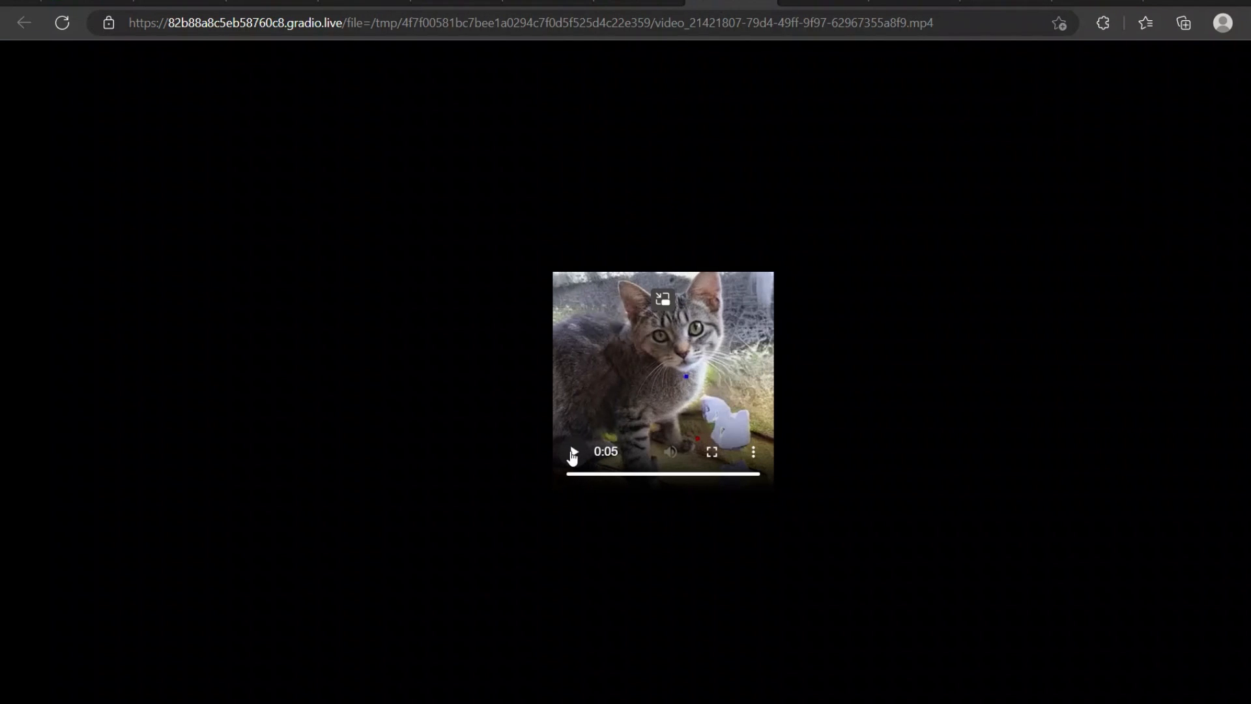
# Return to the app and review the edited kitten with its downloadable result files.
pyautogui.click(573, 450)
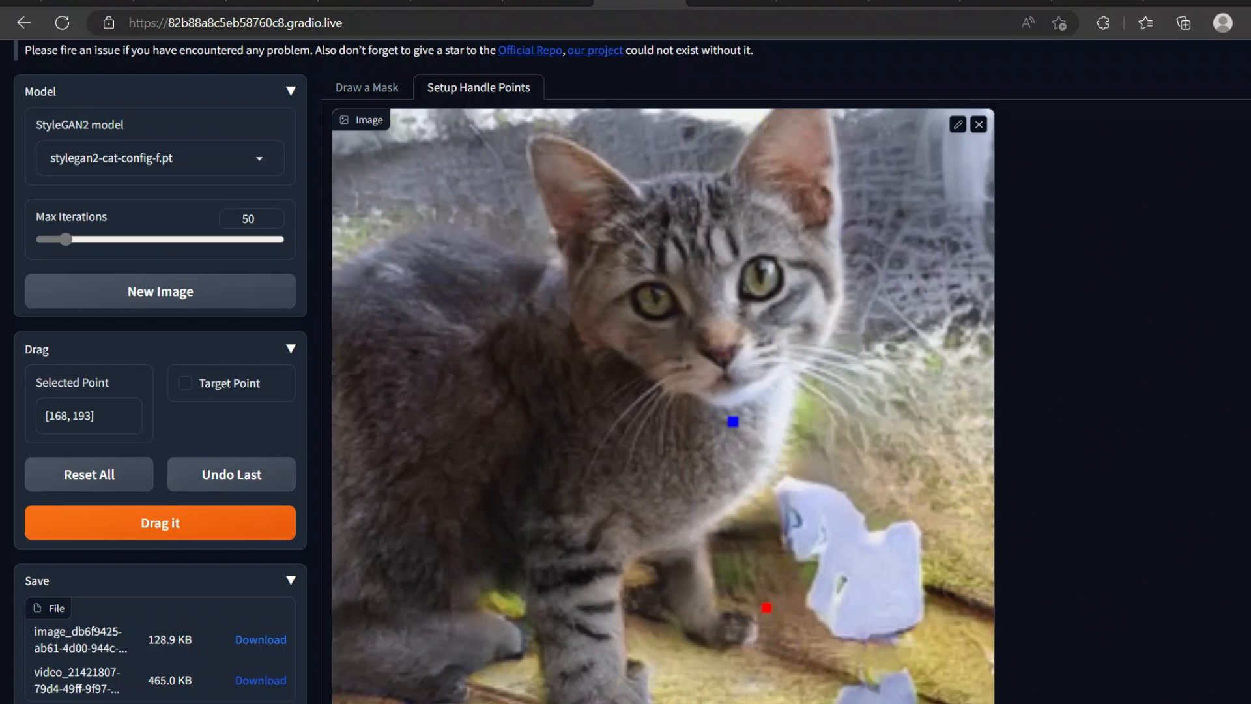
pyautogui.moveTo(847, 316)
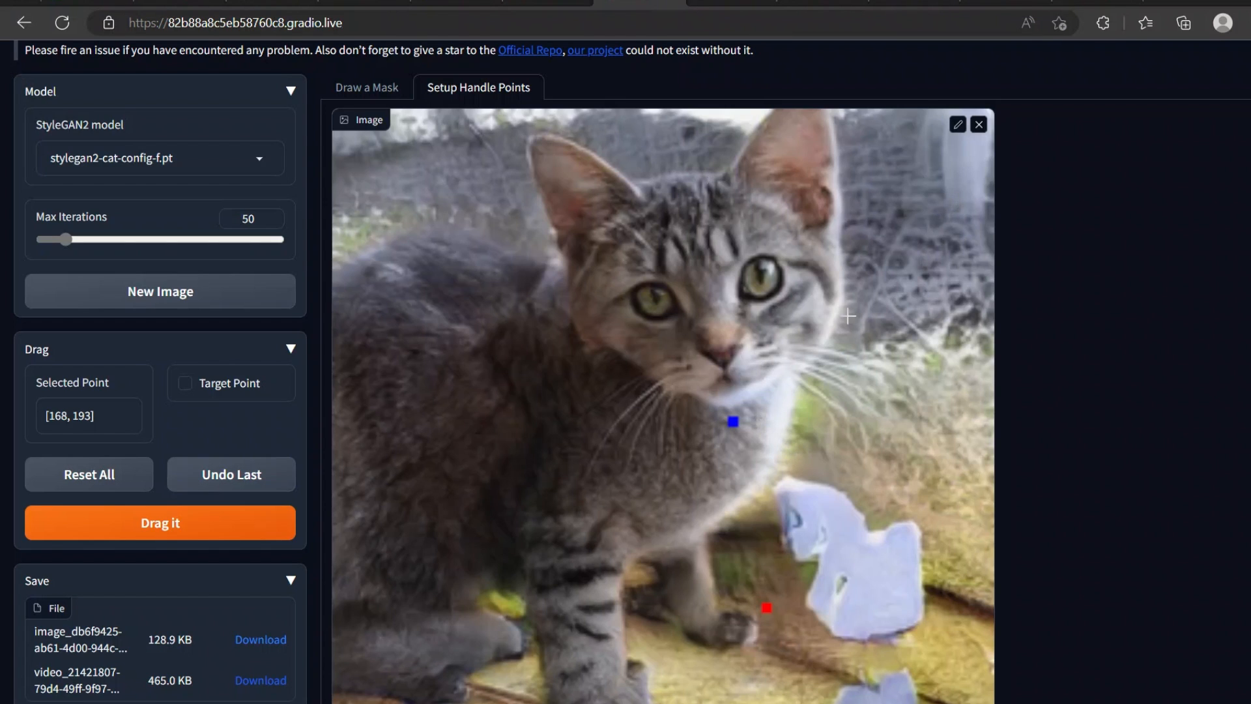
pyautogui.moveTo(734, 379)
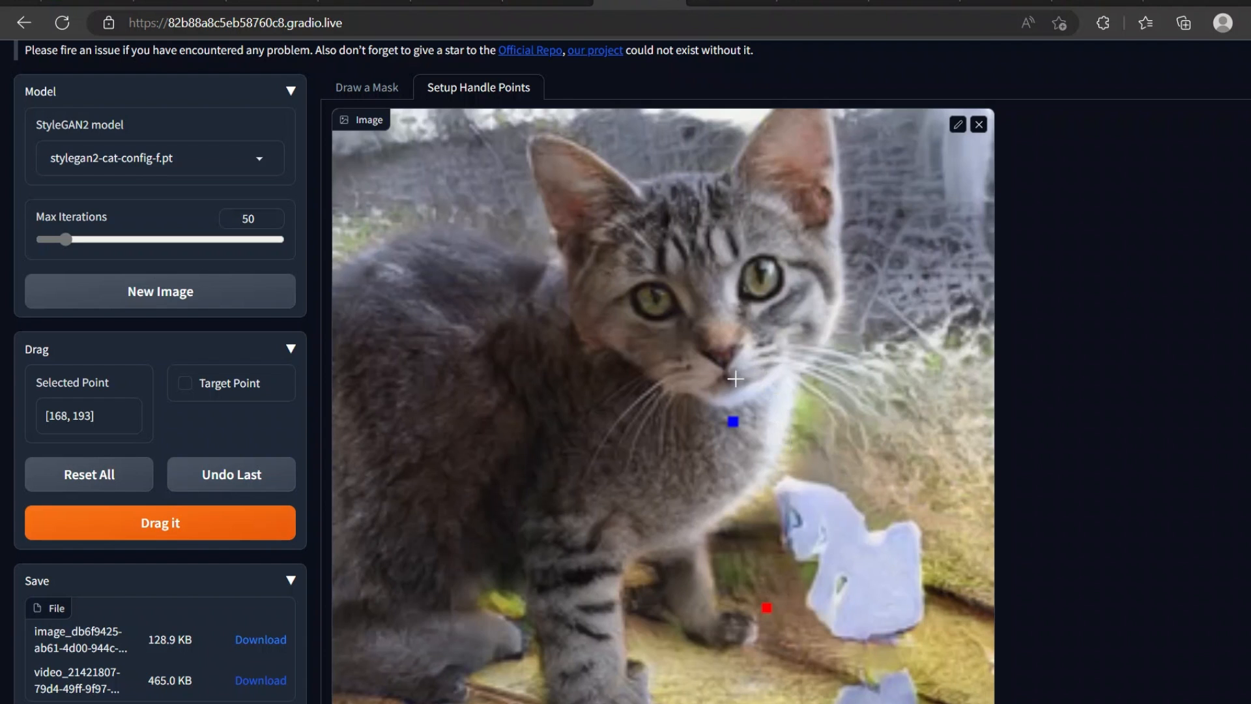
pyautogui.click(160, 523)
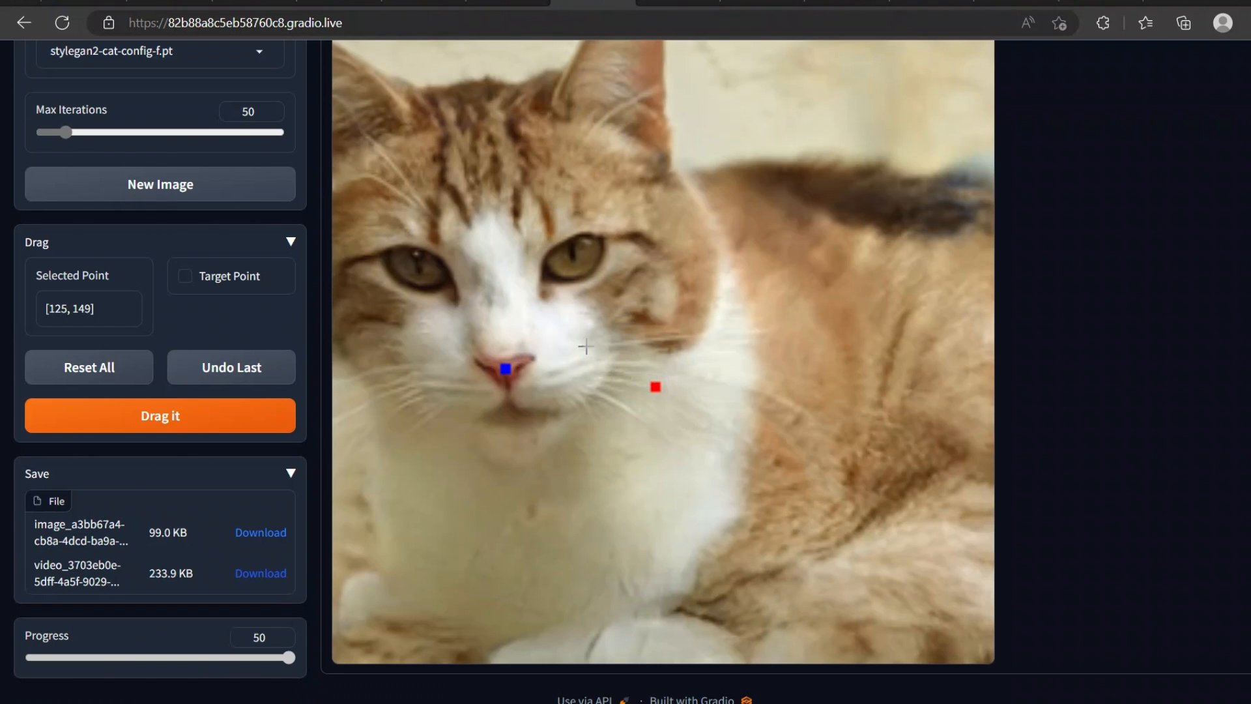
pyautogui.moveTo(621, 79)
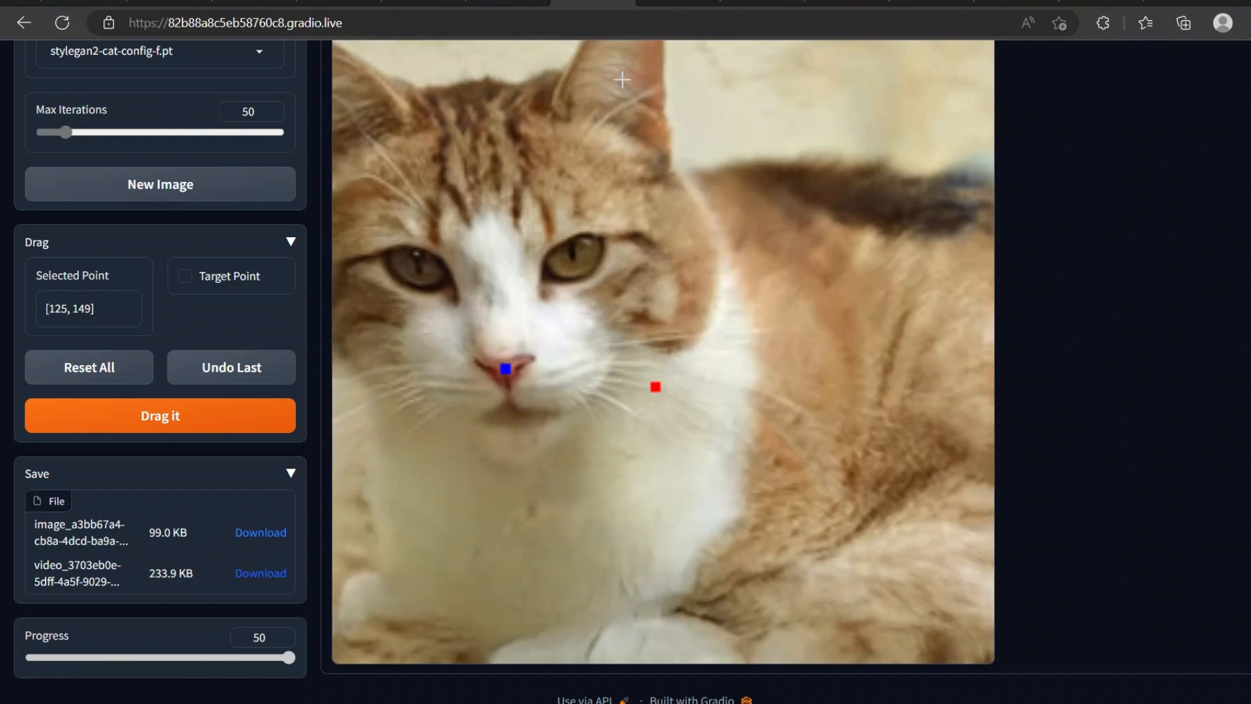
# View the result video of the orange cat's nose drag edit.
pyautogui.click(260, 573)
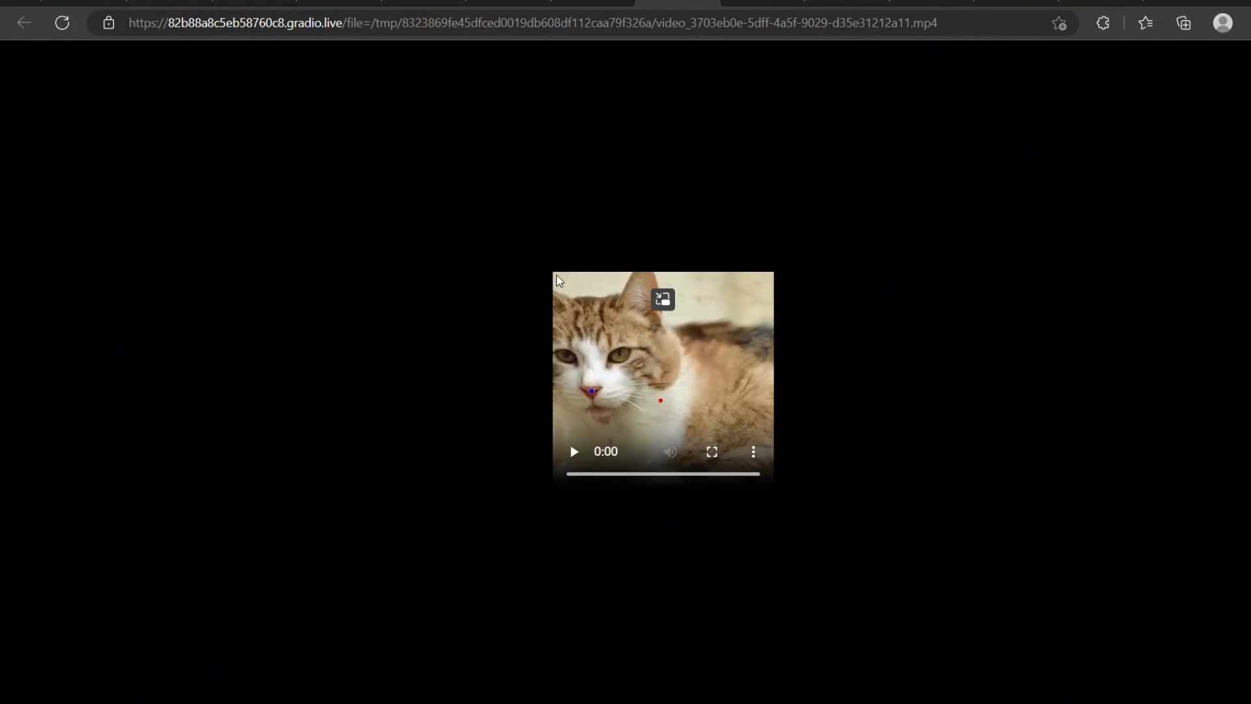
pyautogui.moveTo(581, 333)
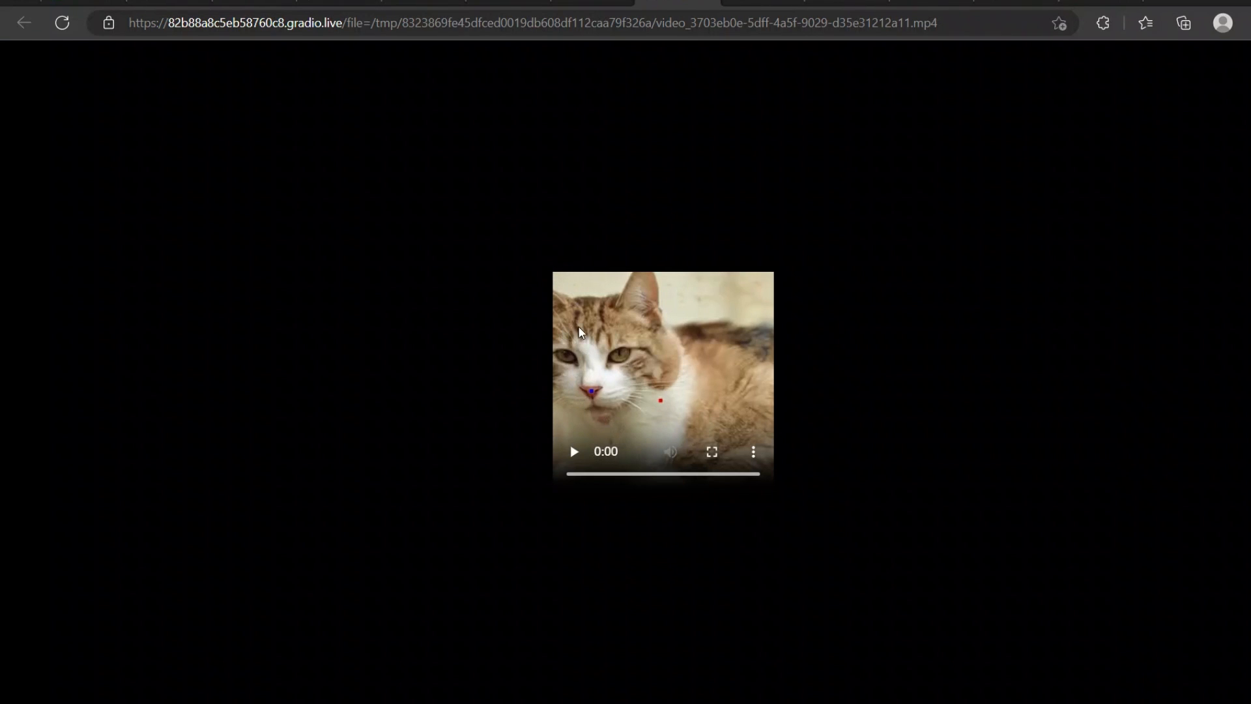
pyautogui.moveTo(563, 328)
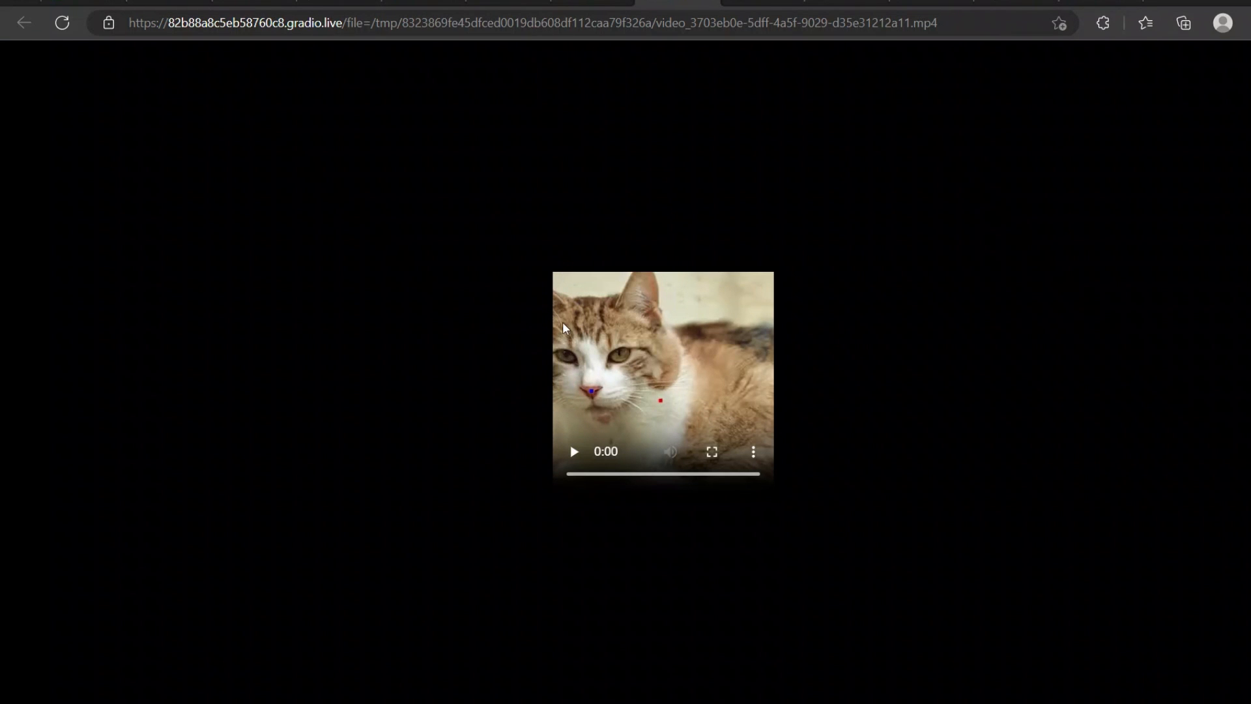
pyautogui.moveTo(544, 405)
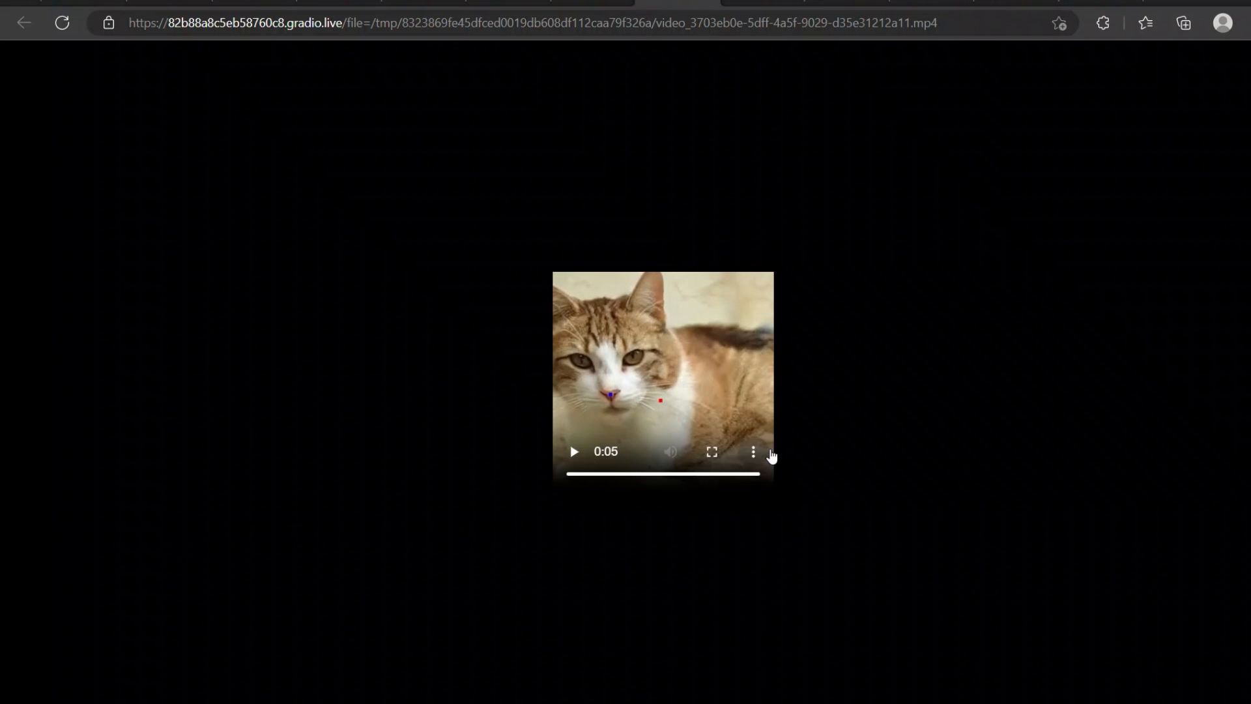
pyautogui.moveTo(585, 386)
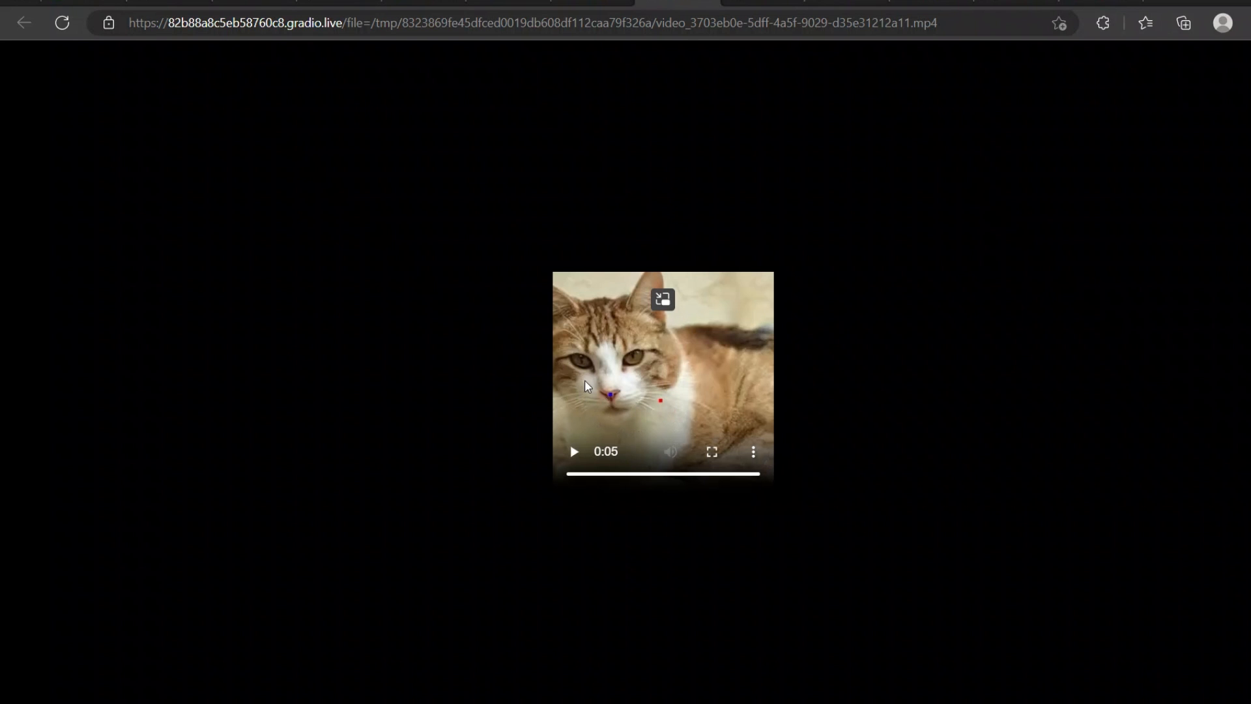
pyautogui.moveTo(558, 327)
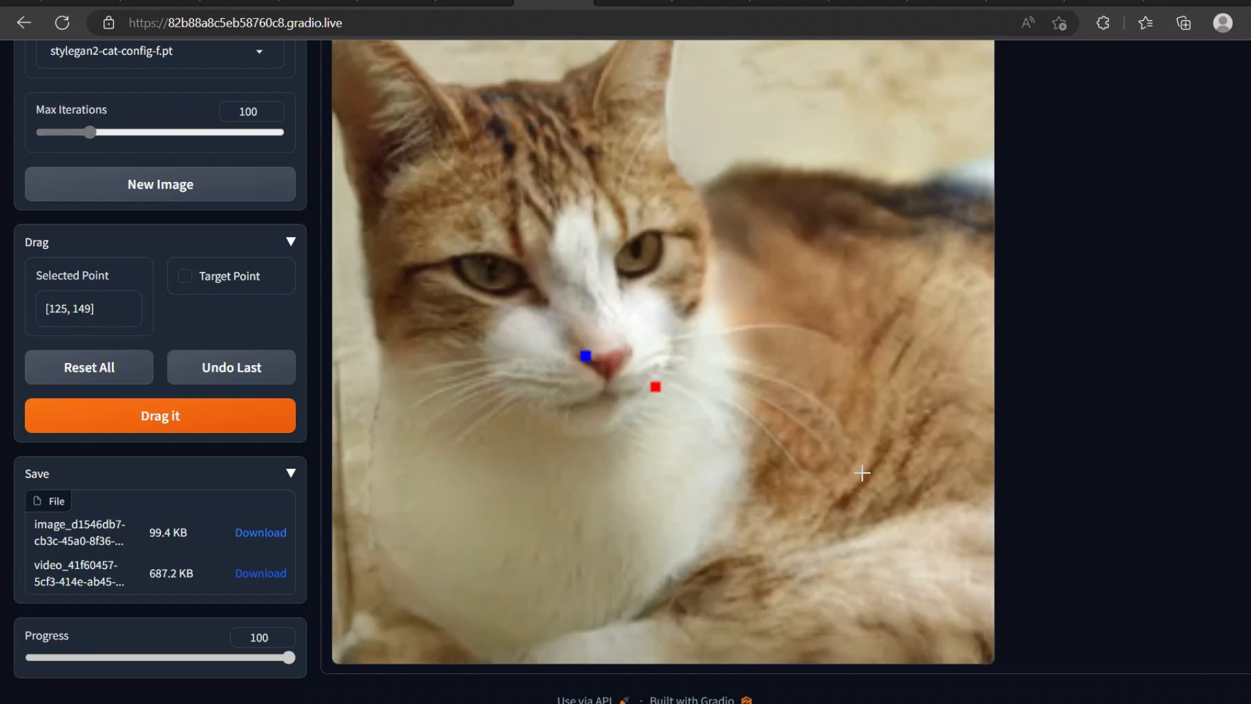
pyautogui.moveTo(554, 381)
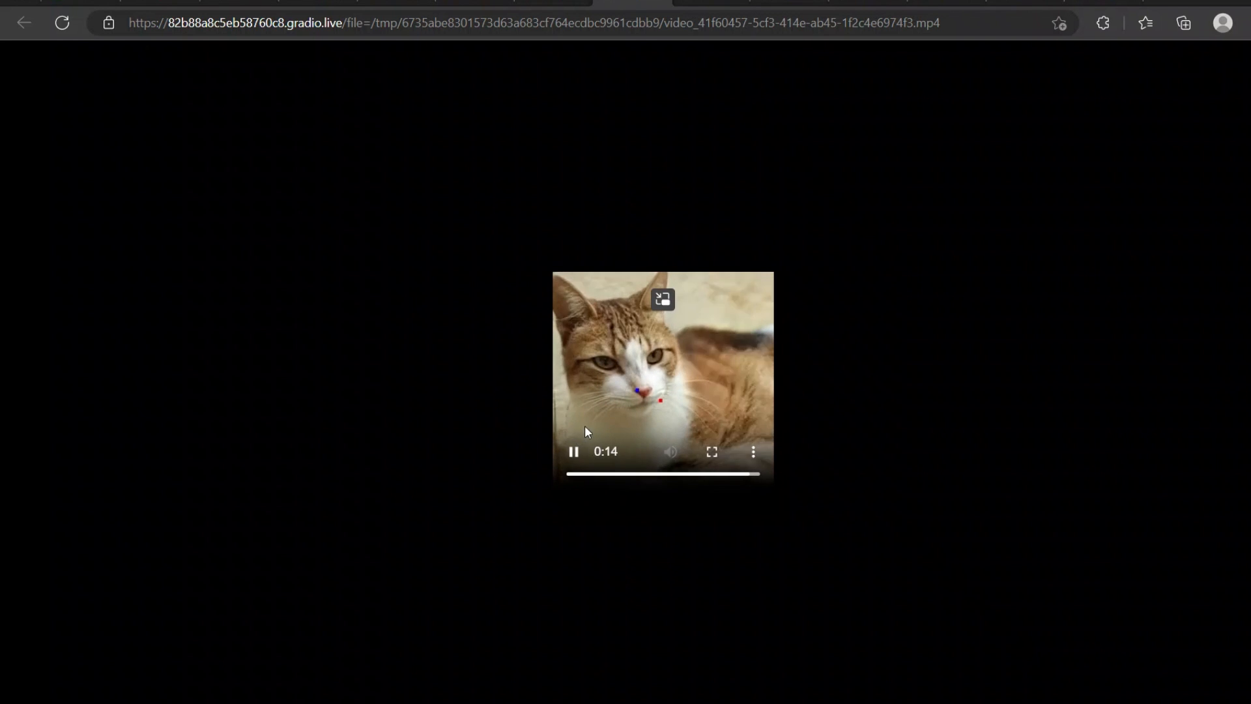
# Return to the app after the 100-iteration result video of the orange cat.
pyautogui.click(572, 450)
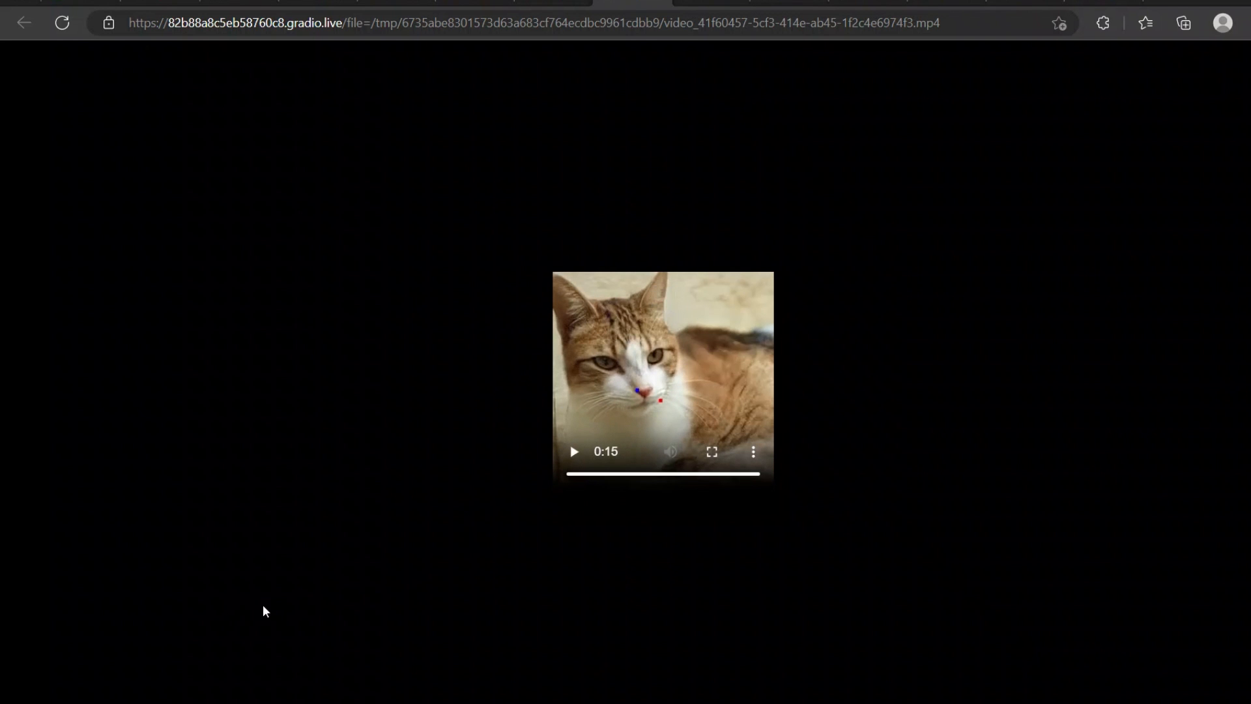
pyautogui.moveTo(562, 383)
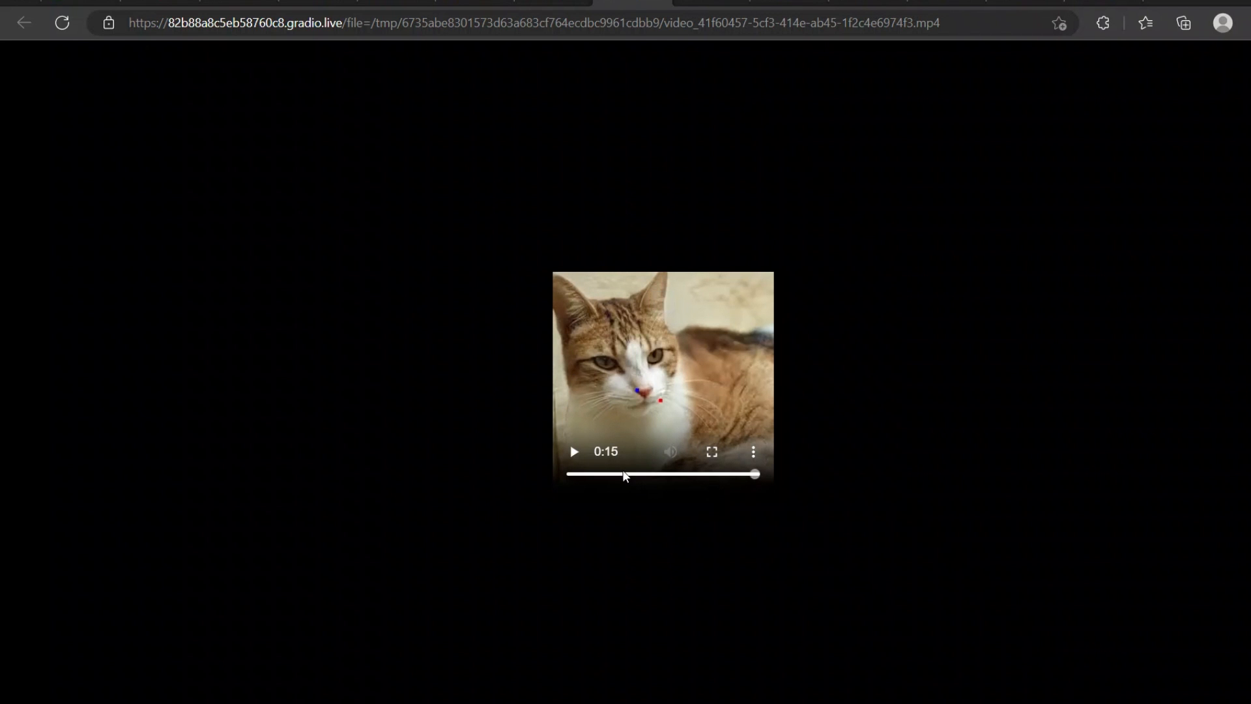
pyautogui.moveTo(880, 515)
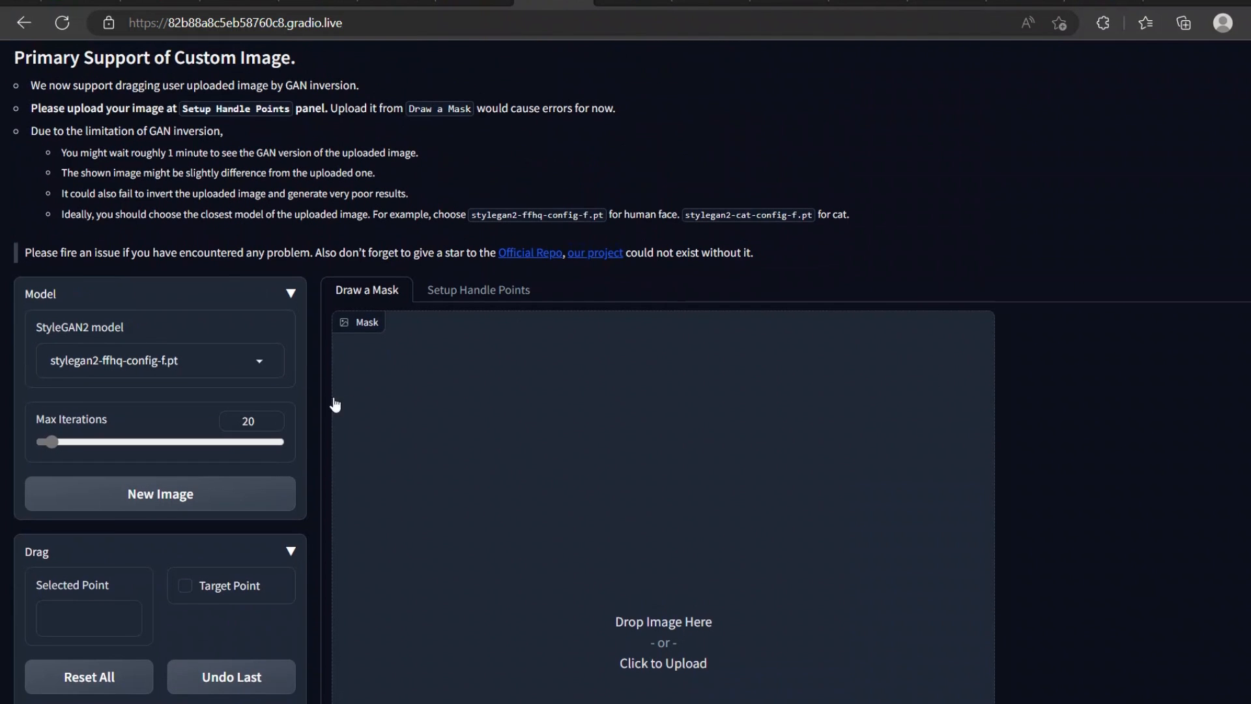
pyautogui.moveTo(461, 422)
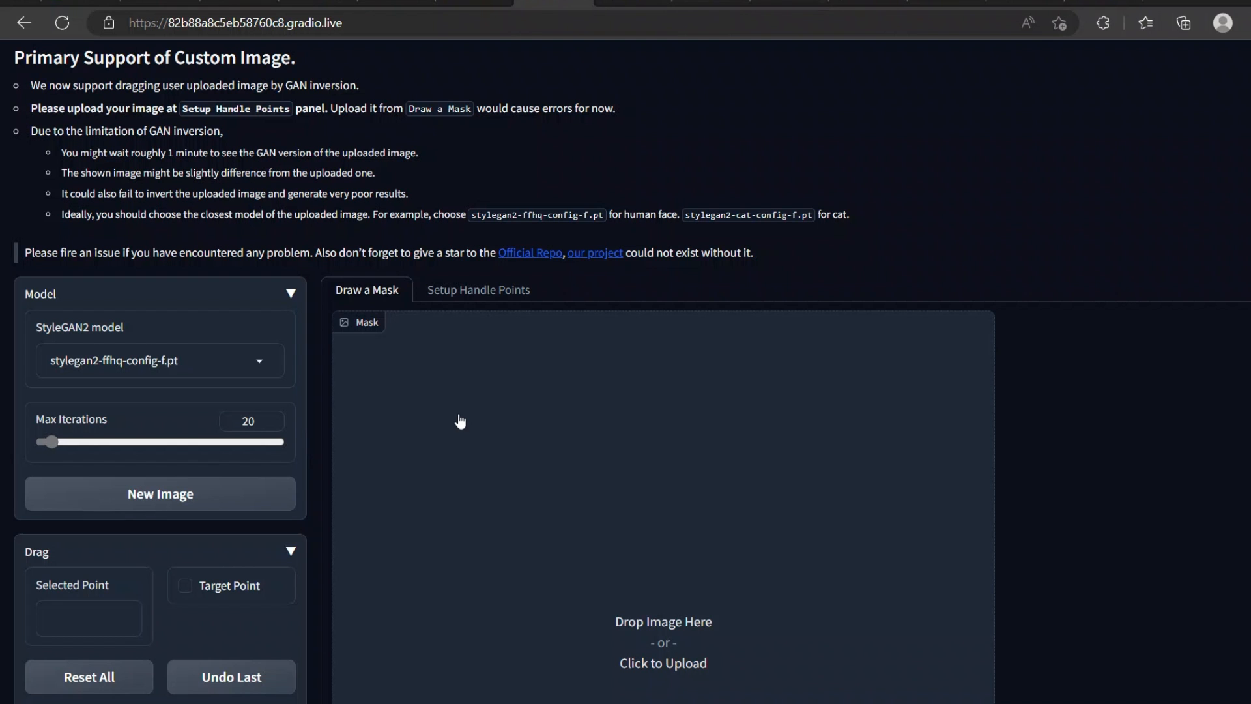
# Highlight the upload area's note about waiting one minute for processing.
pyautogui.scroll(-3)
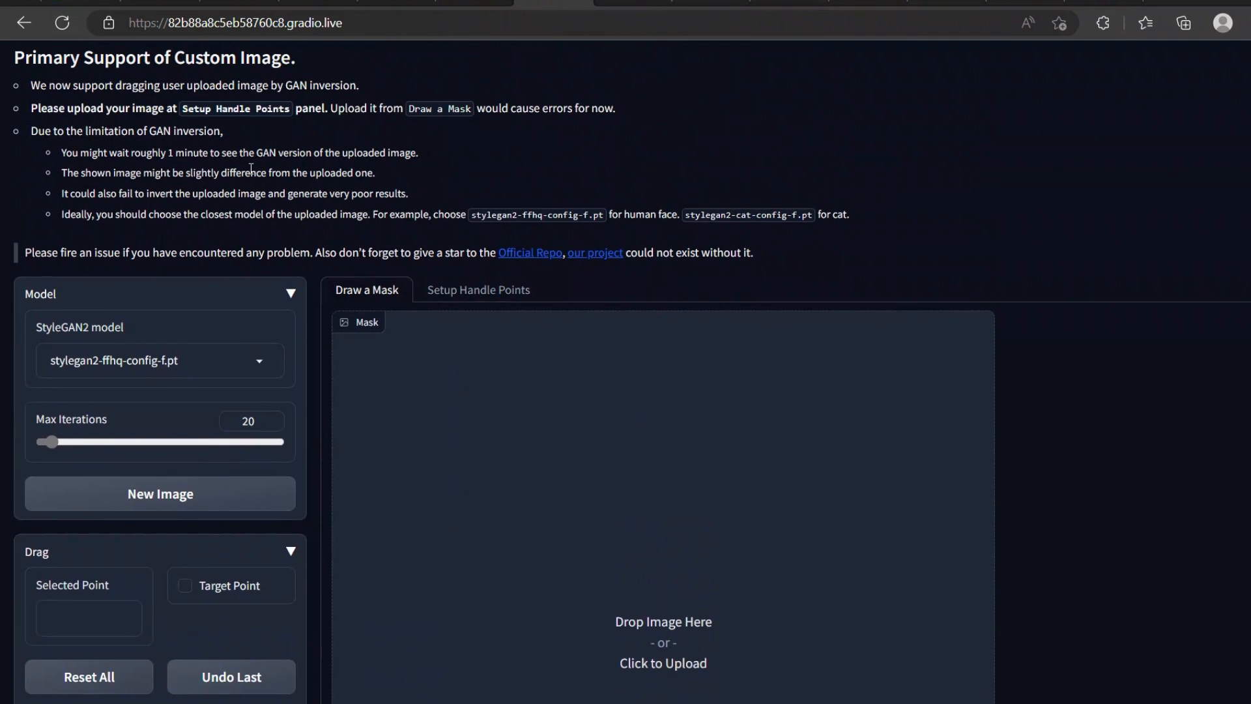
pyautogui.moveTo(167, 153); pyautogui.dragTo(250, 153)
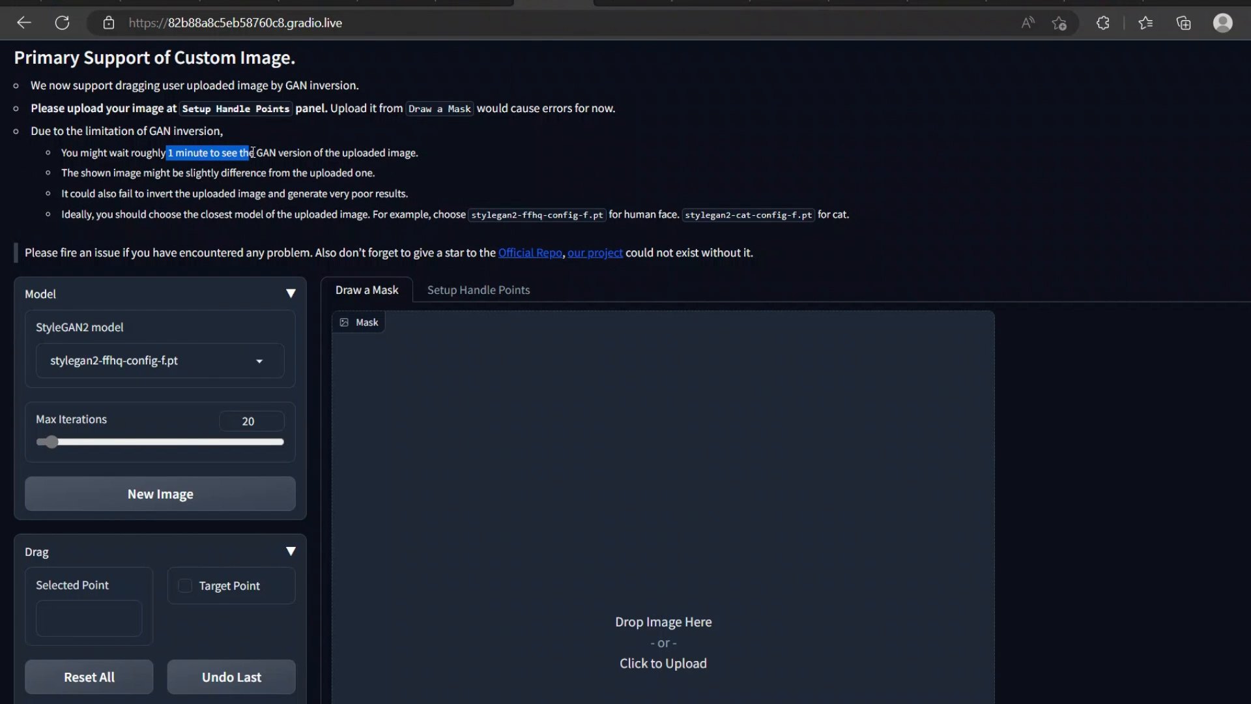
pyautogui.moveTo(306, 375)
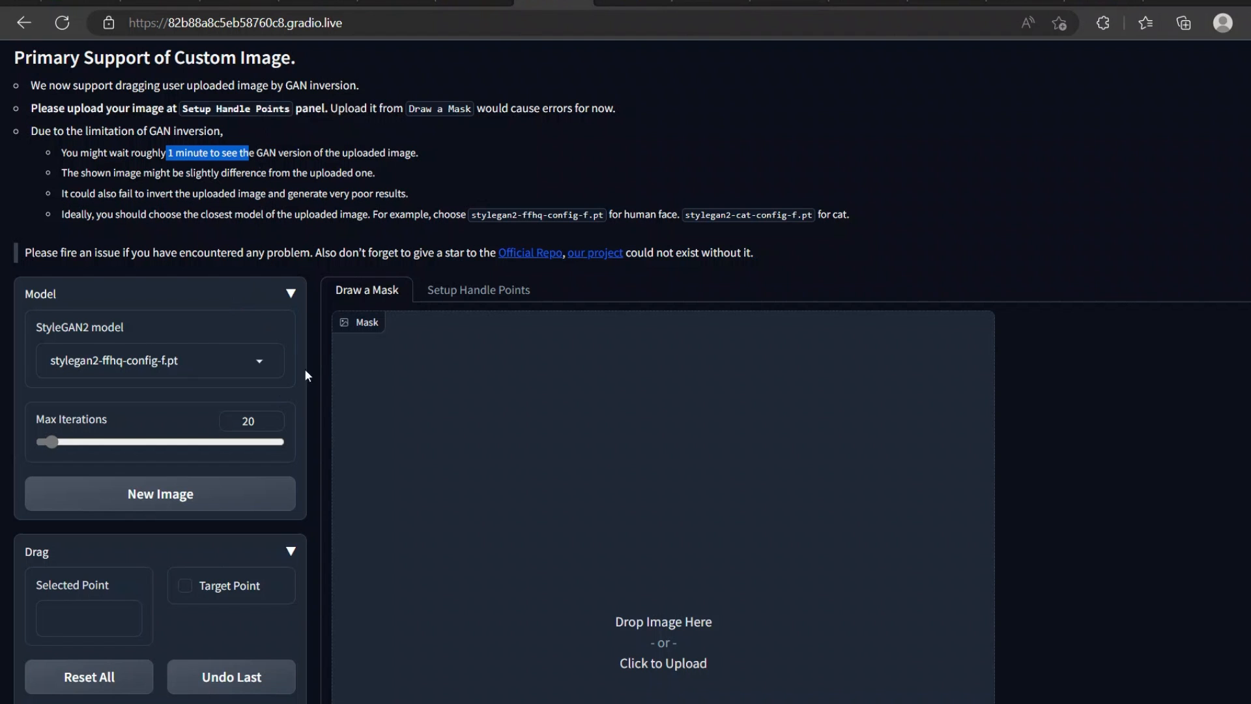
pyautogui.moveTo(125, 378)
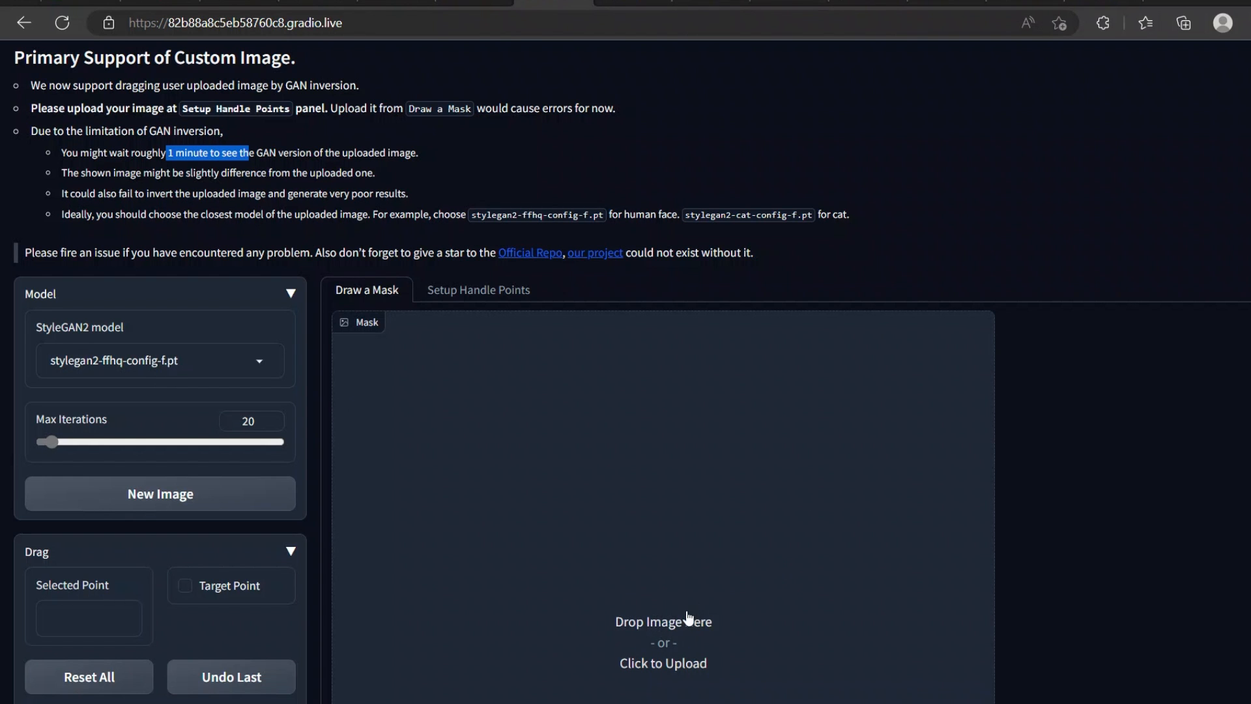
pyautogui.moveTo(707, 650)
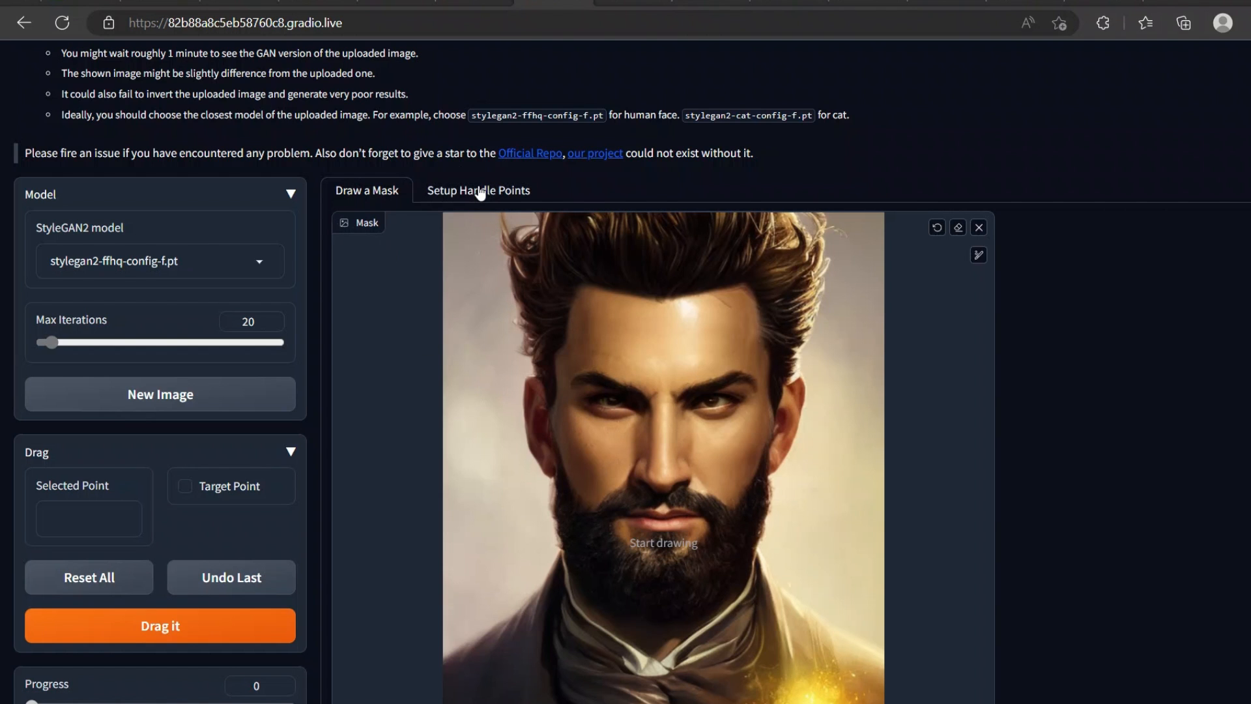
# Switch to Setup Handle Points and view the GAN-inverted bearded portrait.
pyautogui.click(479, 189)
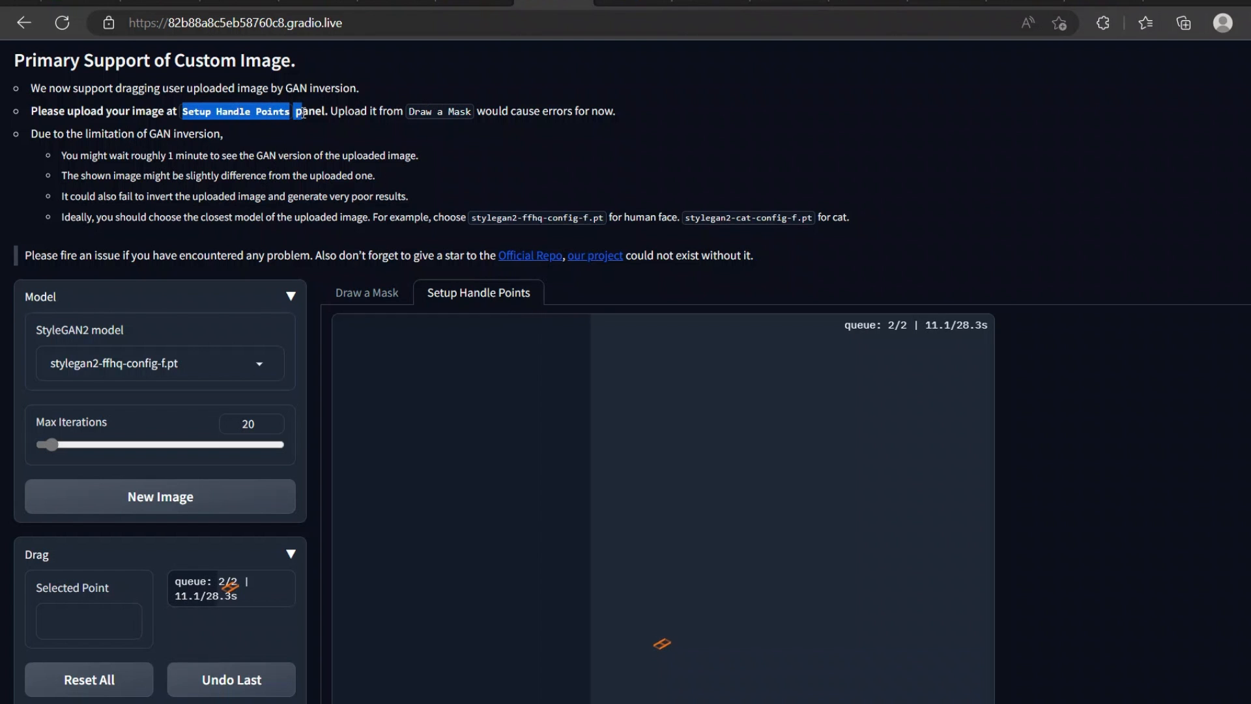
pyautogui.moveTo(1050, 429)
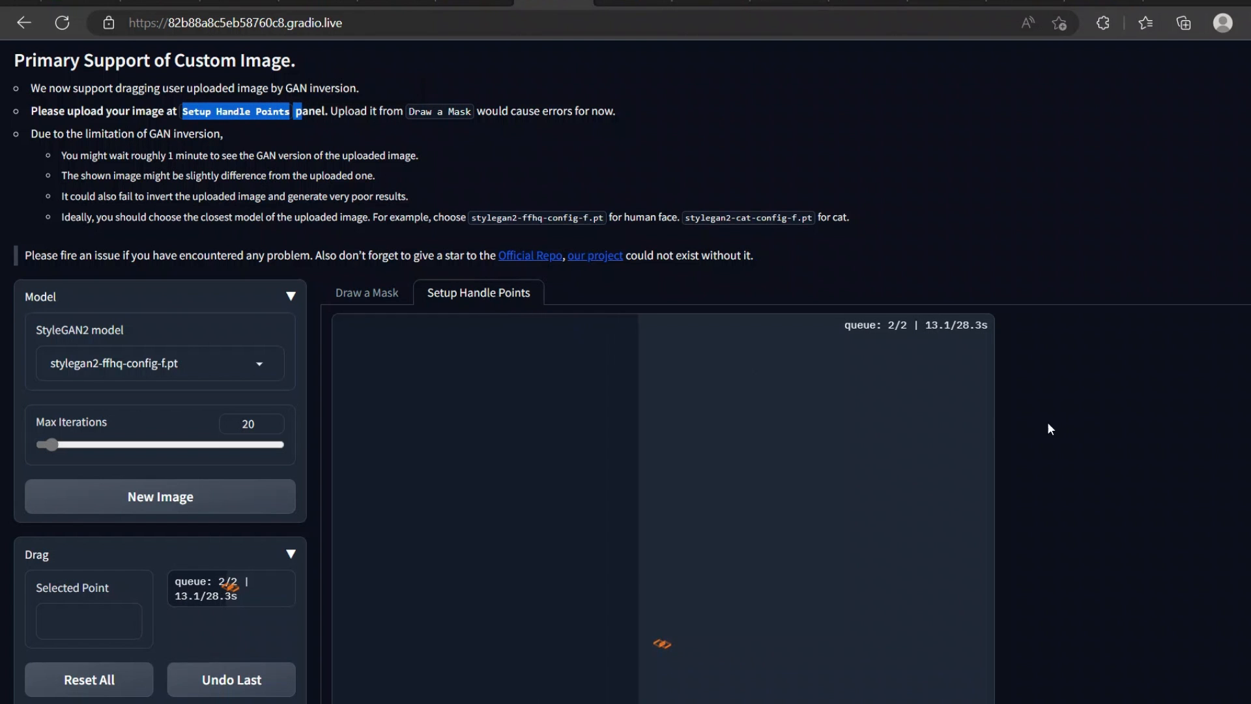
pyautogui.scroll(-3)
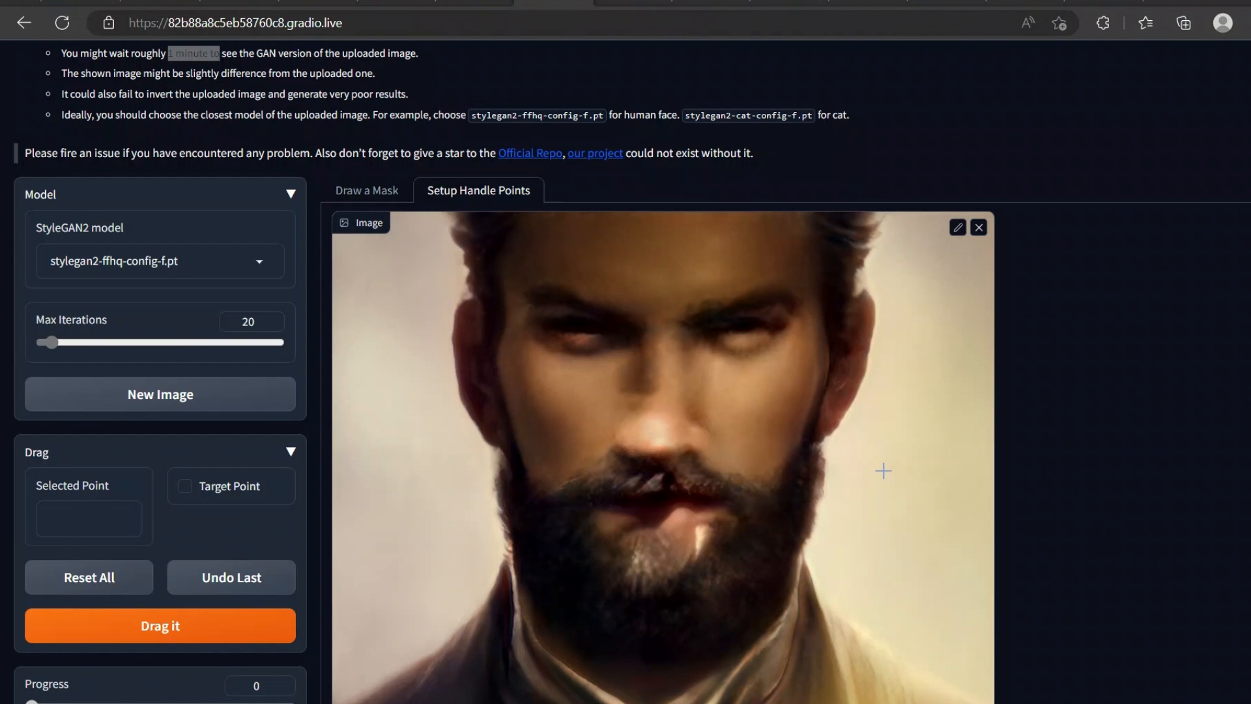
pyautogui.scroll(3)
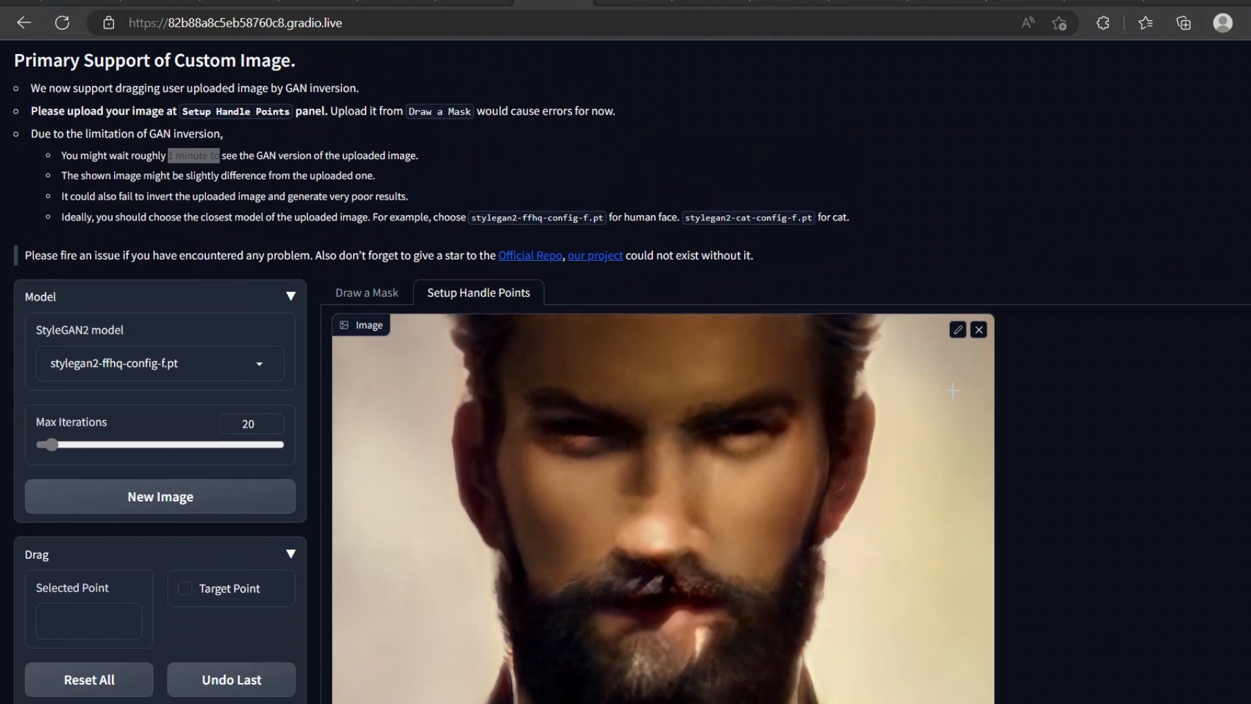
pyautogui.moveTo(1130, 505)
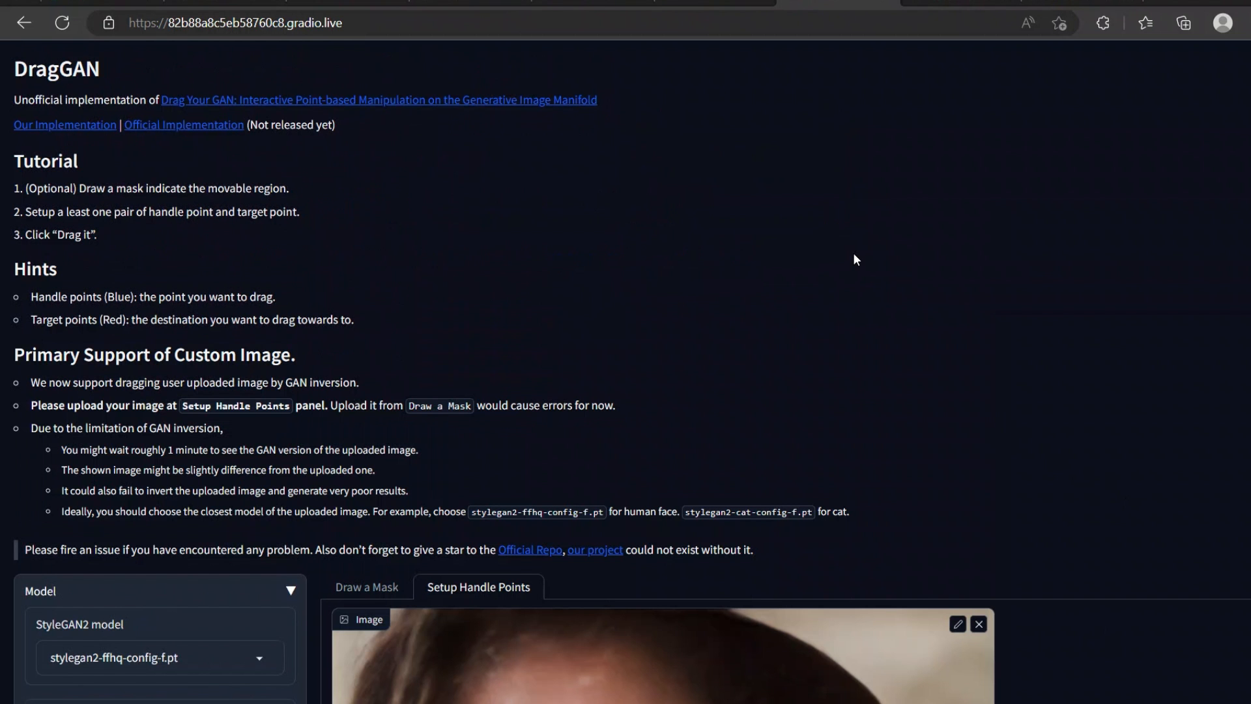
pyautogui.moveTo(764, 440)
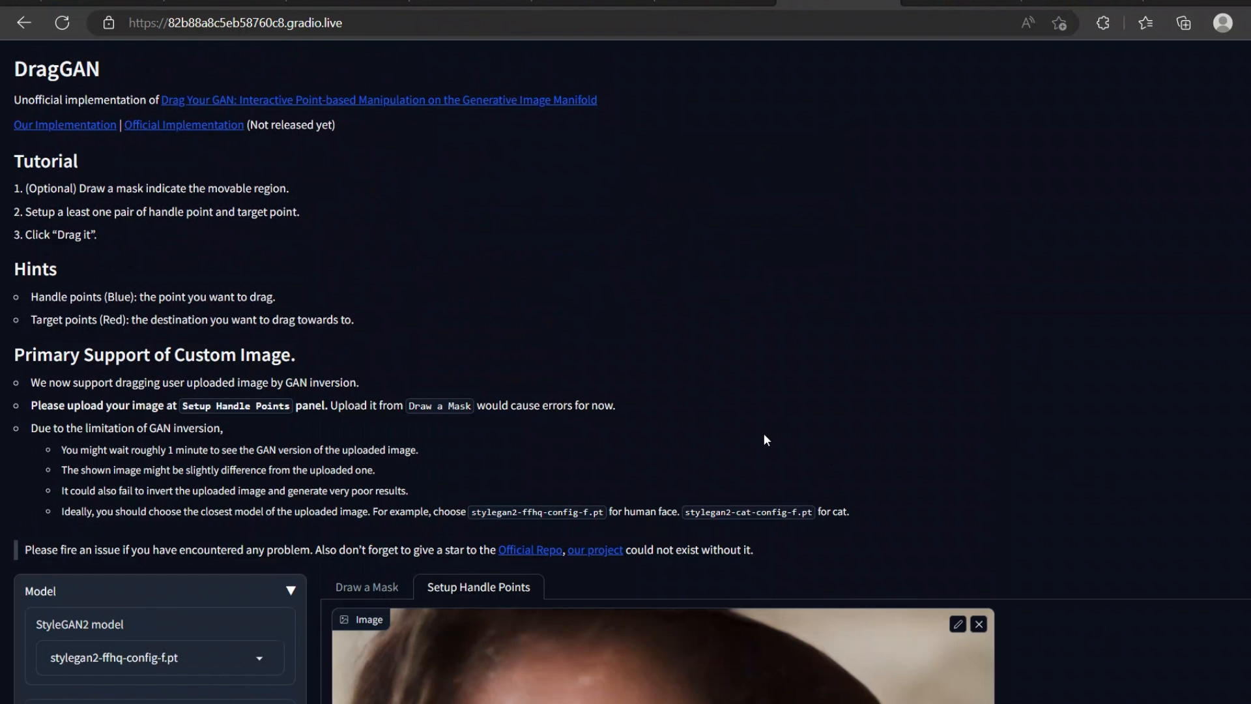
pyautogui.moveTo(813, 431)
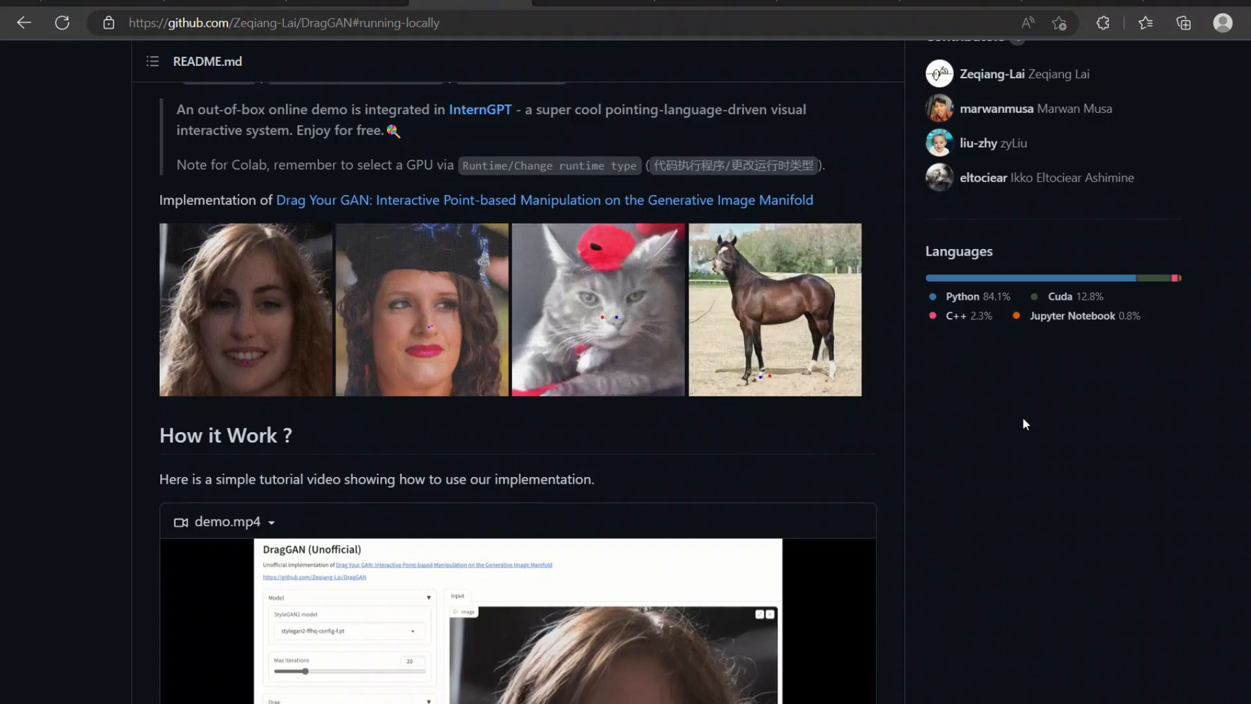
# Scroll the DragGAN README to the Running Locally section with Conda, PyTorch and pip commands.
pyautogui.scroll(3)
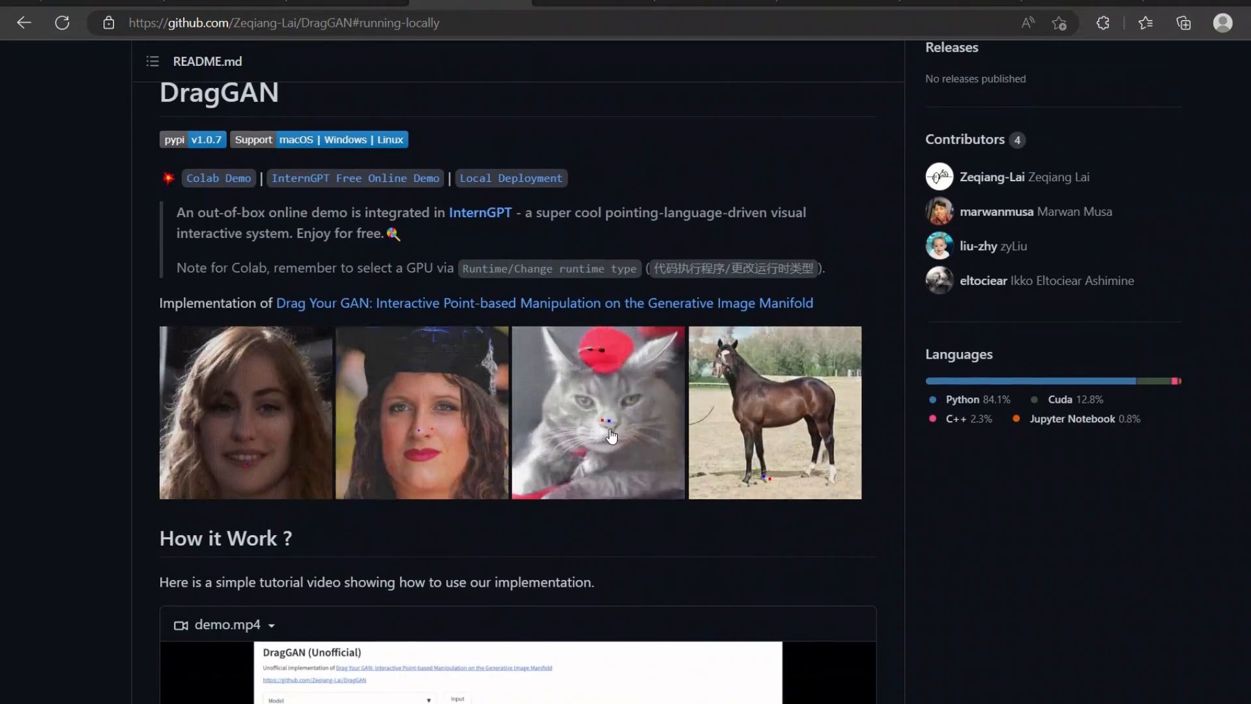
pyautogui.scroll(-3)
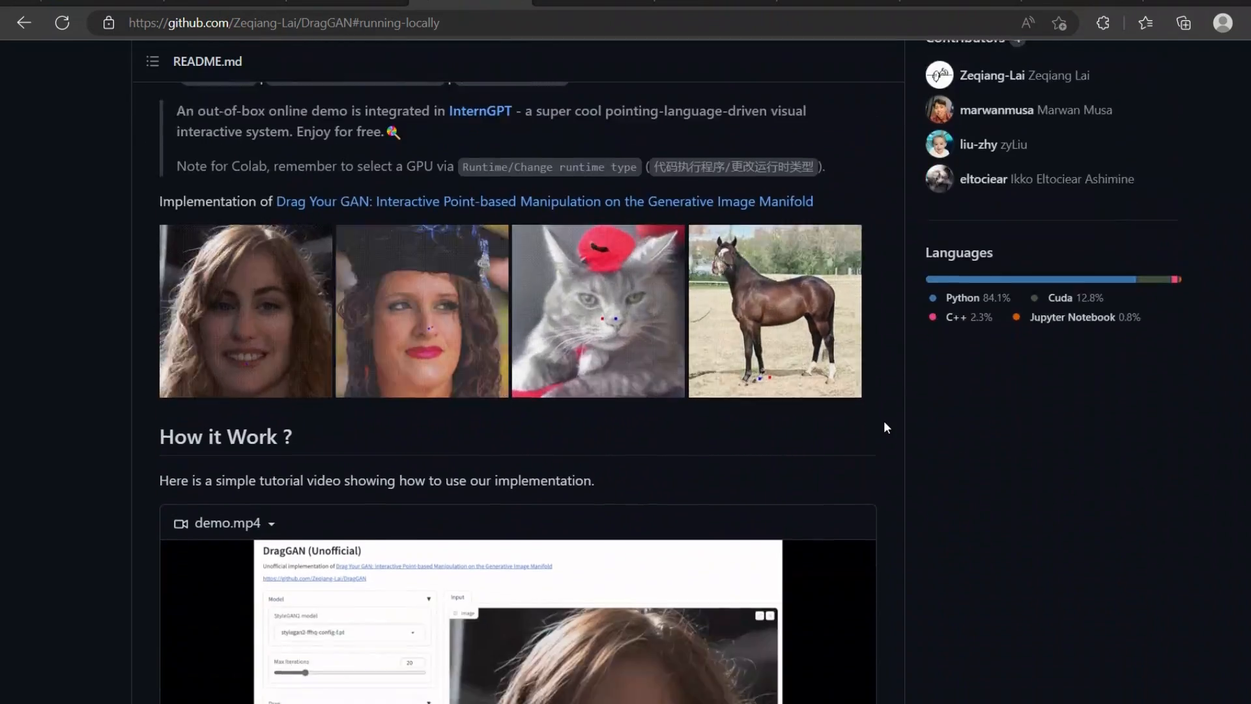
pyautogui.scroll(-3)
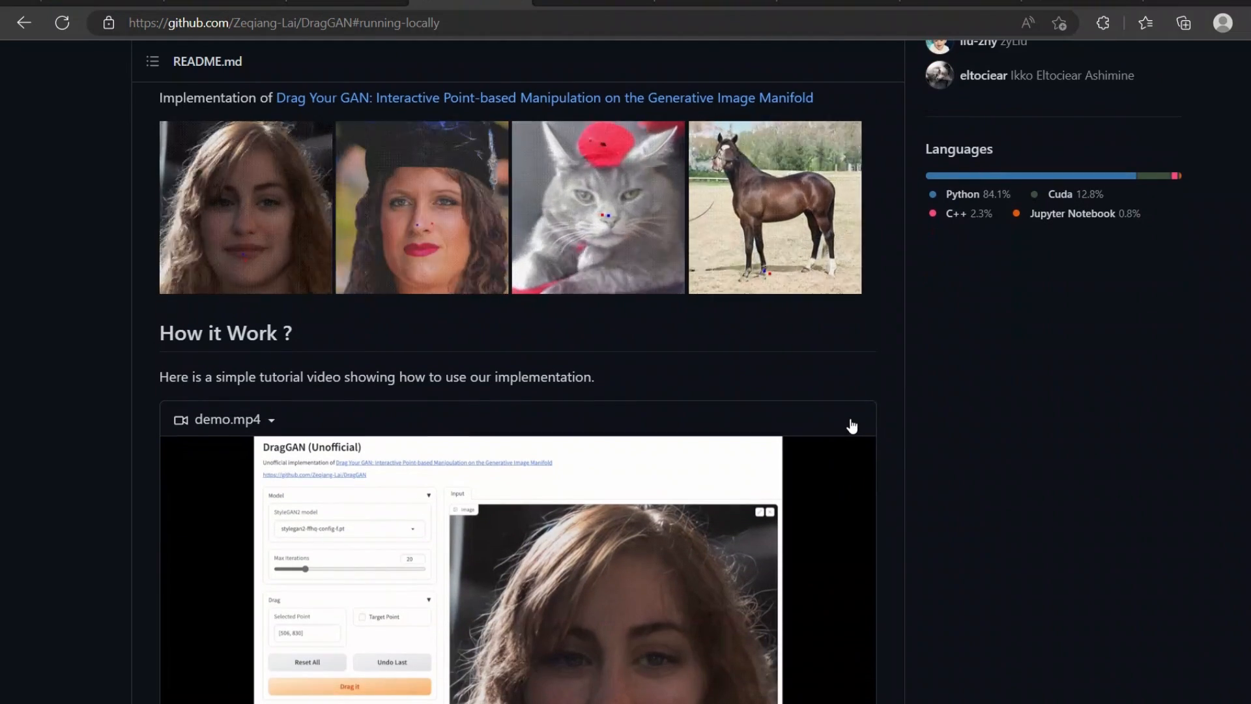
pyautogui.scroll(-3)
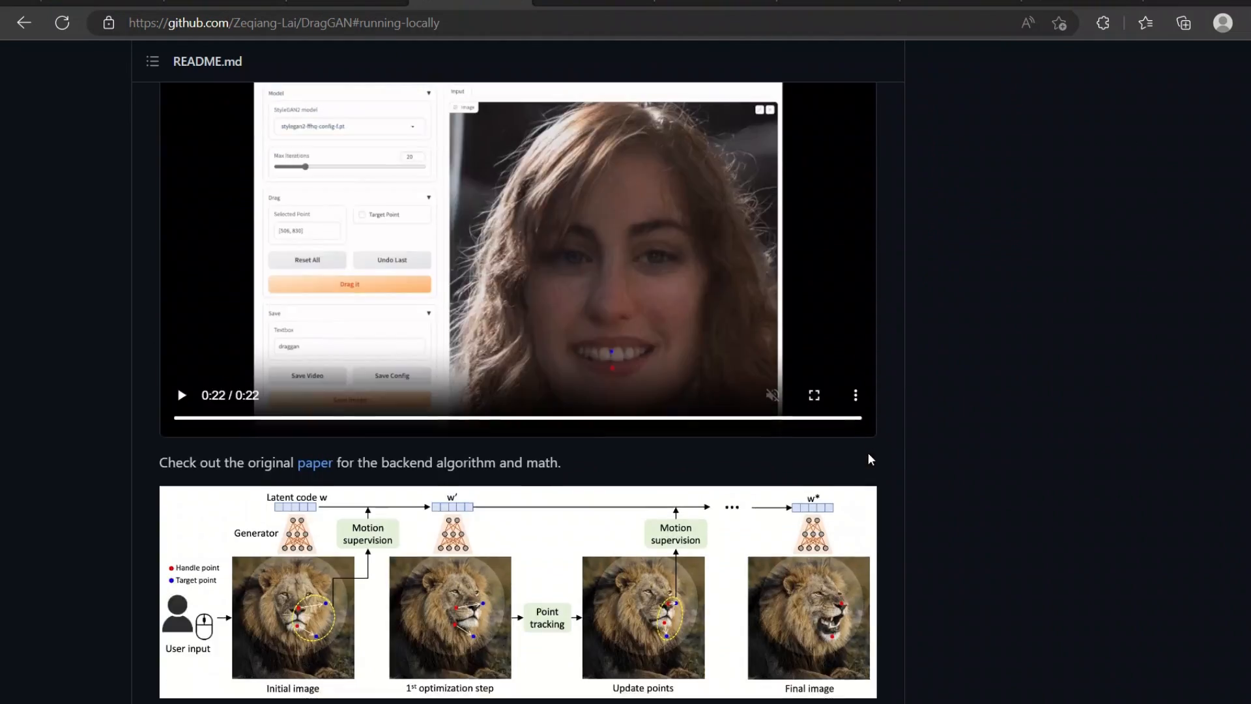
pyautogui.scroll(-3)
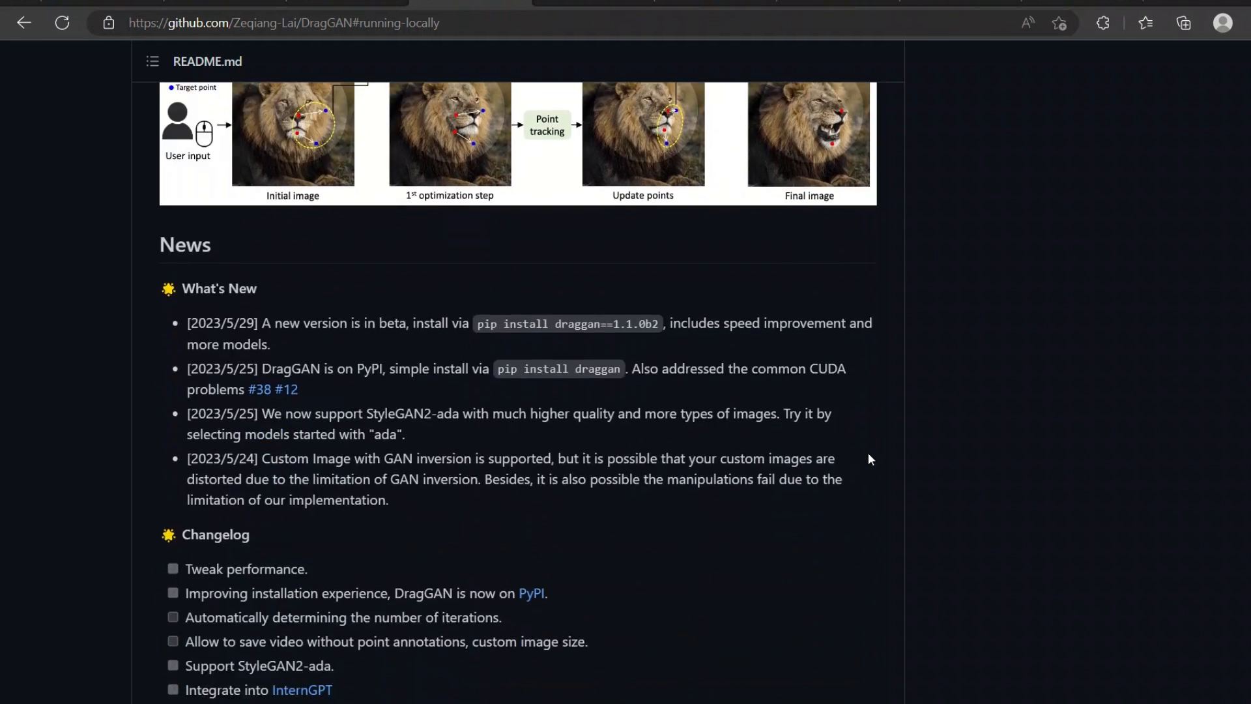
pyautogui.scroll(-3)
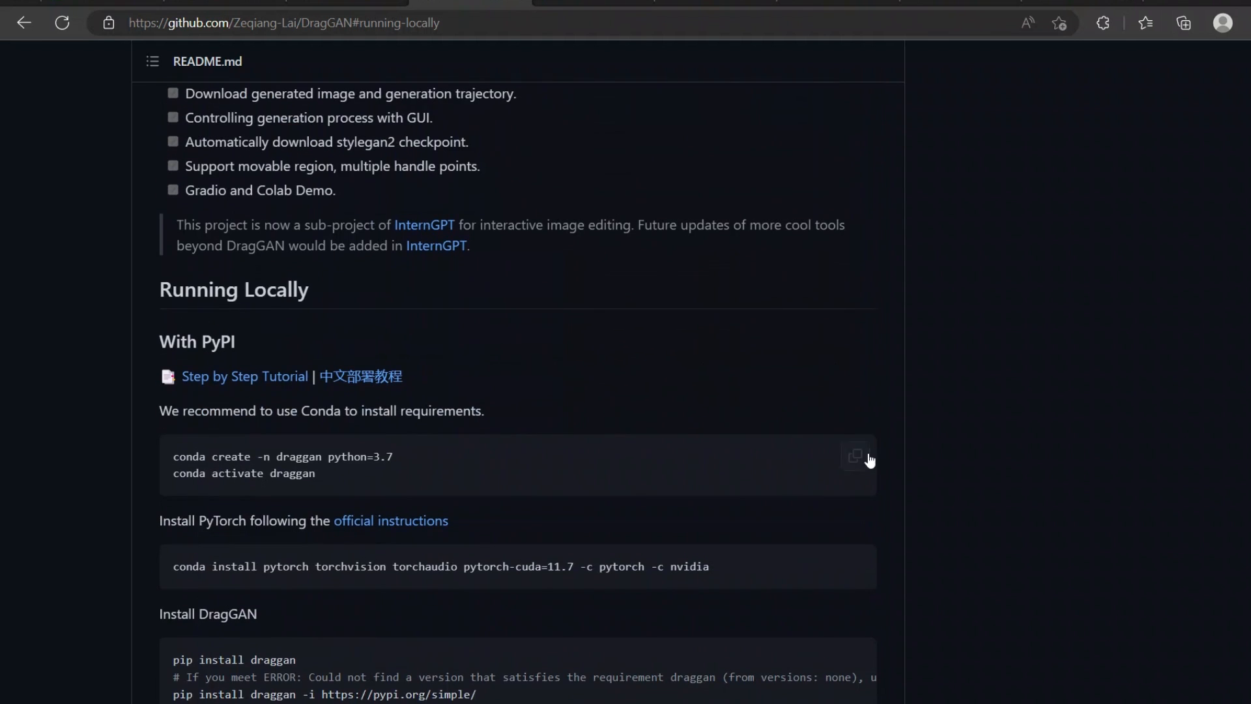
pyautogui.moveTo(825, 539)
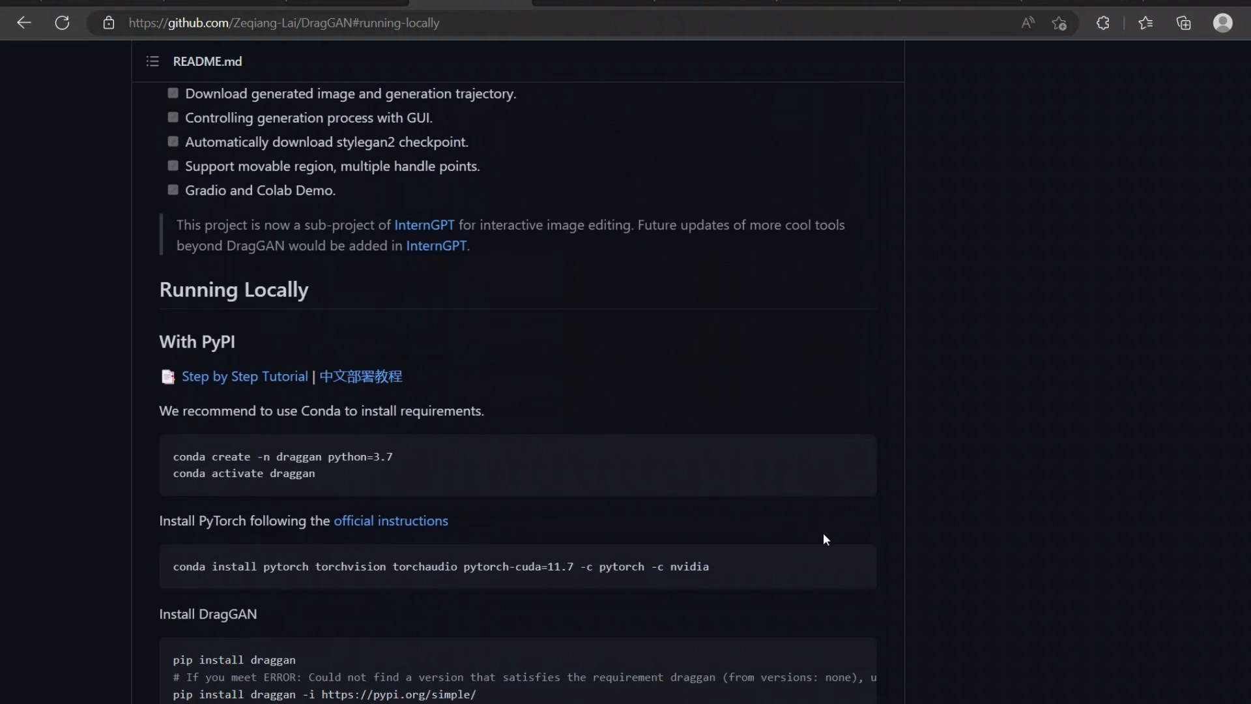
pyautogui.moveTo(751, 517)
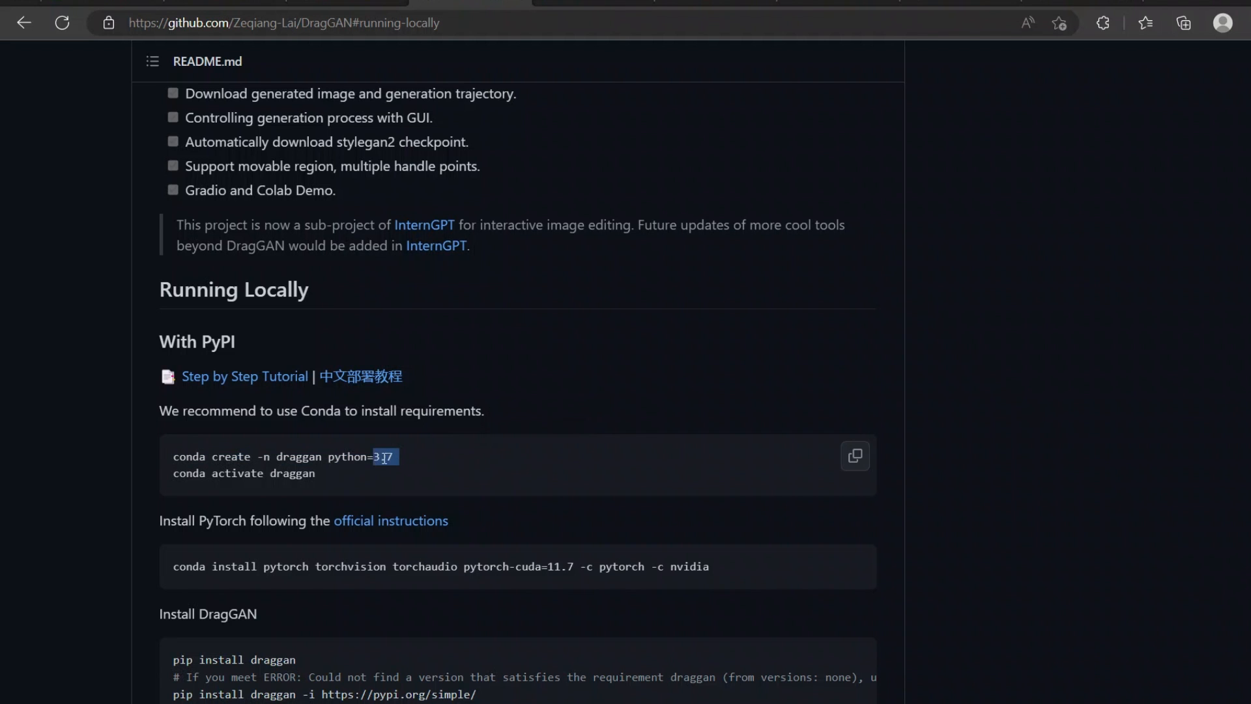
pyautogui.moveTo(393, 456); pyautogui.dragTo(316, 473)
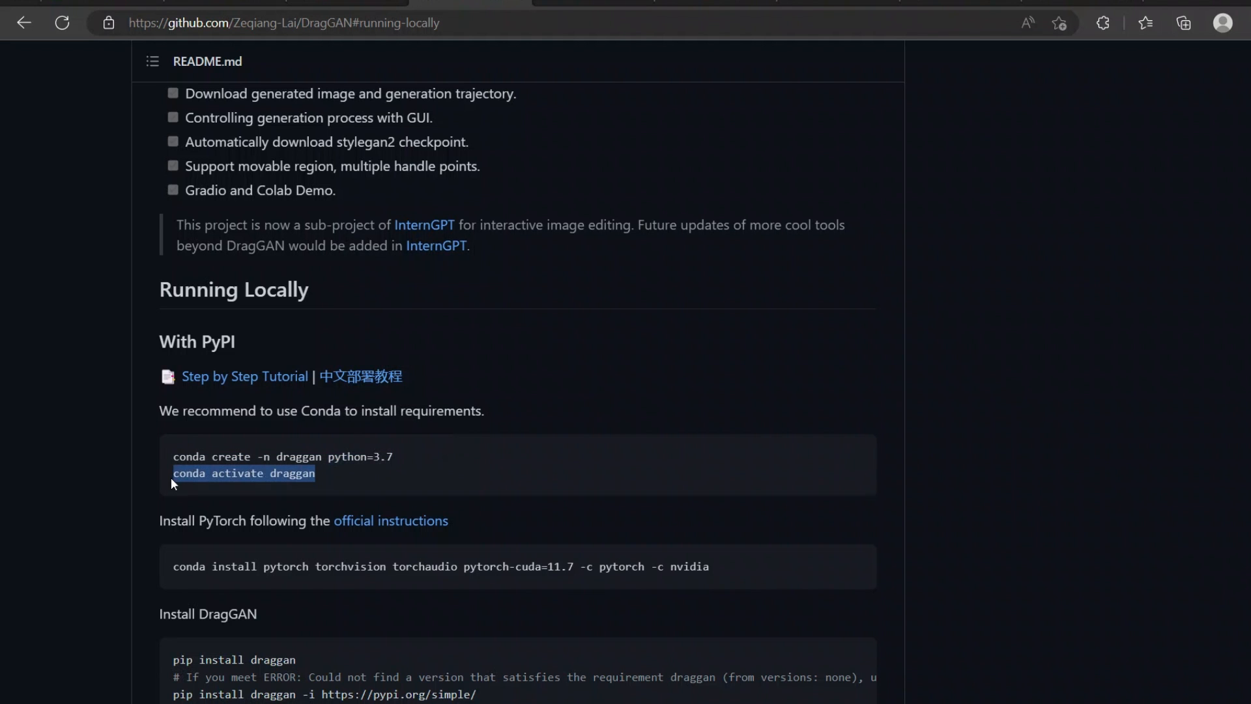
pyautogui.scroll(-3)
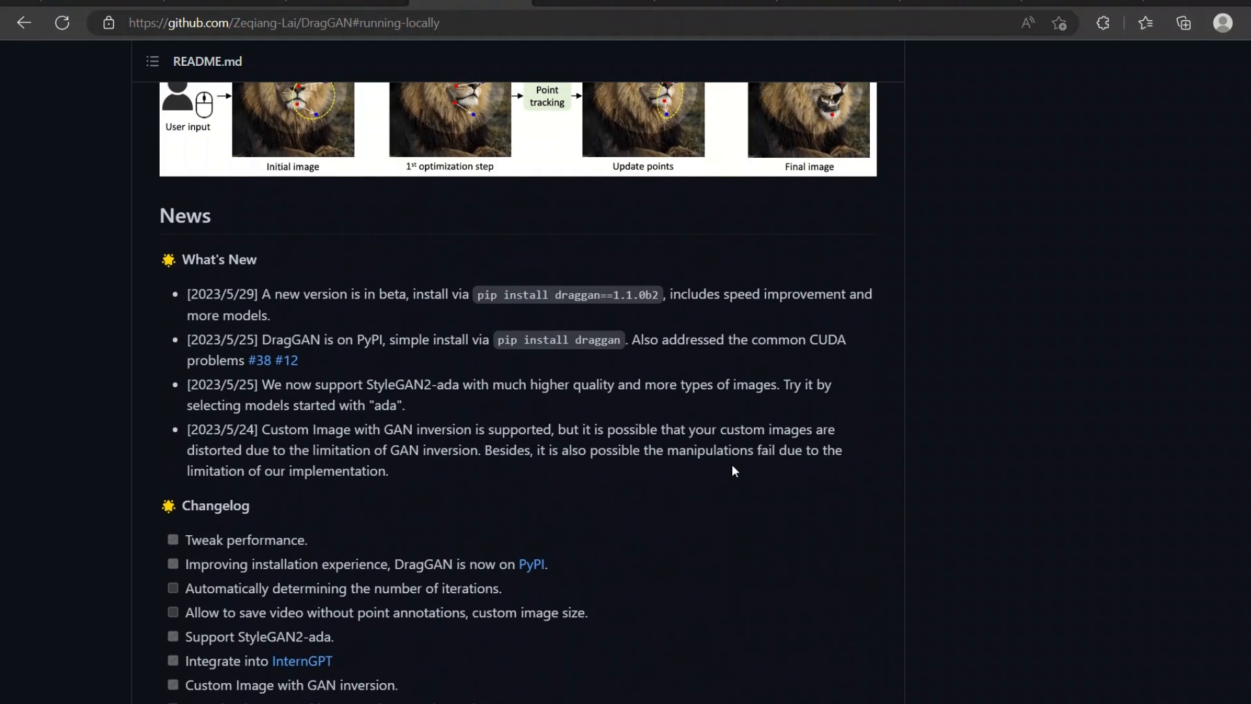
pyautogui.moveTo(564, 294)
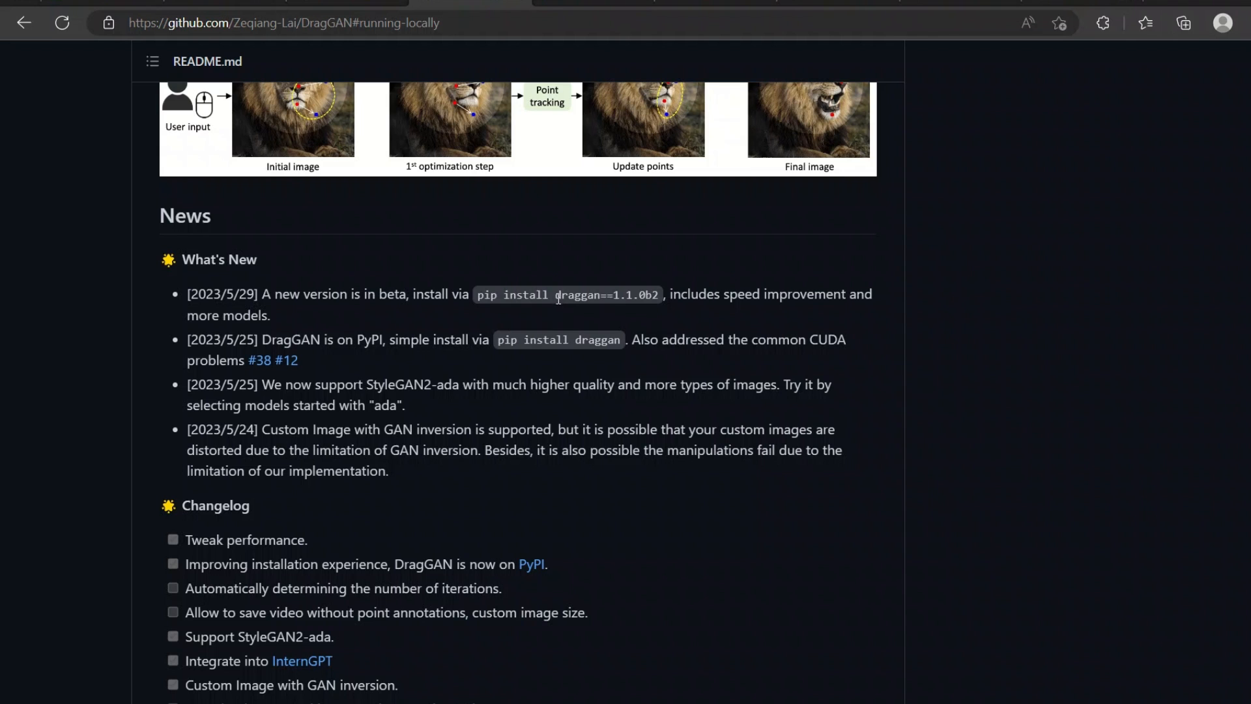
pyautogui.doubleClick(607, 294)
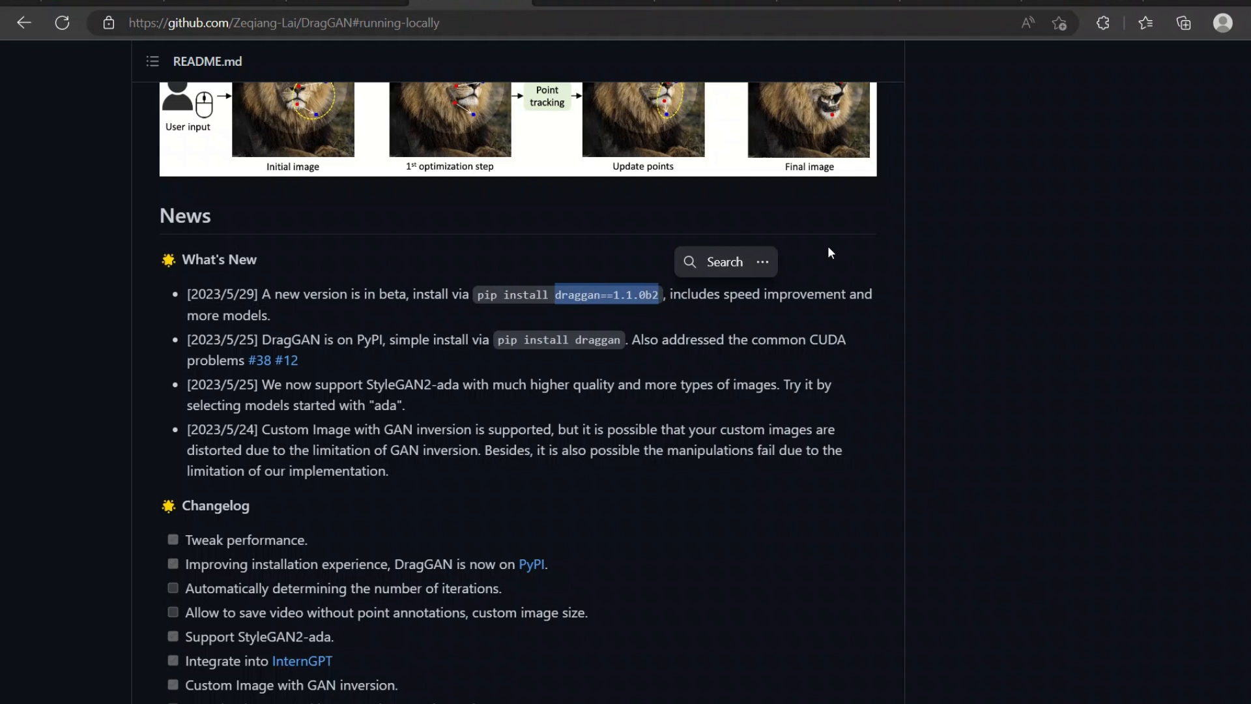
pyautogui.scroll(-3)
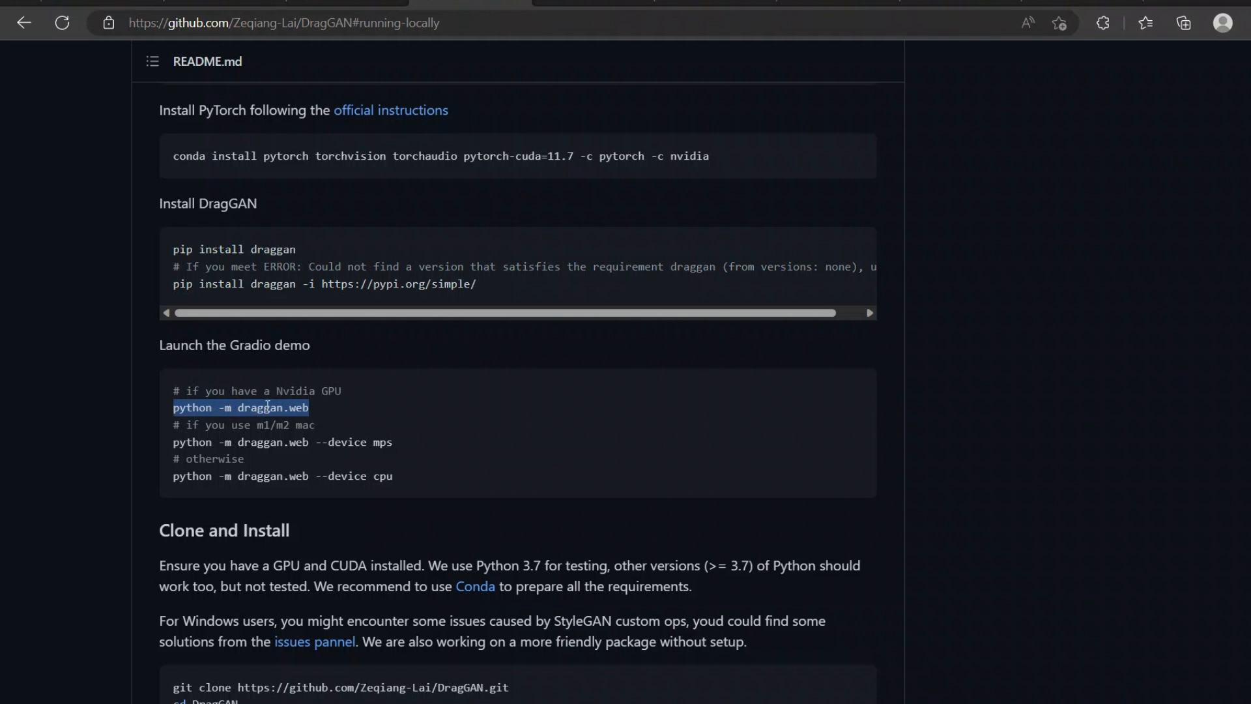
pyautogui.moveTo(427, 431)
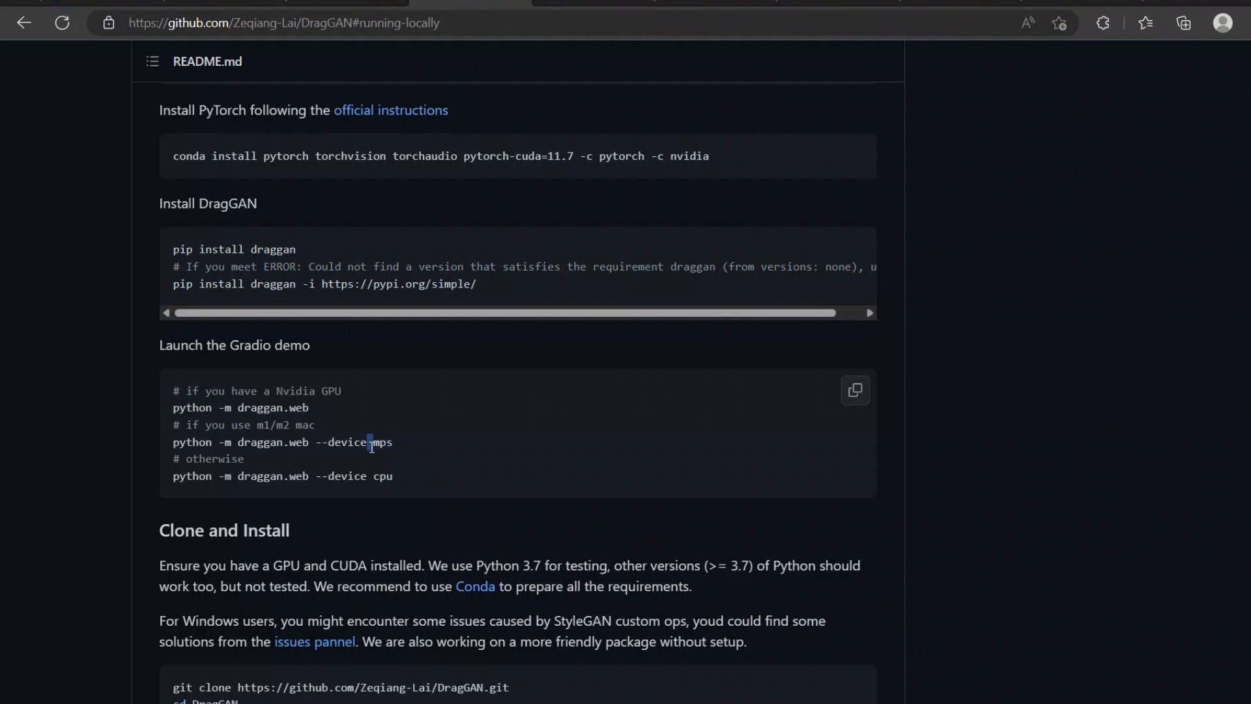
pyautogui.doubleClick(348, 442)
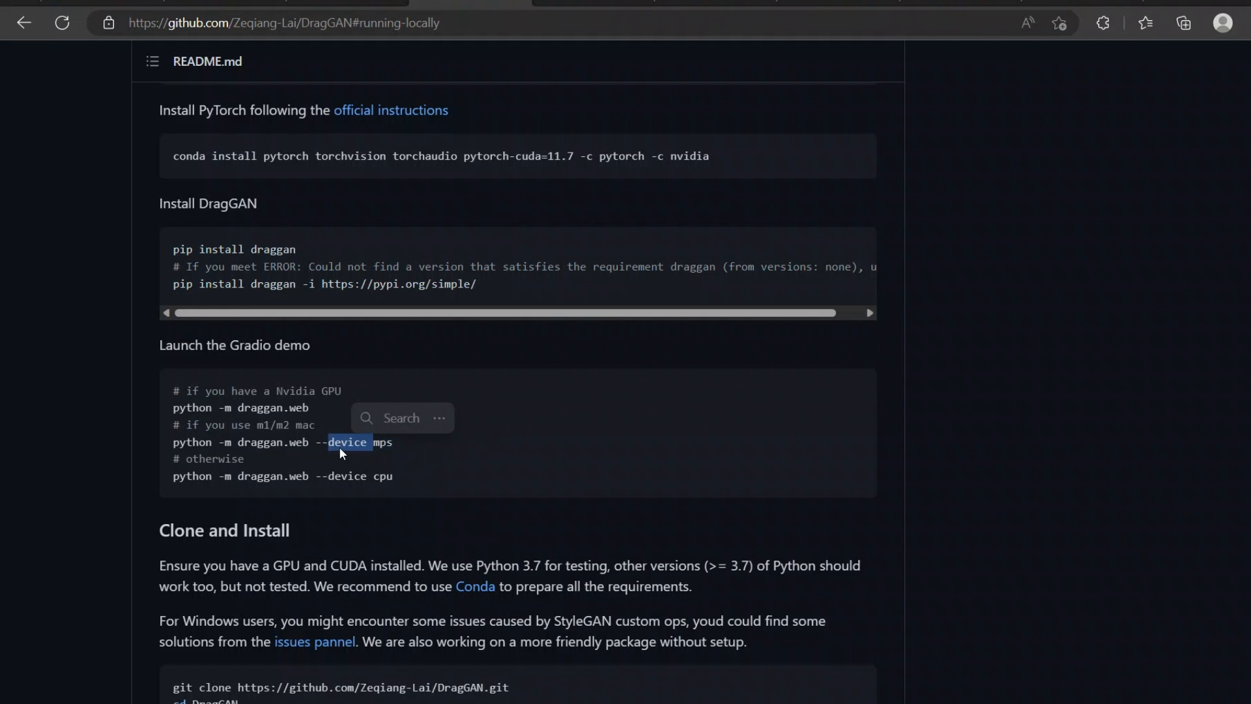
pyautogui.moveTo(358, 452)
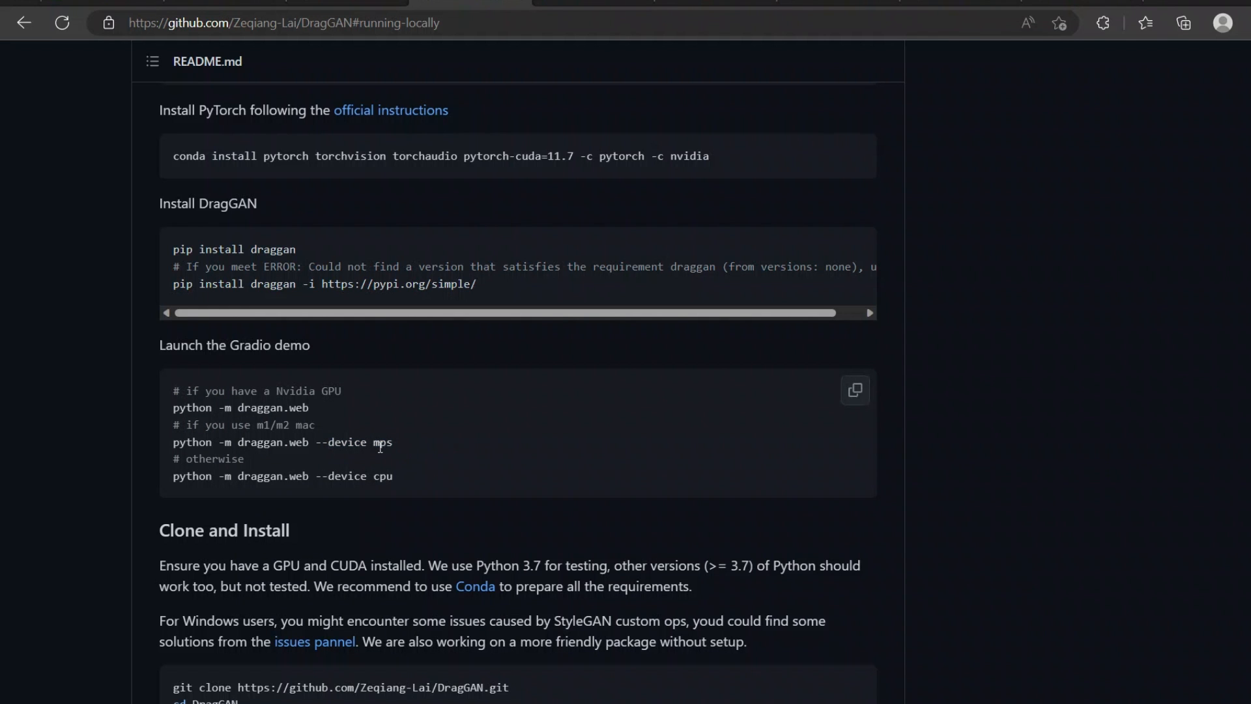
pyautogui.doubleClick(382, 476)
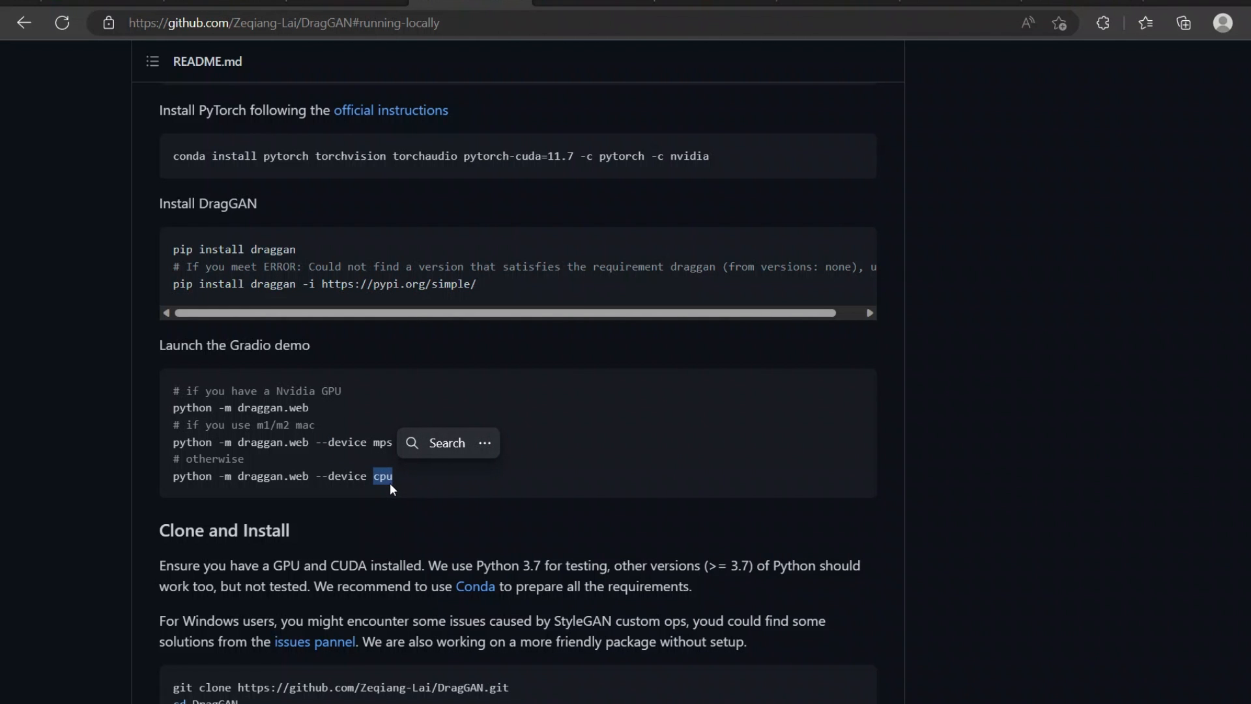
pyautogui.scroll(-3)
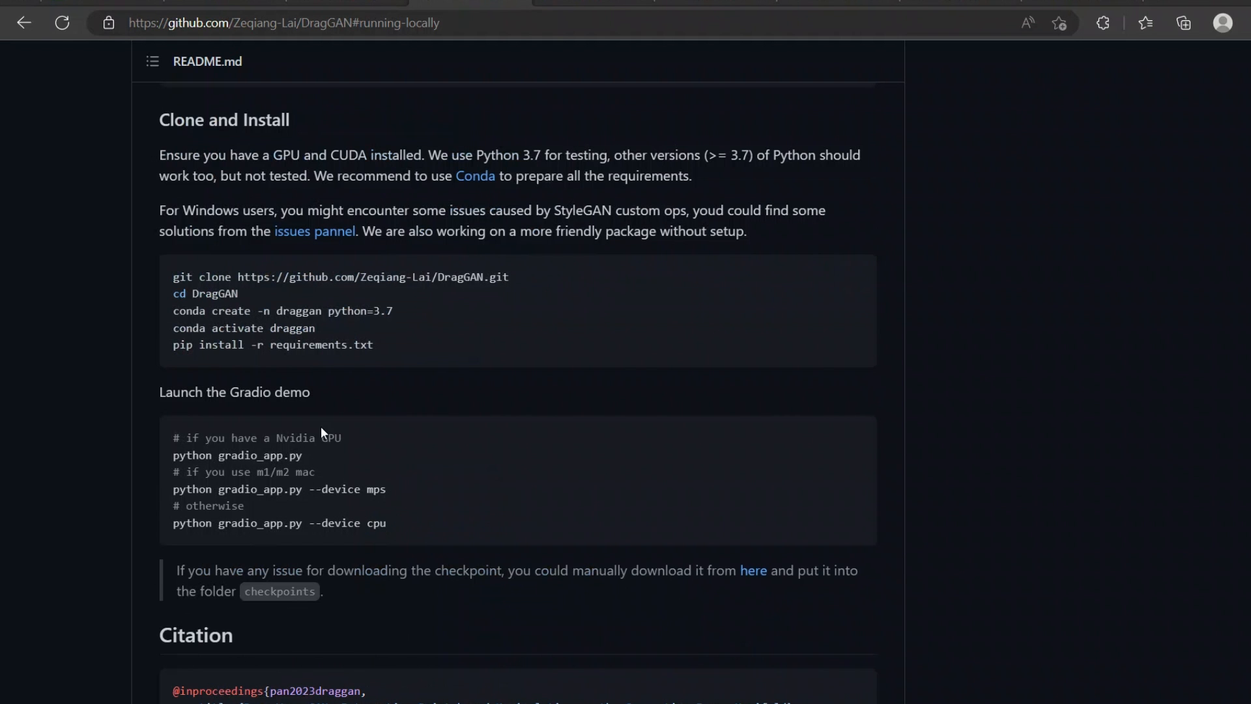
pyautogui.moveTo(168, 404)
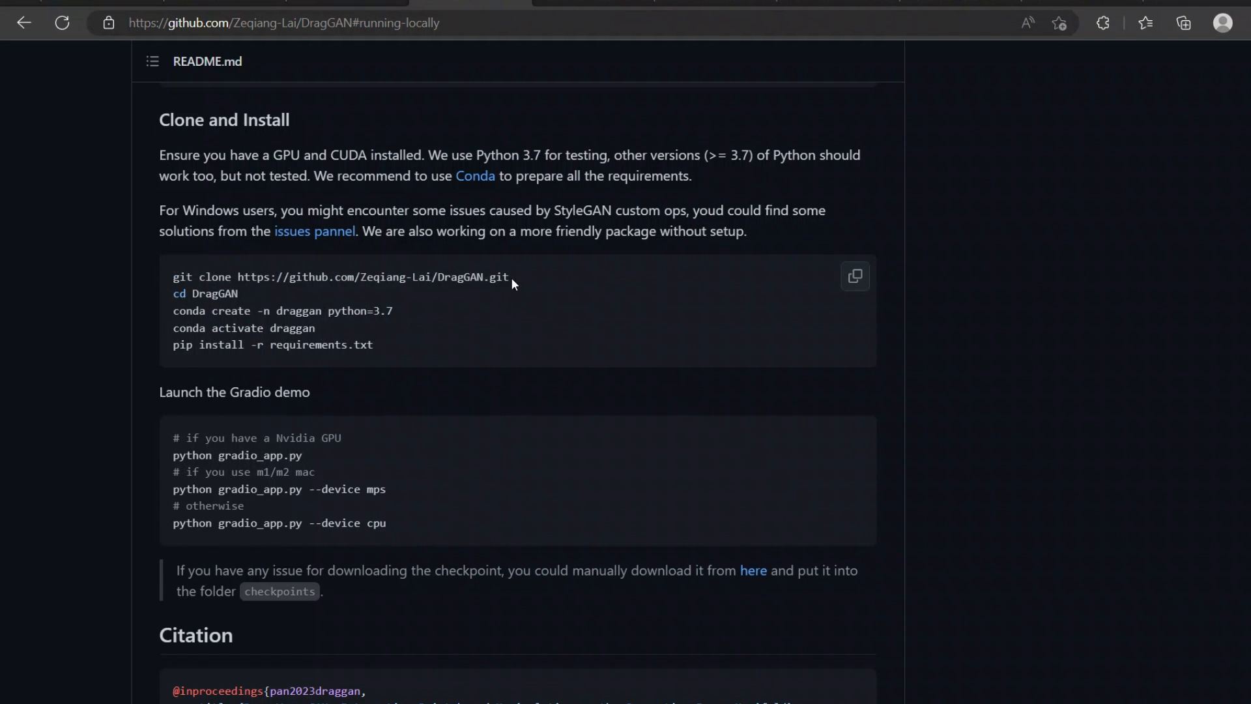
pyautogui.doubleClick(204, 293)
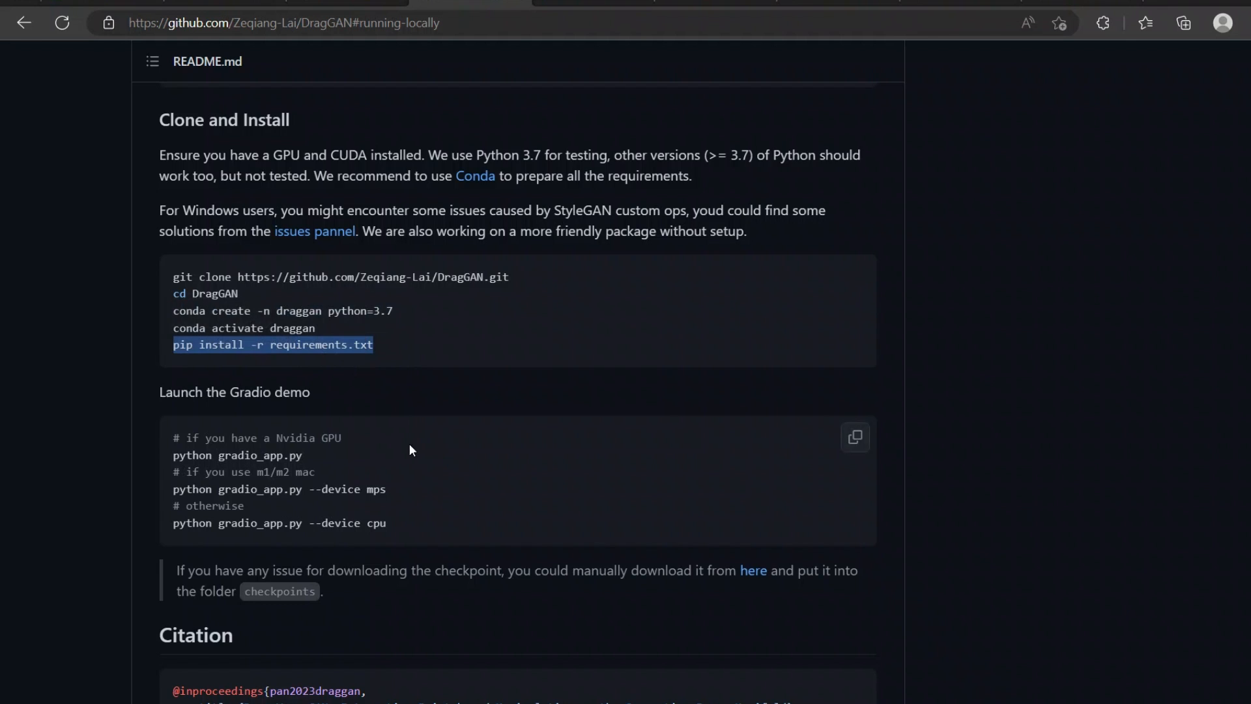
pyautogui.scroll(-3)
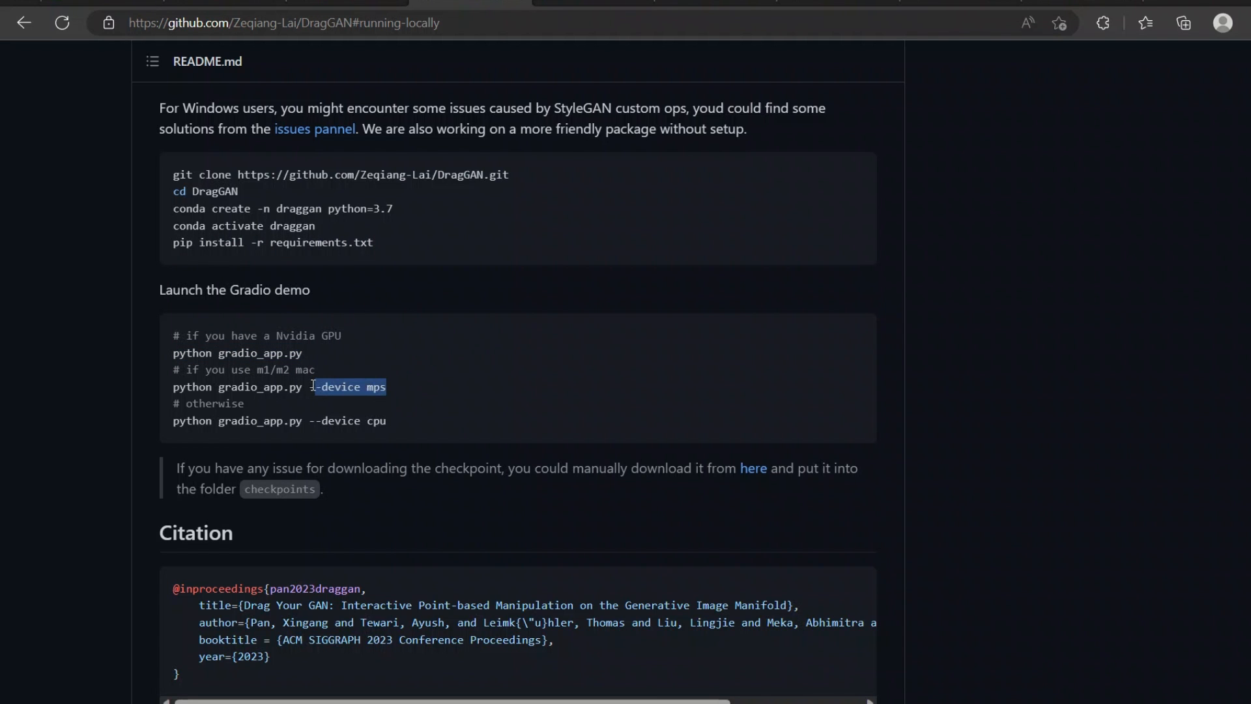
pyautogui.moveTo(312, 387); pyautogui.dragTo(387, 387)
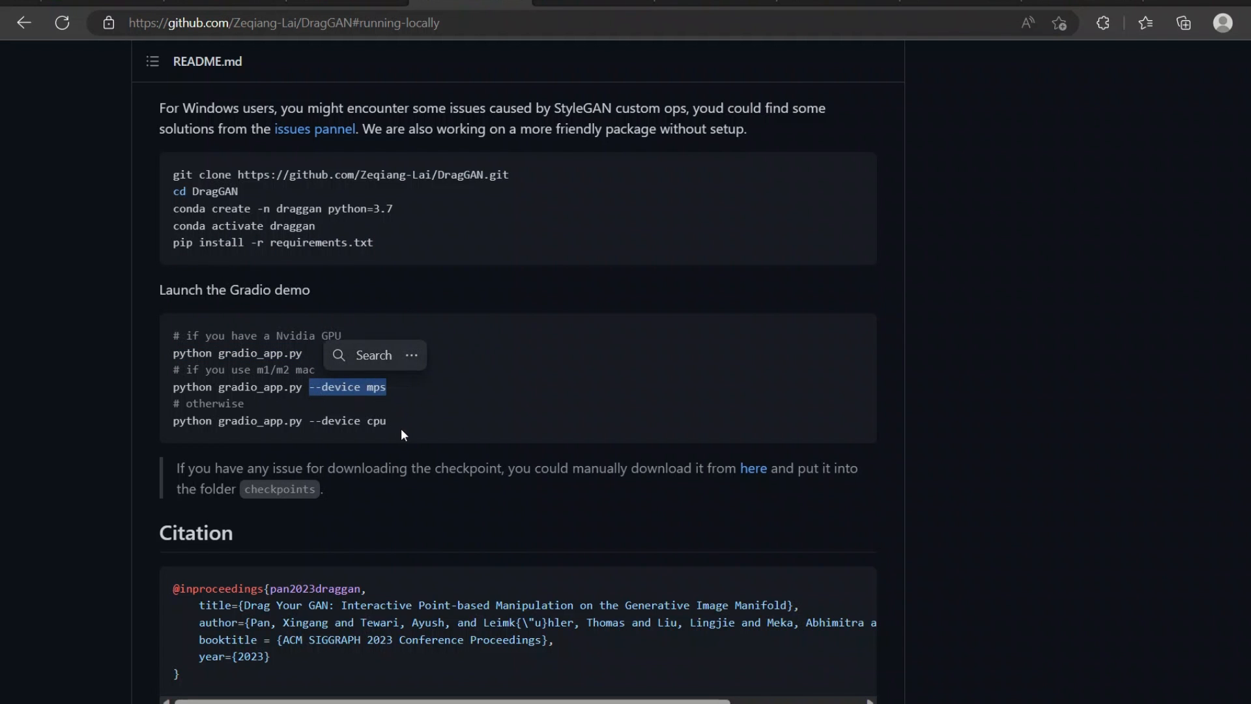